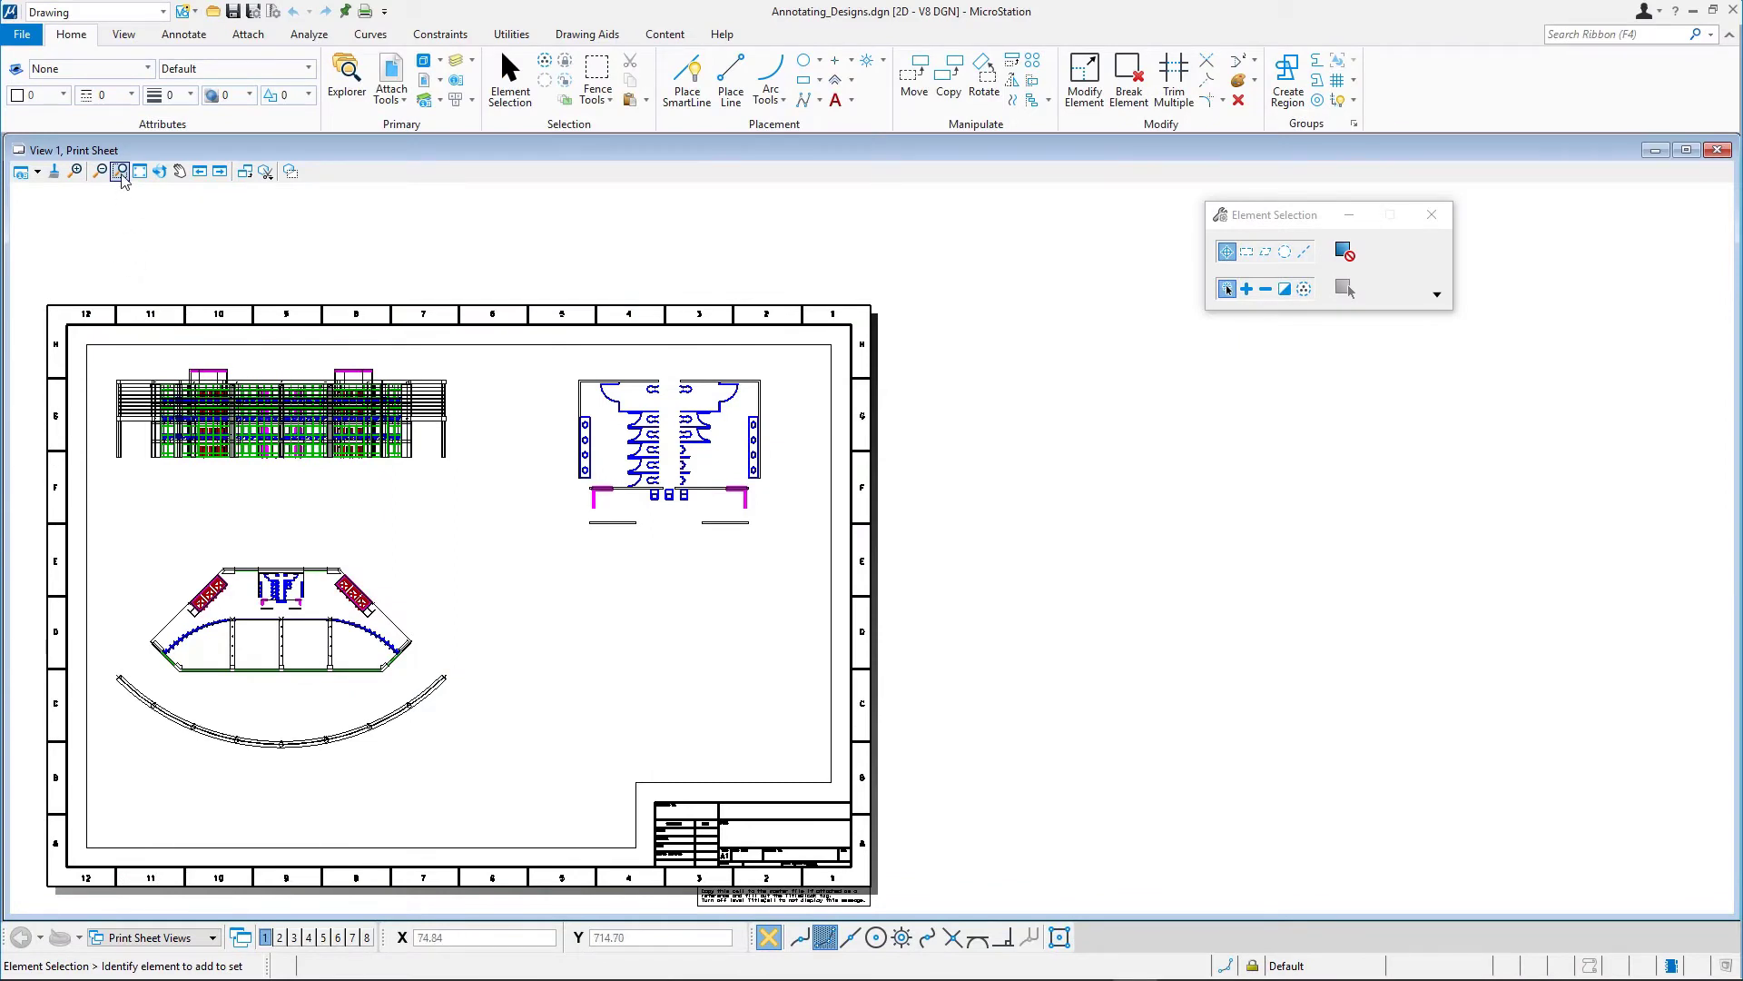
Step: Window-zoom onto the lower-left curved atrium floor plan and its arched walkway
left_click(120, 170)
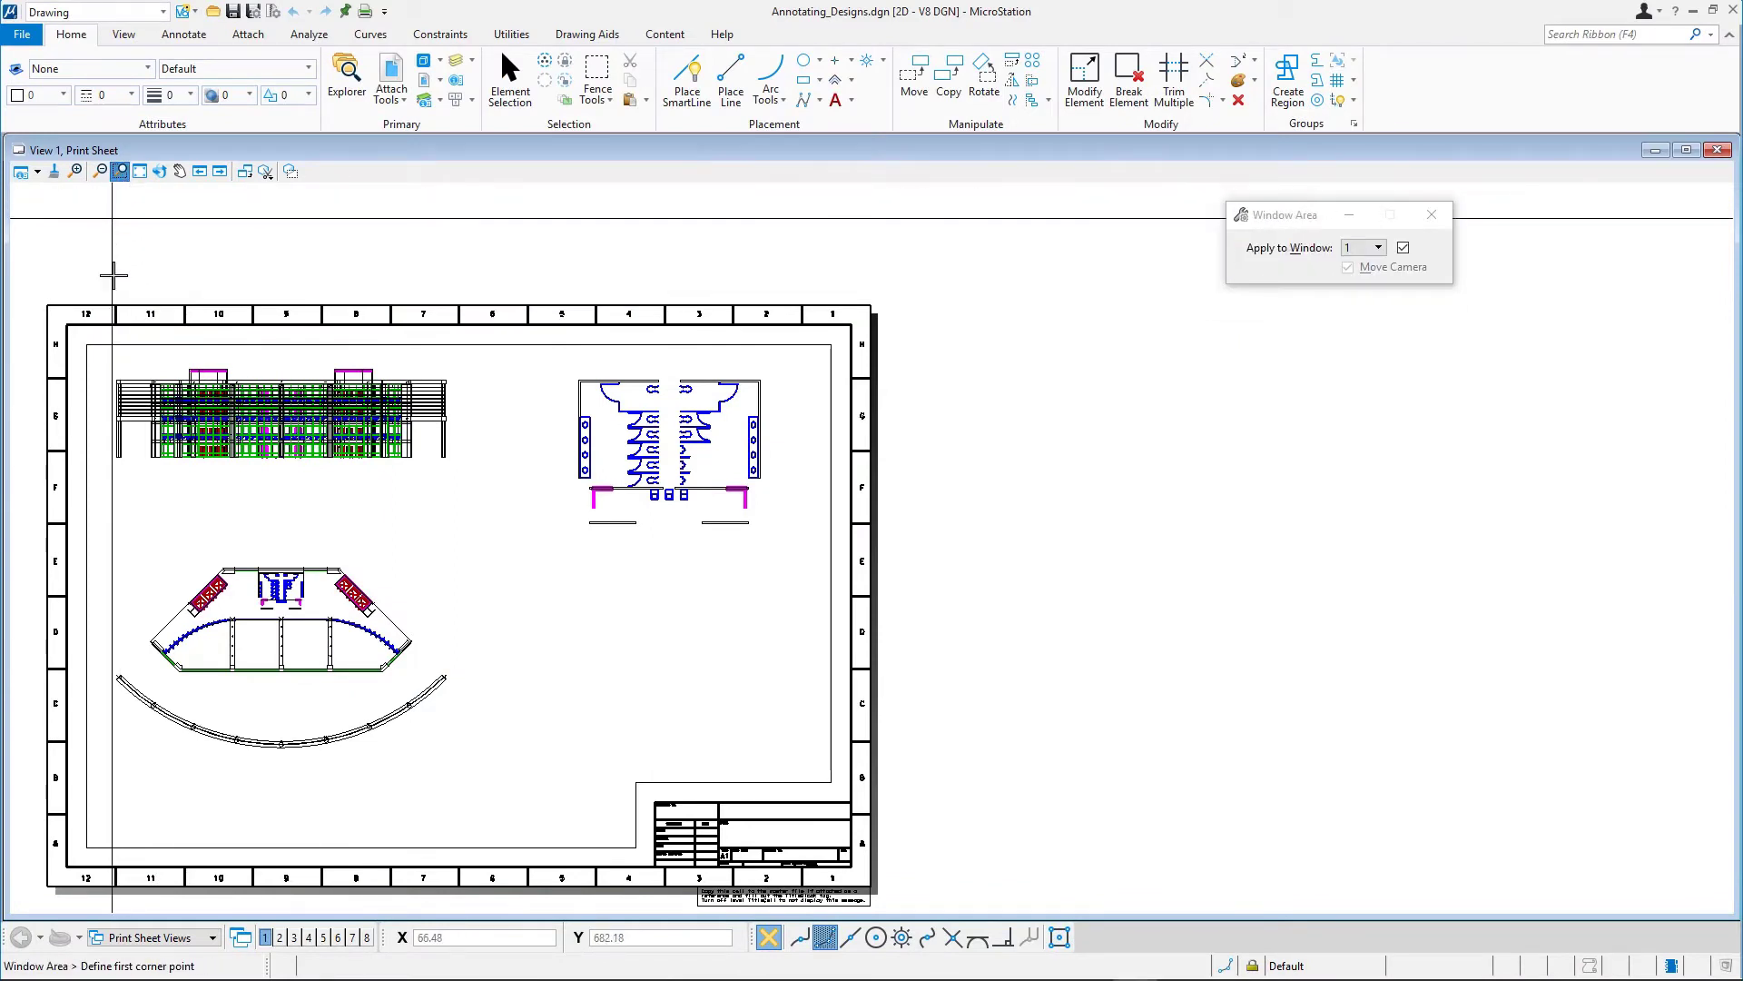
left_click(106, 529)
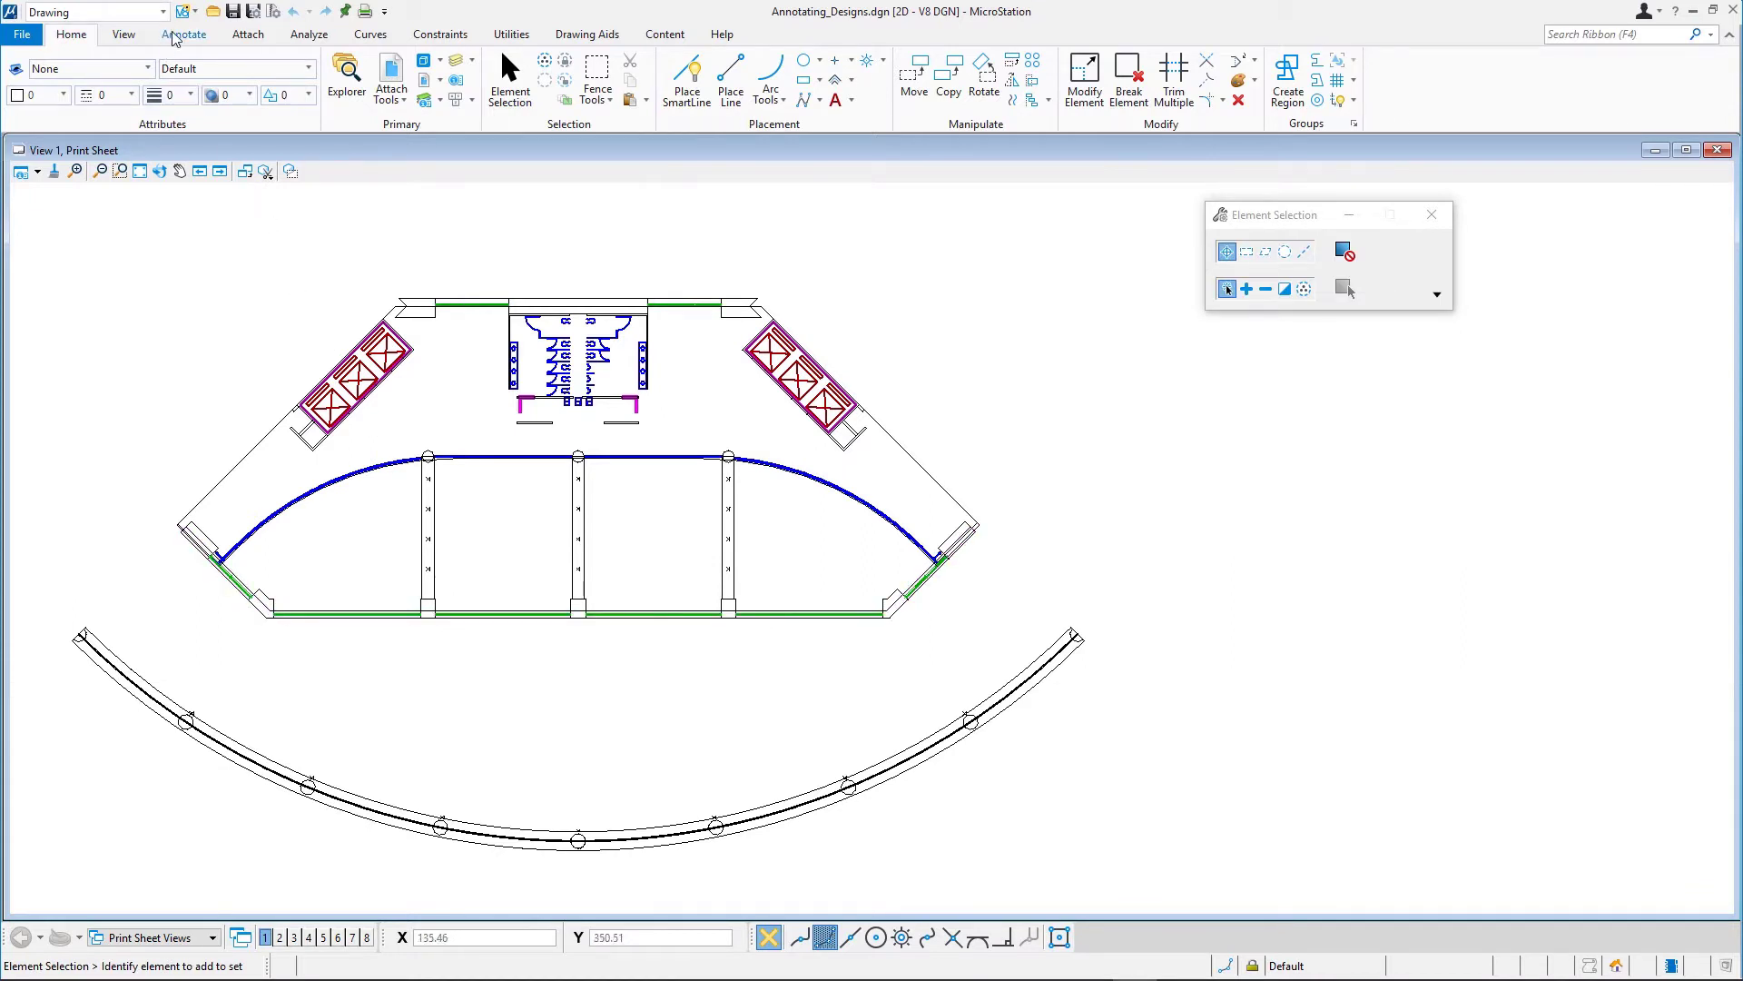
Step: Set Place Text to By Origin with a 30° active angle and Arial 5 mm style
left_click(185, 34)
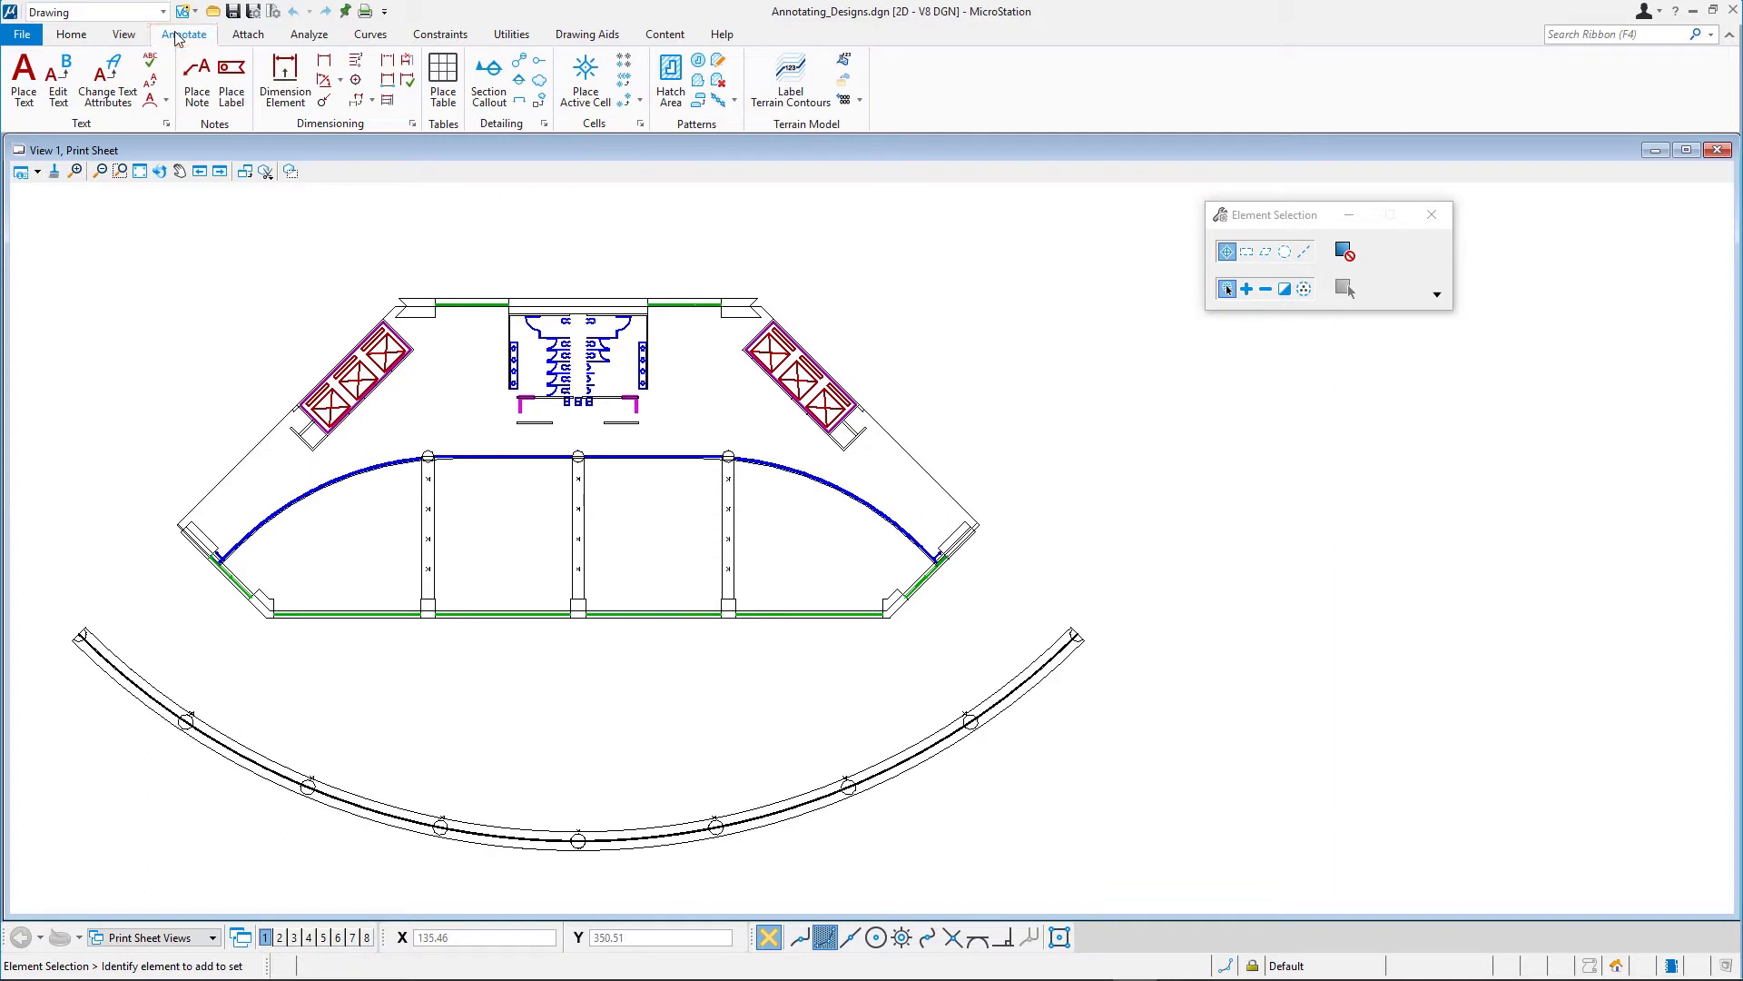
left_click(23, 78)
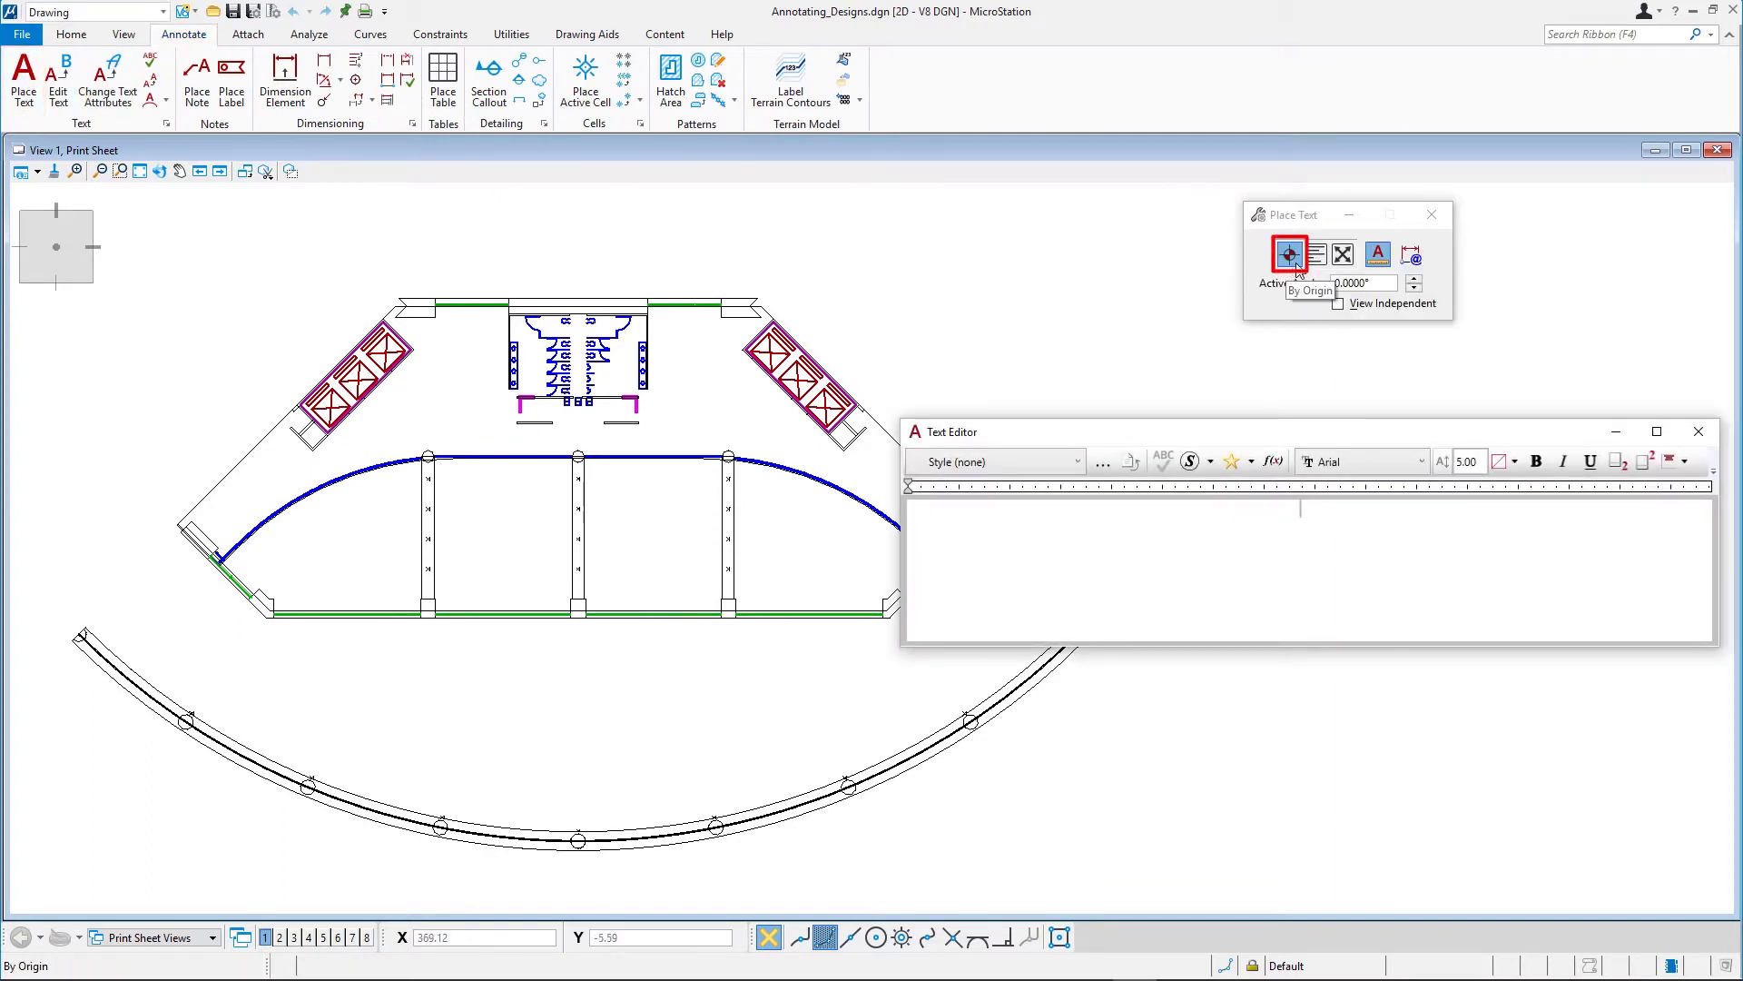
left_click(1376, 253)
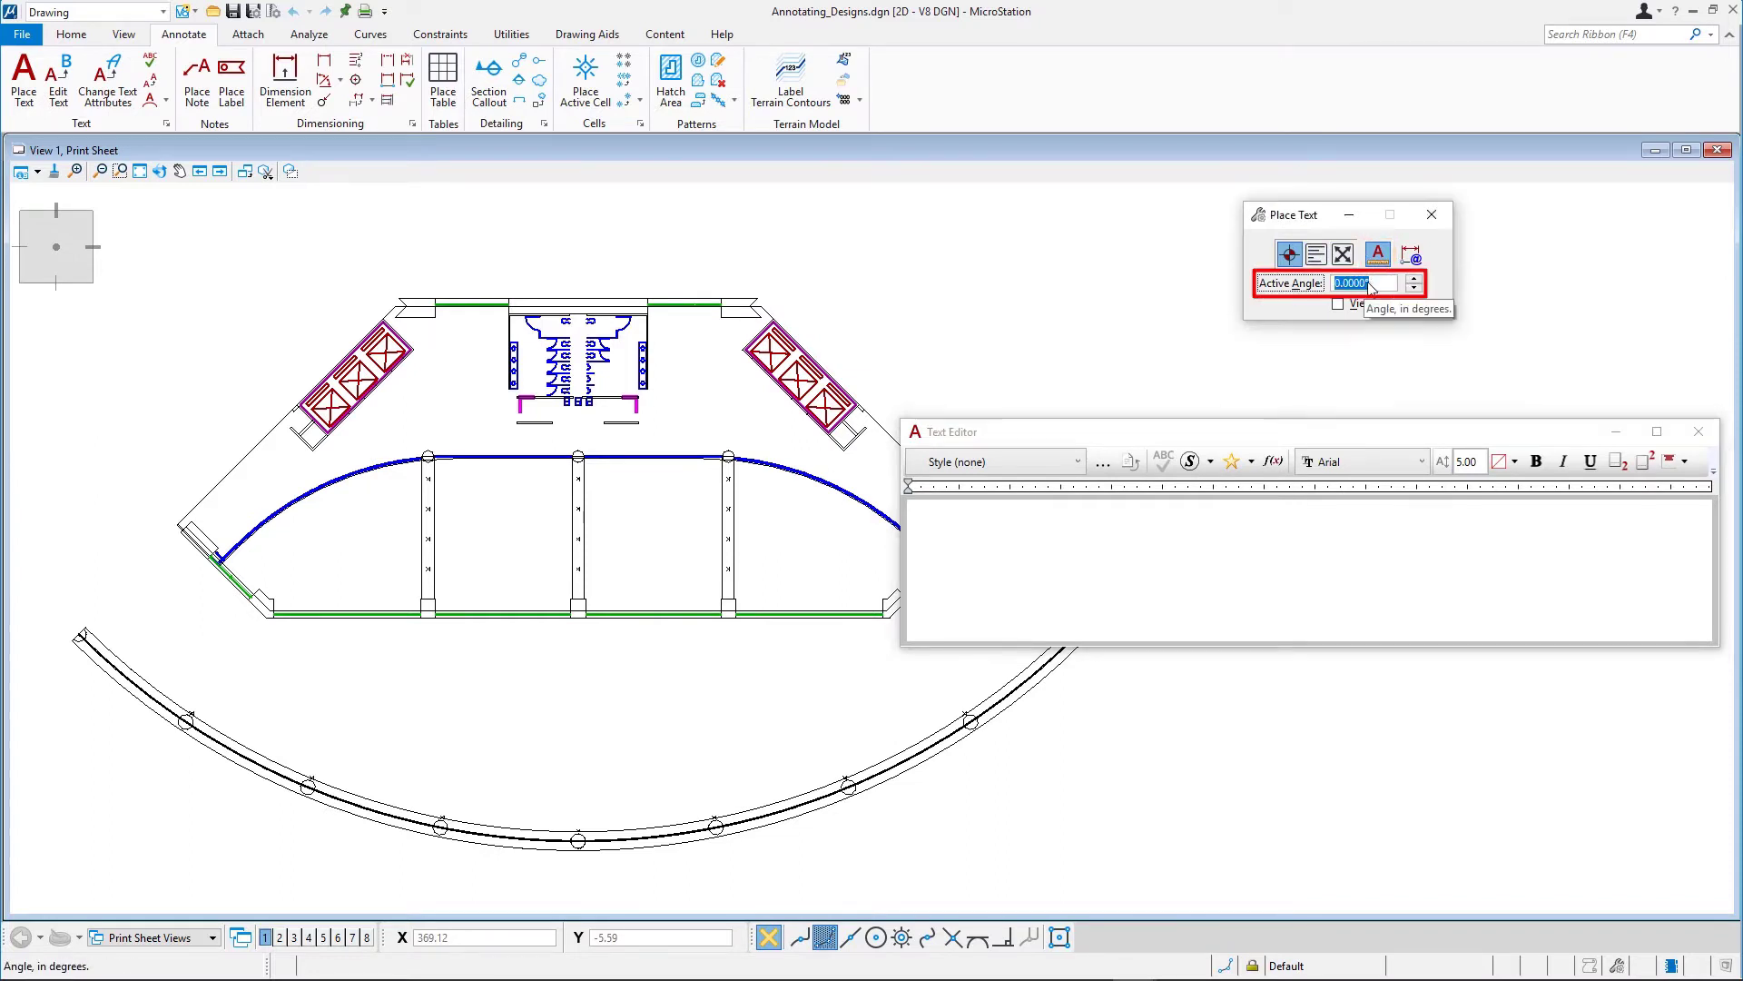
type("3")
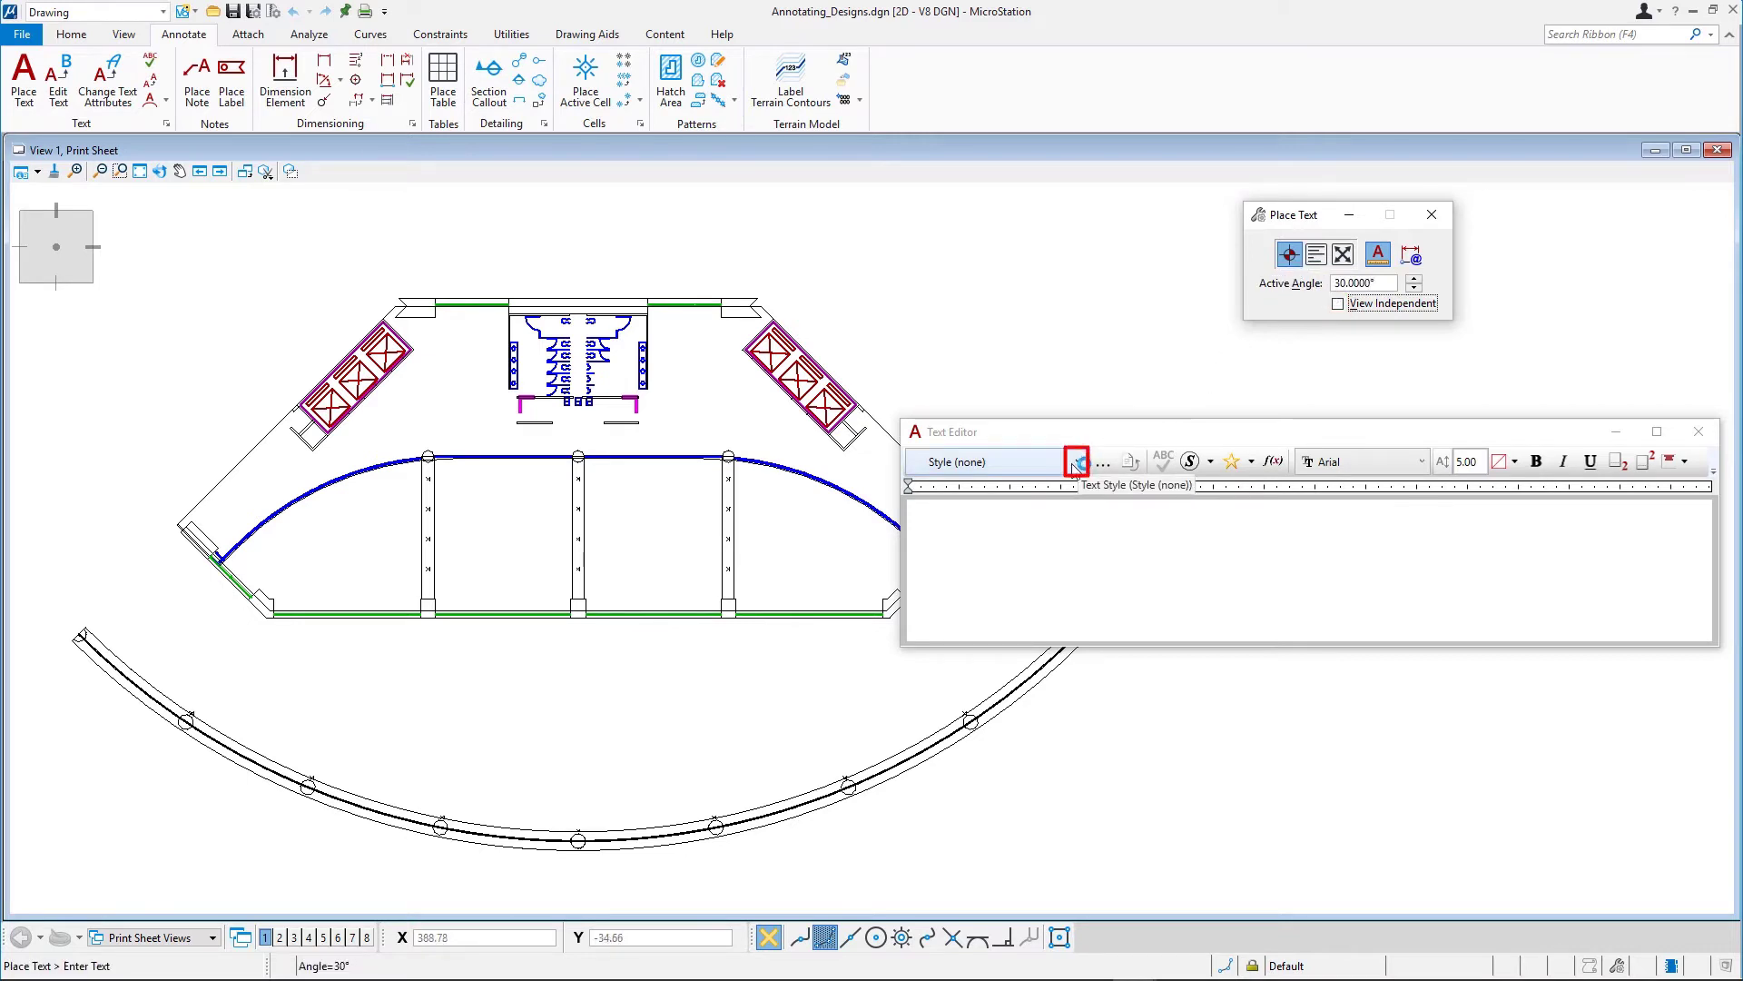
left_click(1074, 460)
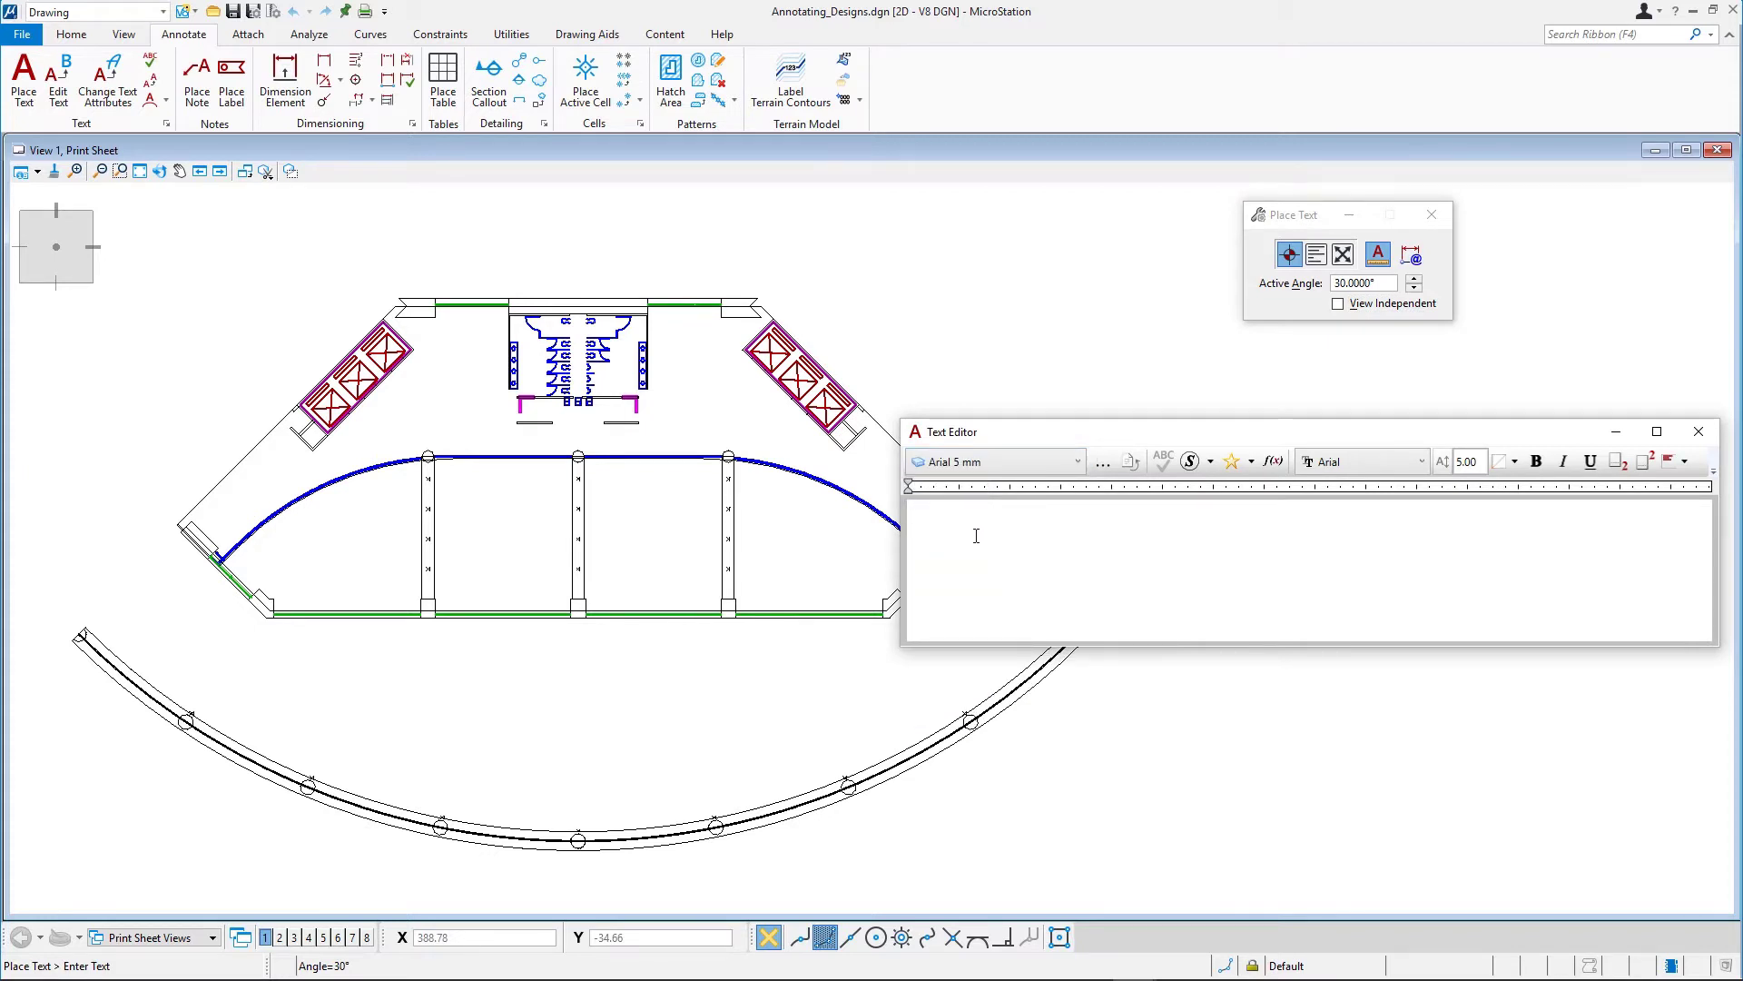
mouse_move(935, 512)
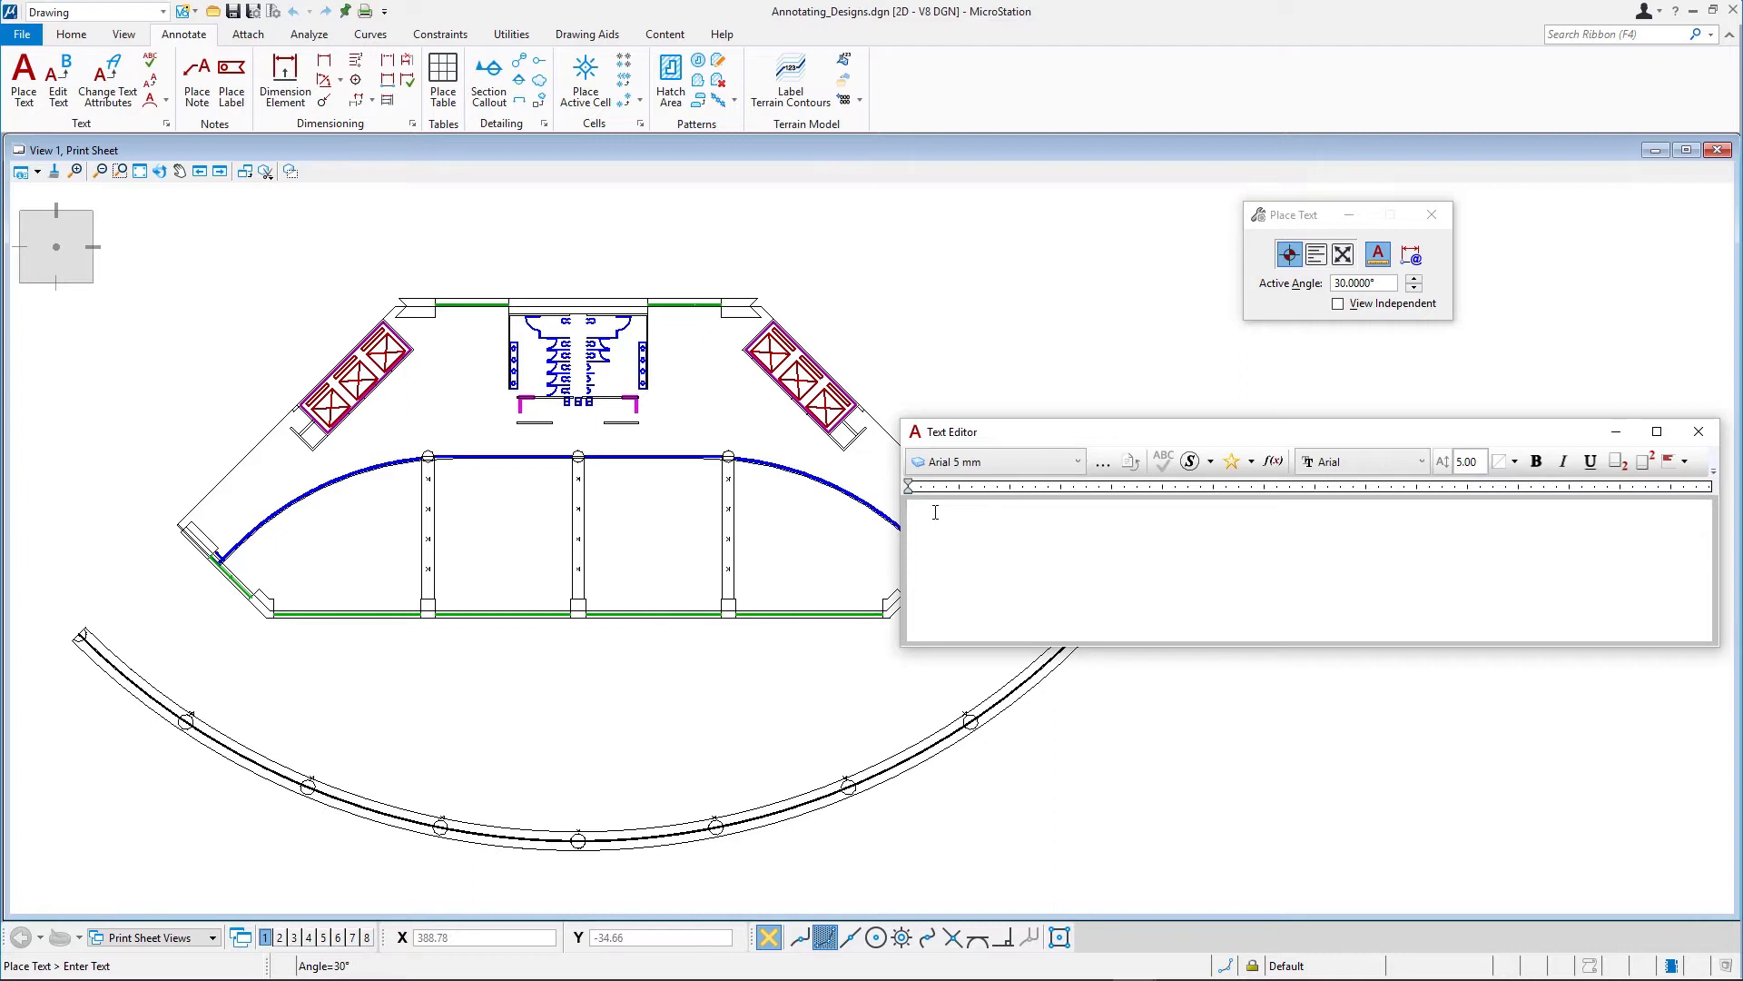
Step: Enter 'Example Text' in the text editor
type("Exa")
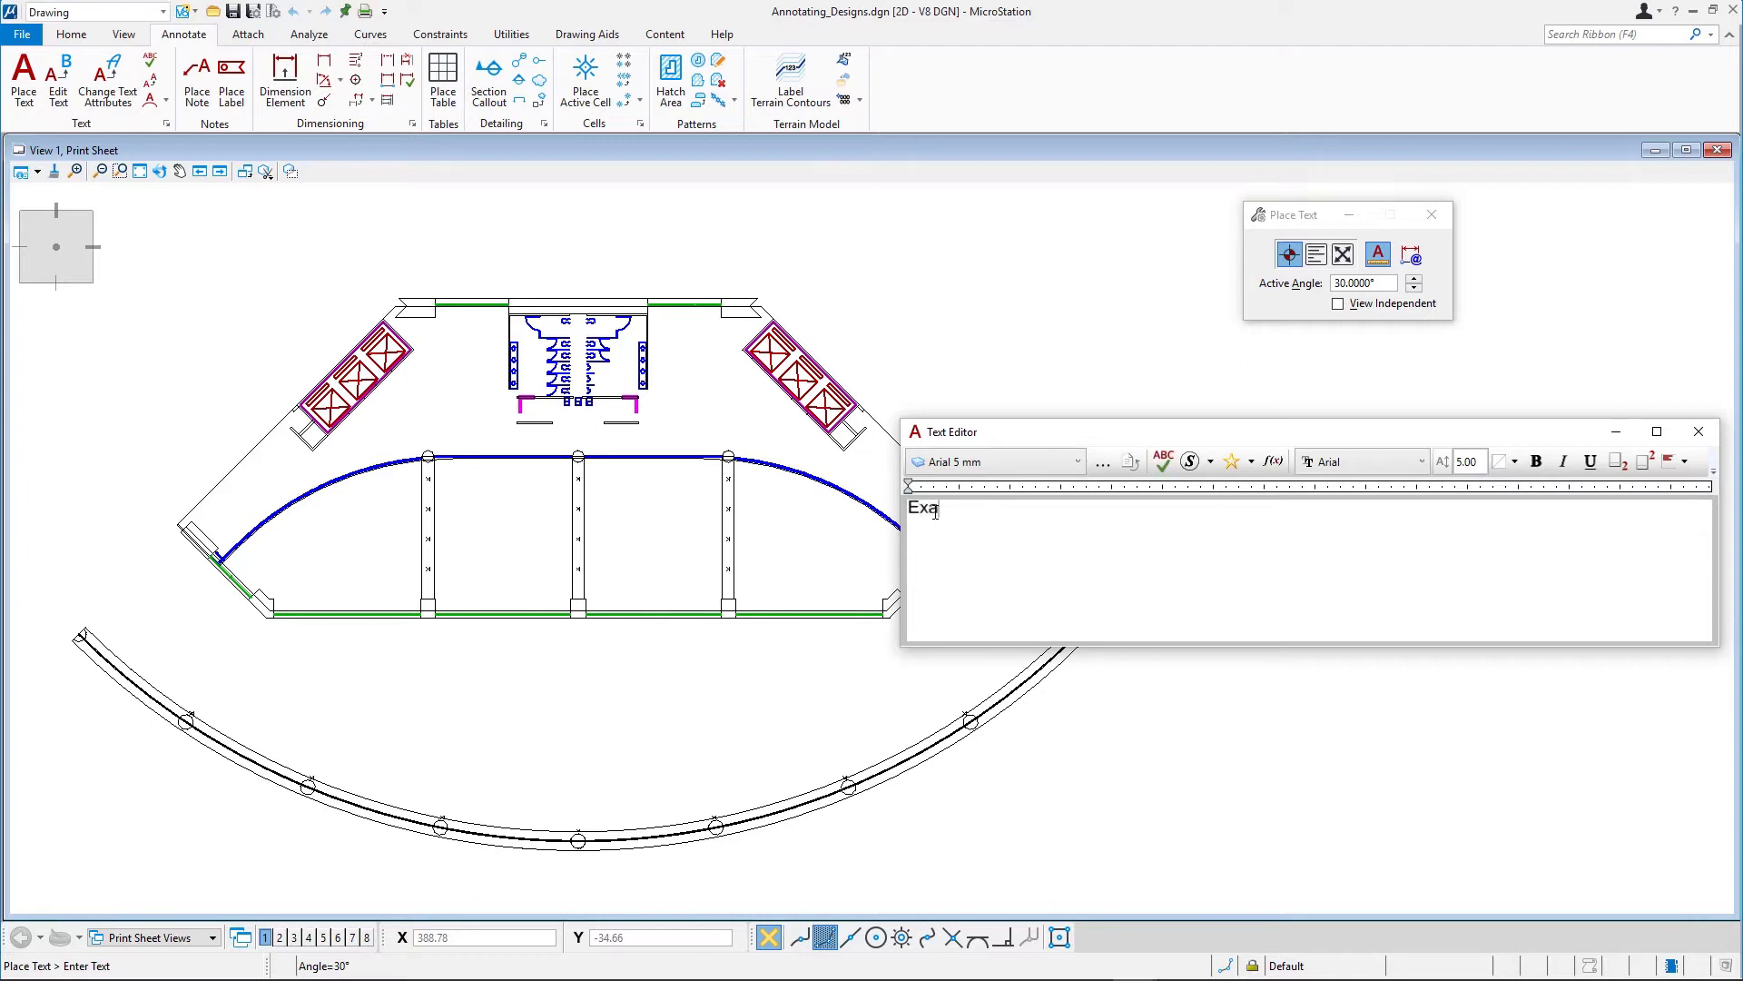
type("mple")
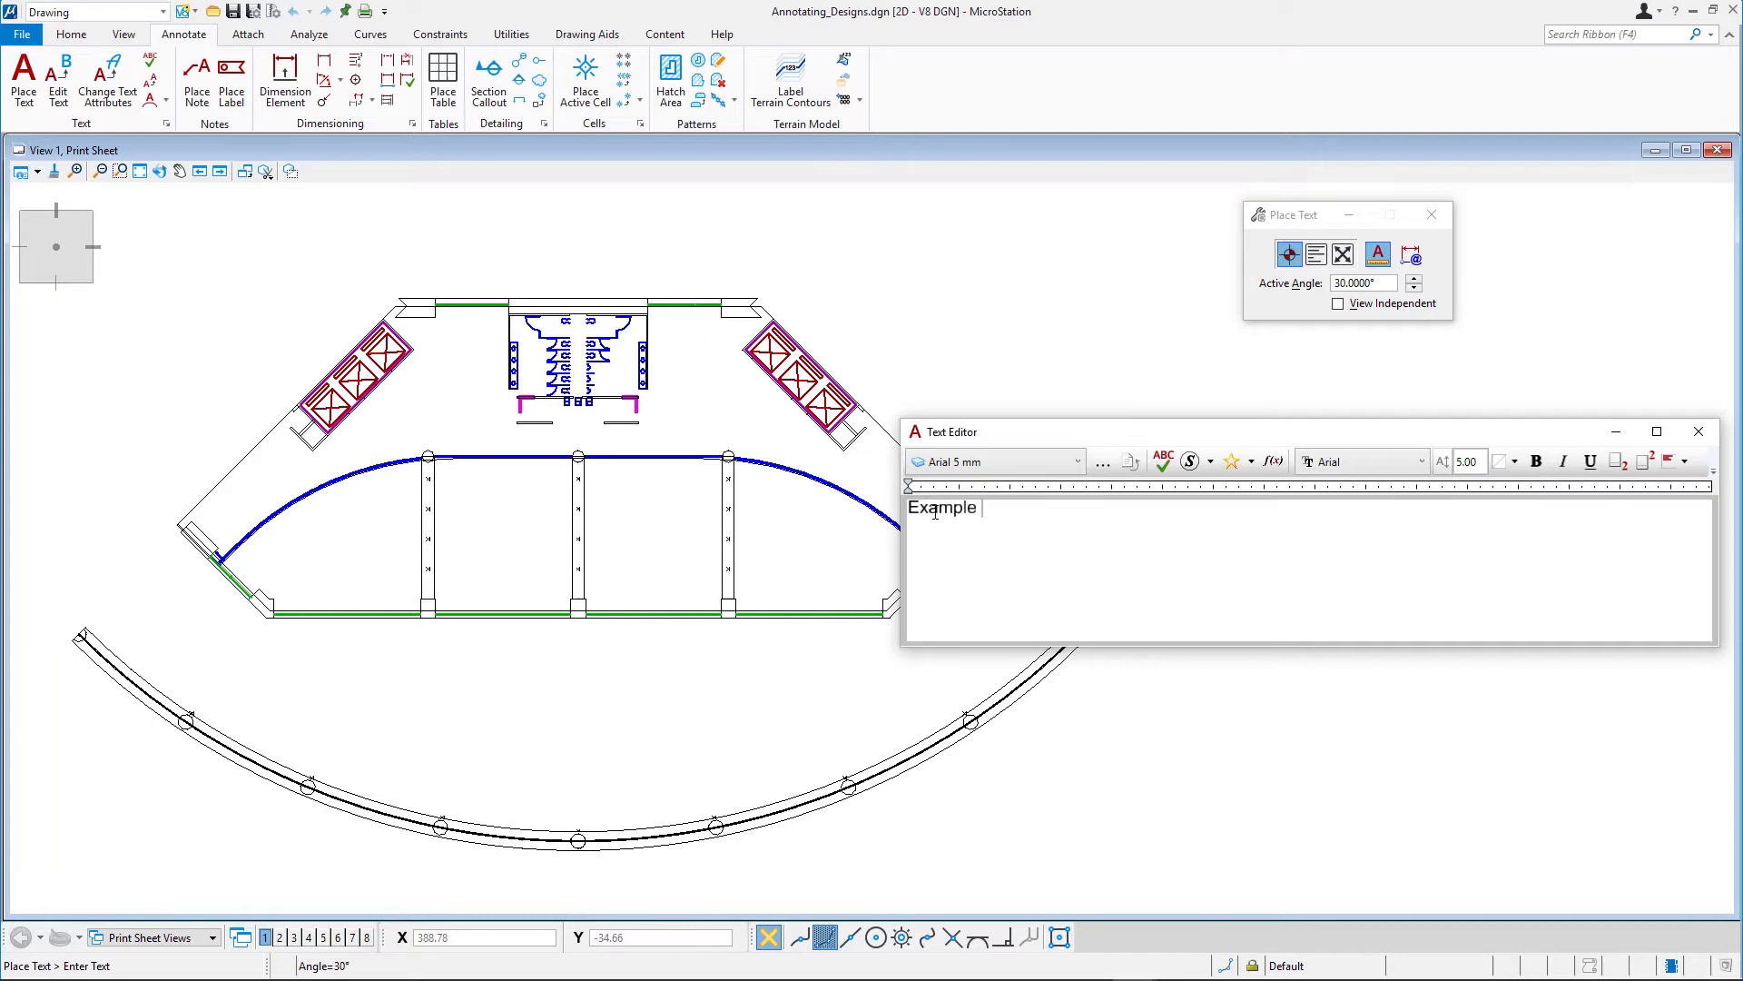
type("Text")
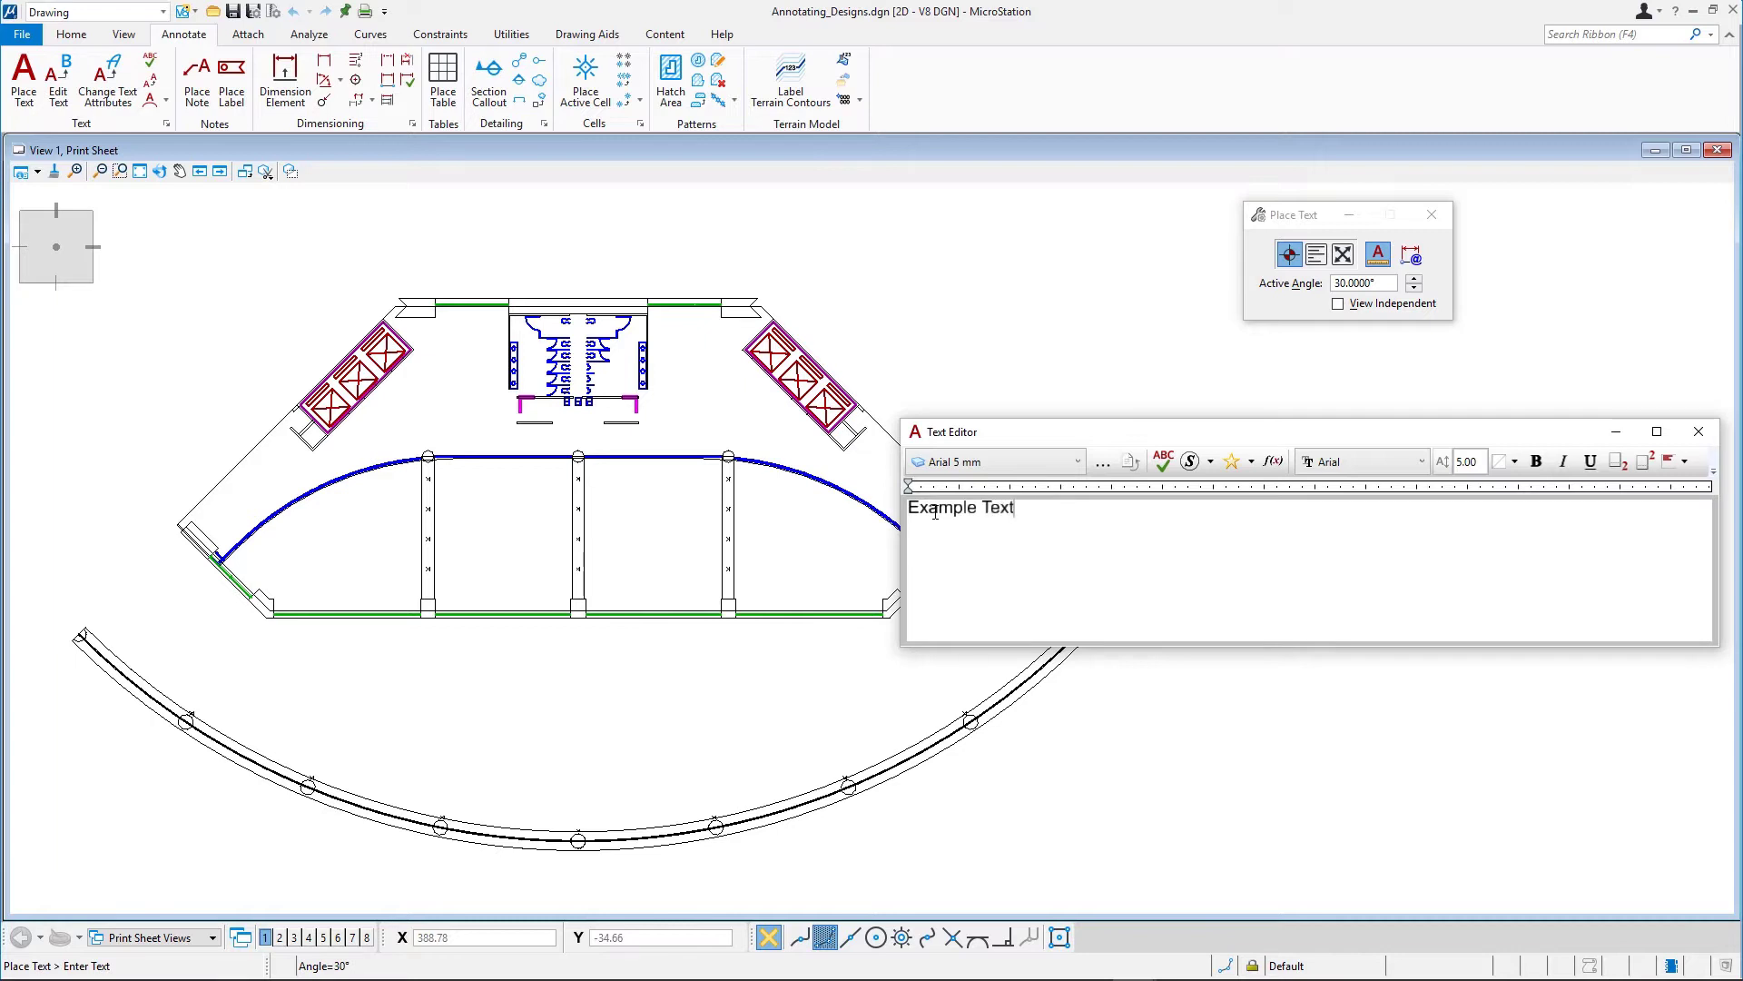
mouse_move(556, 511)
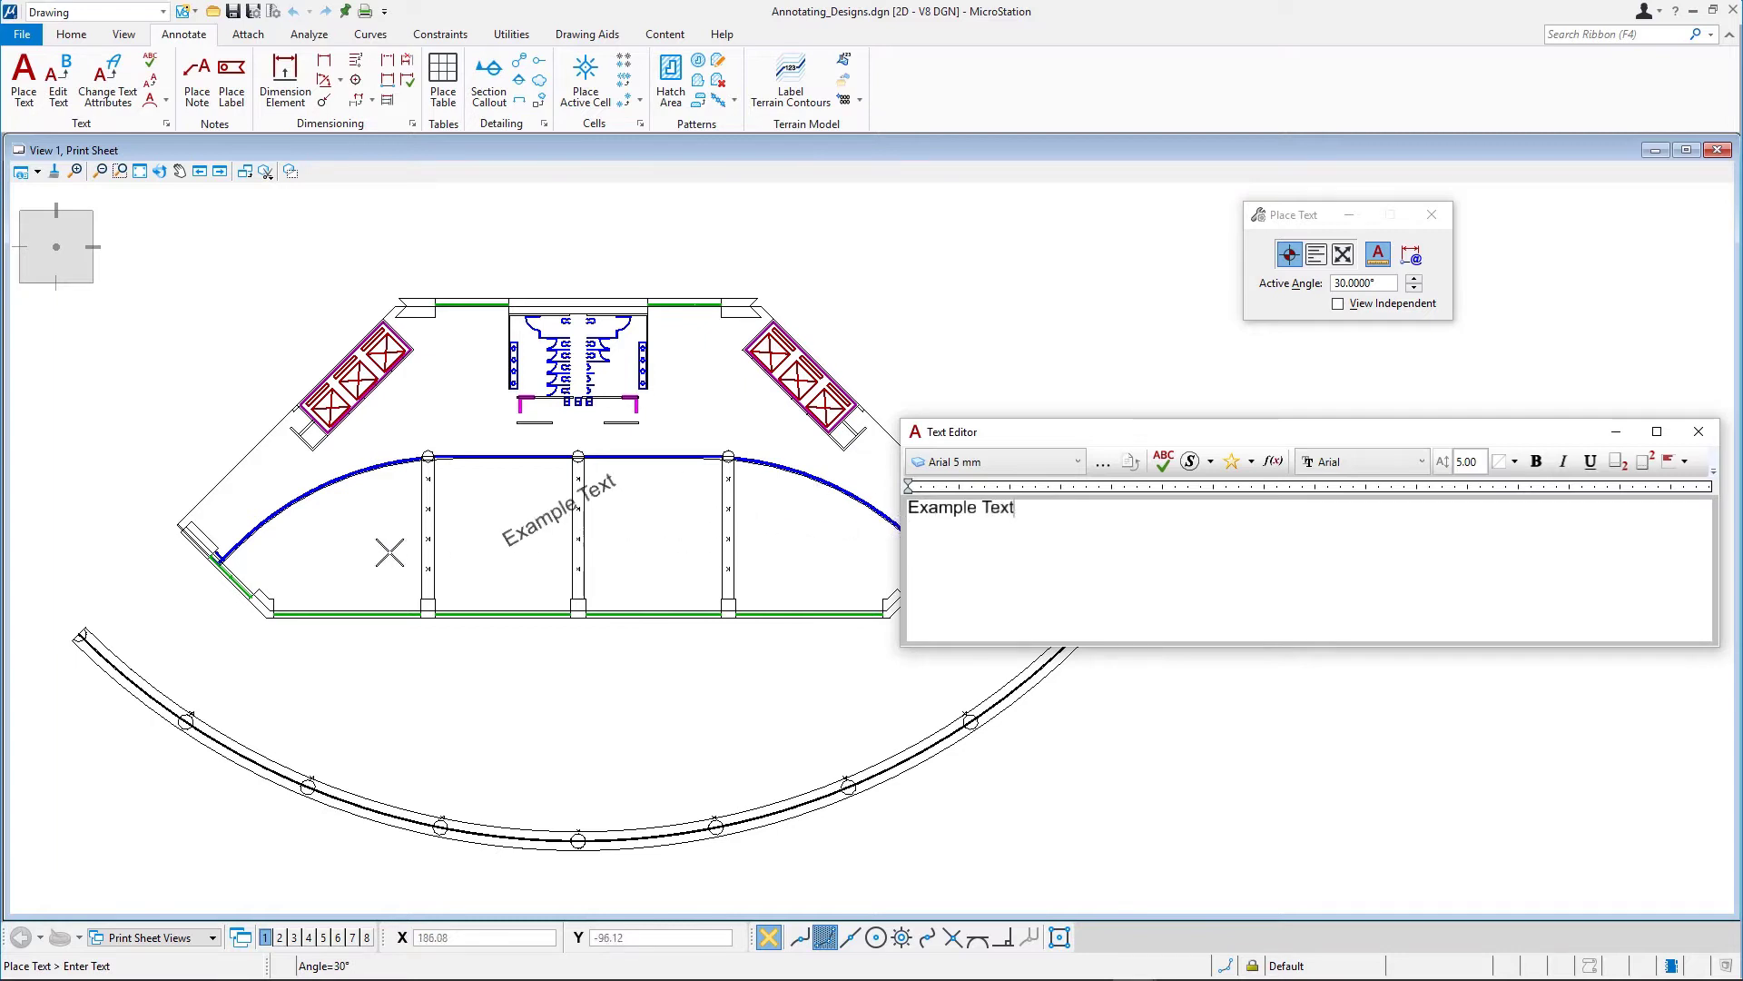
mouse_move(267, 556)
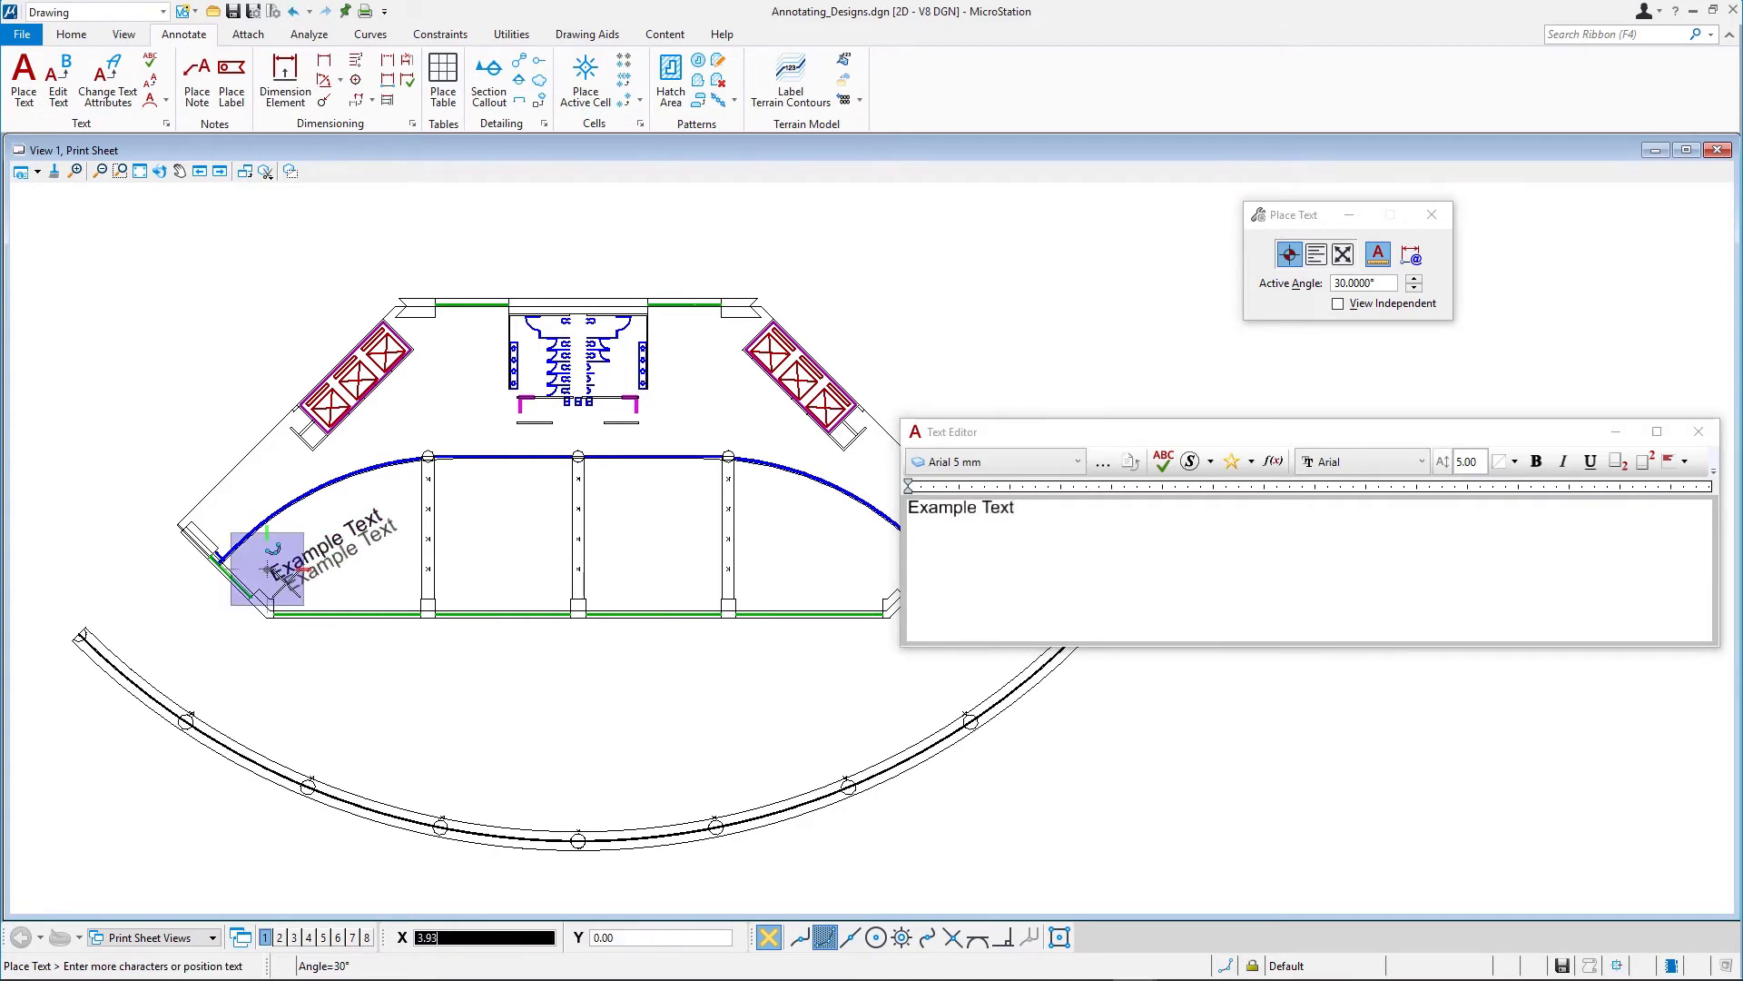
mouse_move(293, 625)
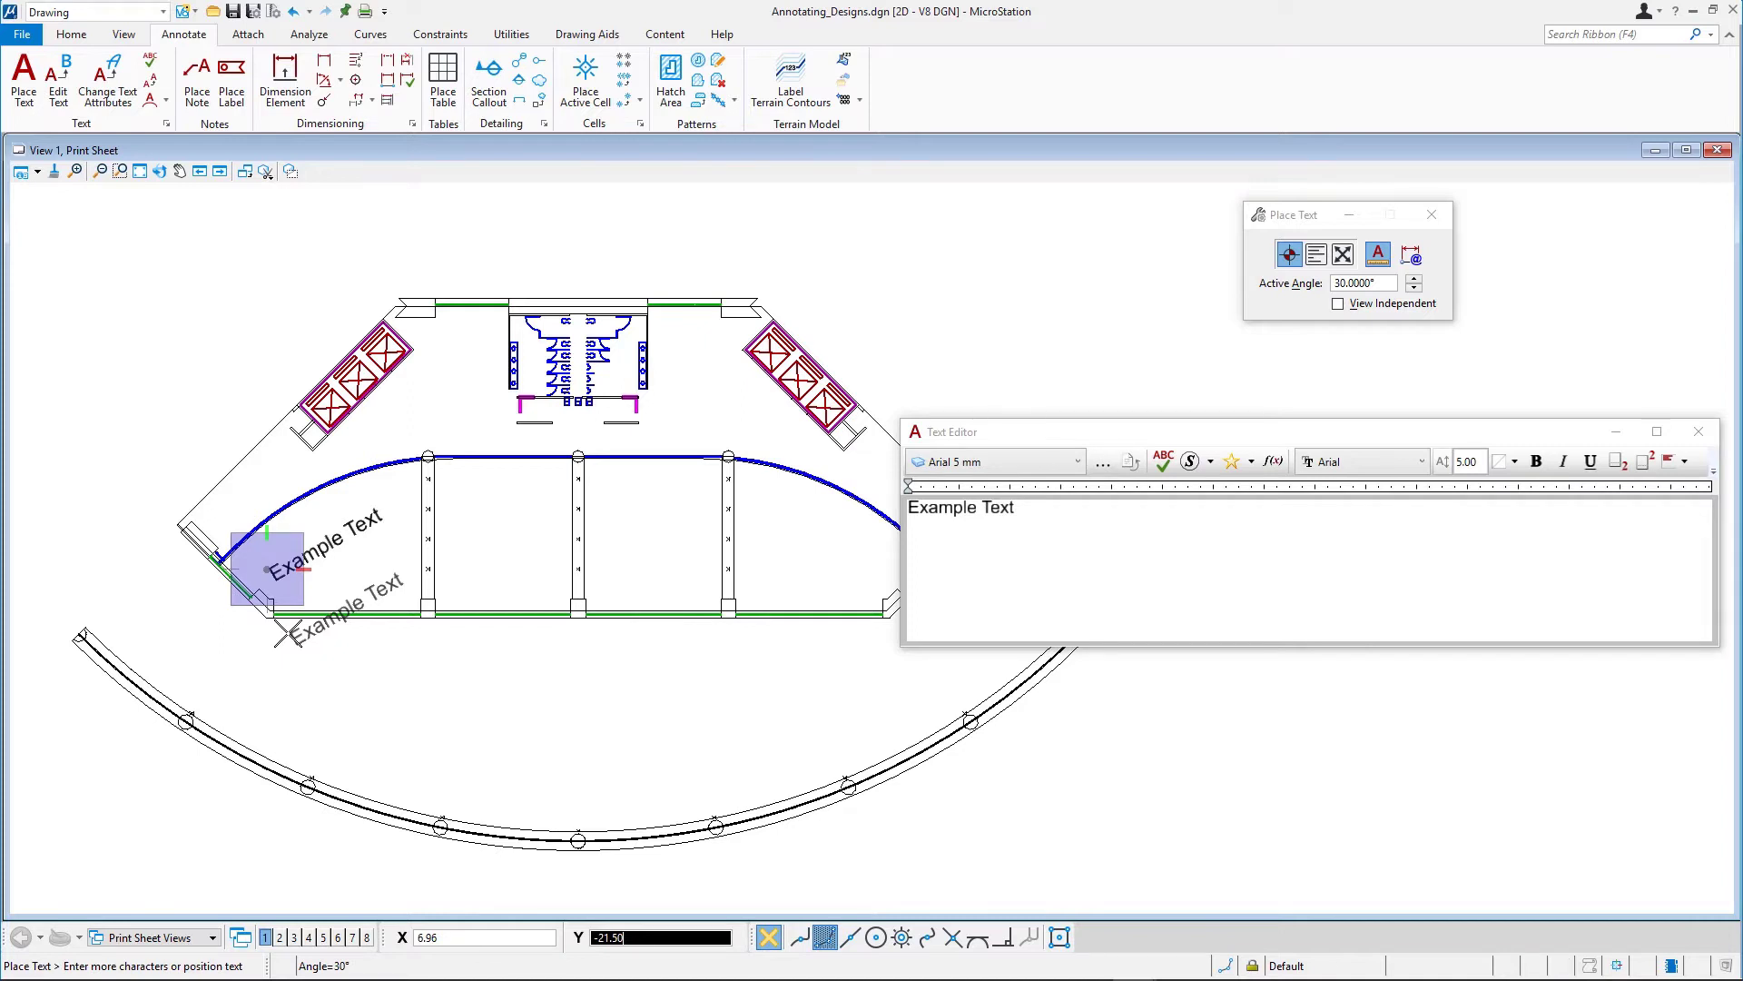
mouse_move(301, 633)
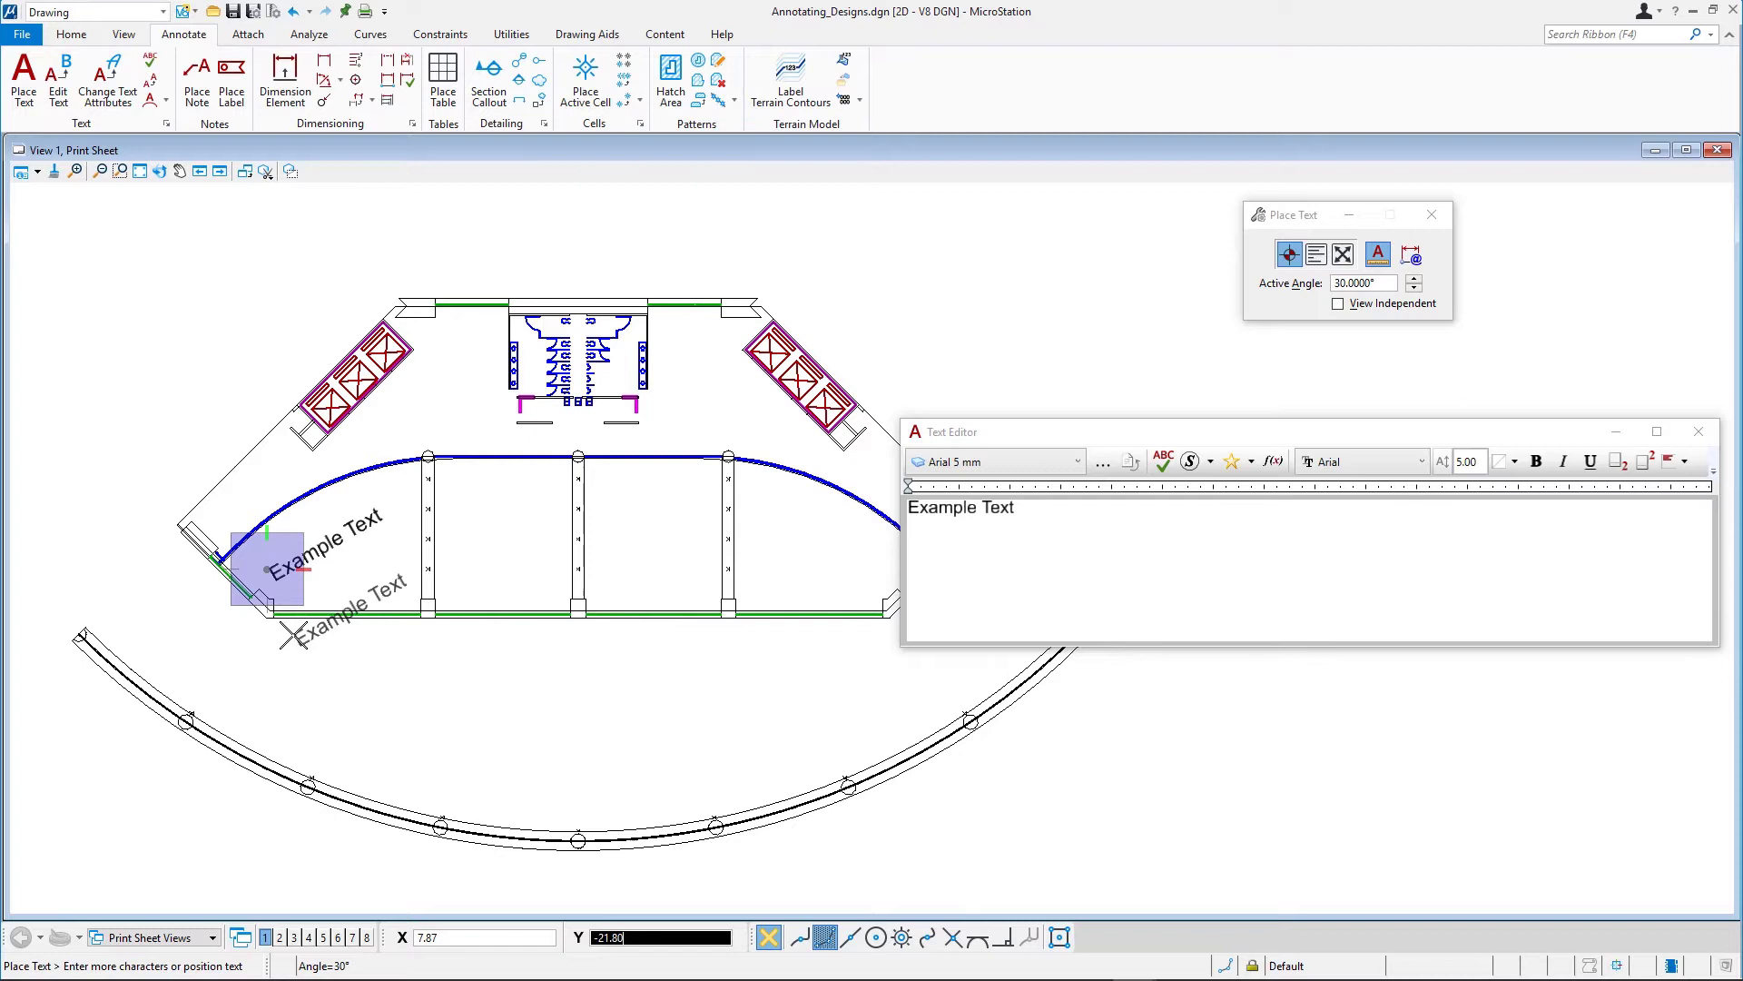
mouse_move(1256, 271)
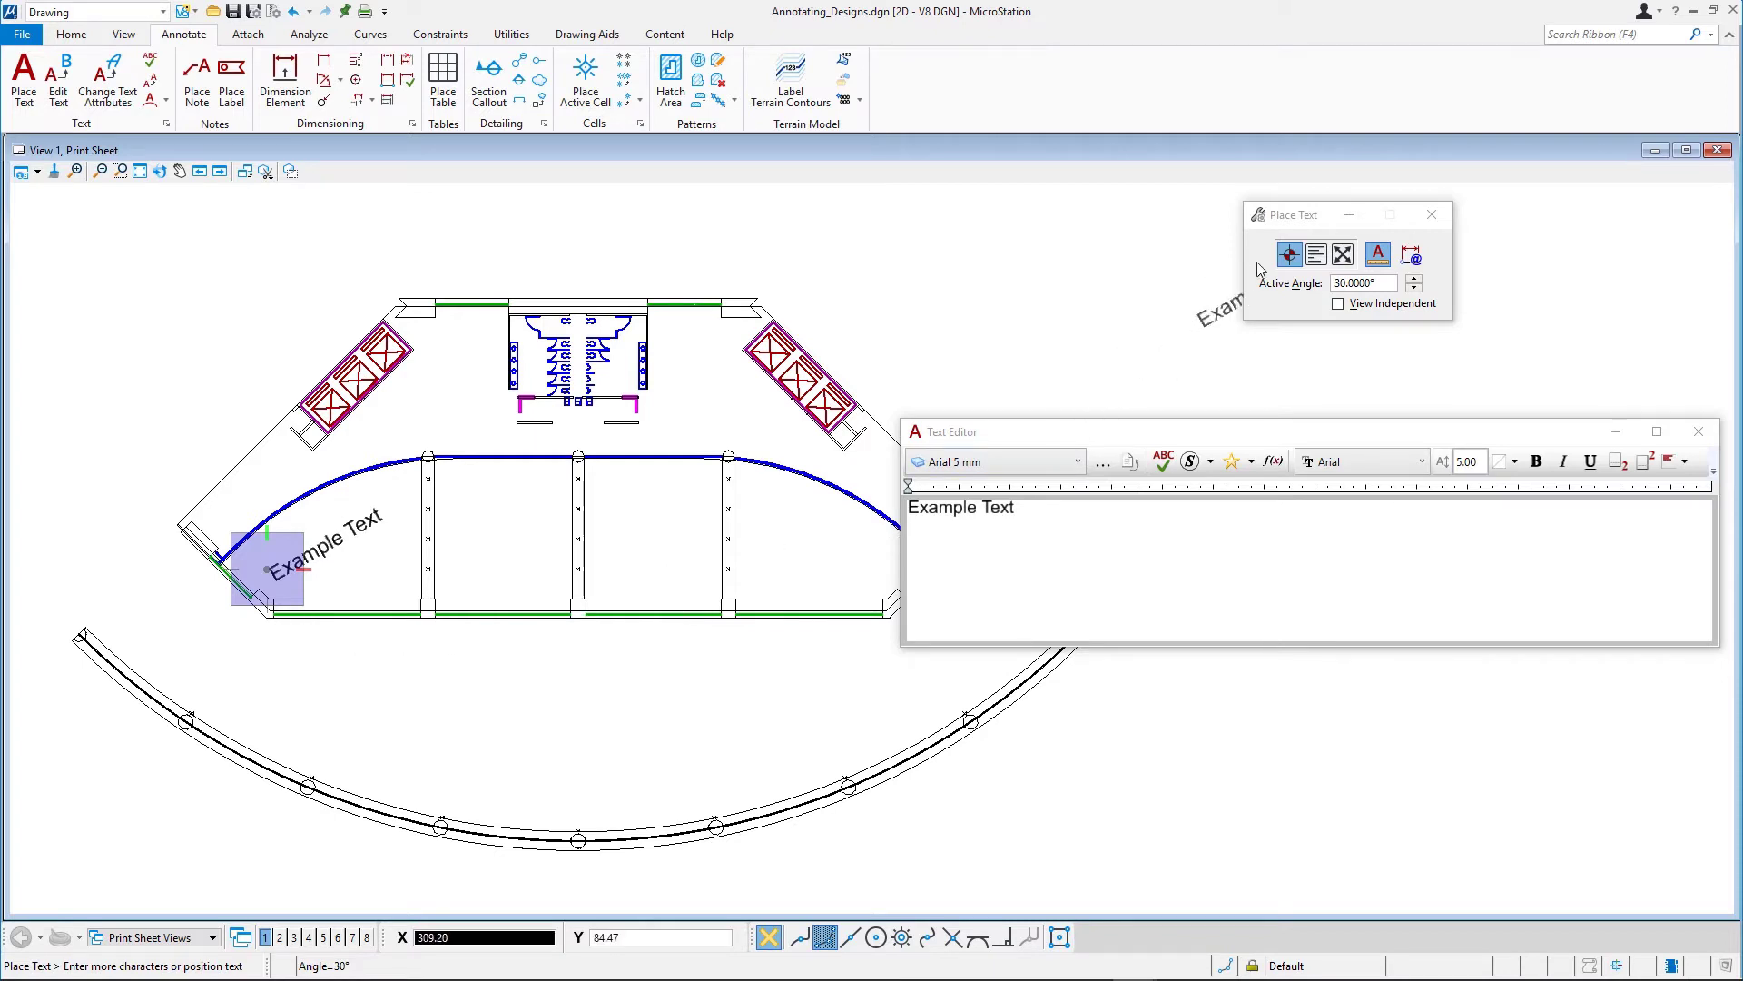
mouse_move(1341, 253)
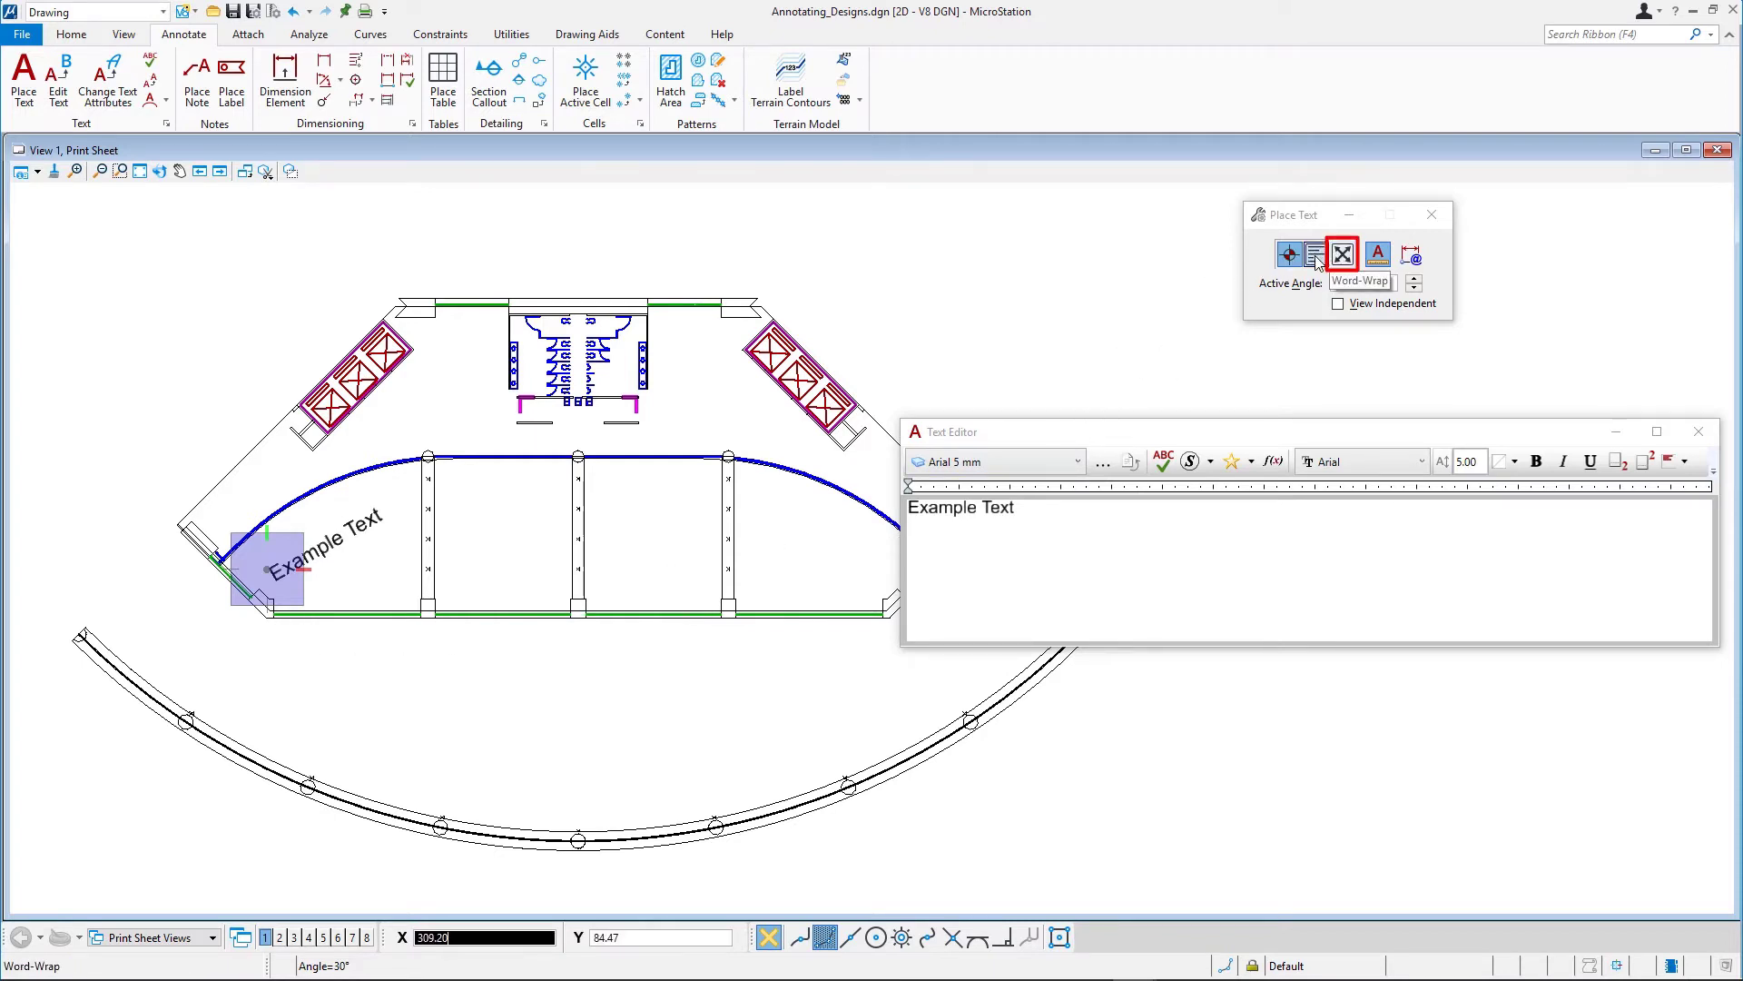
Step: Switch Place Text to the Word-Wrap method to fit text between two points
left_click(1342, 254)
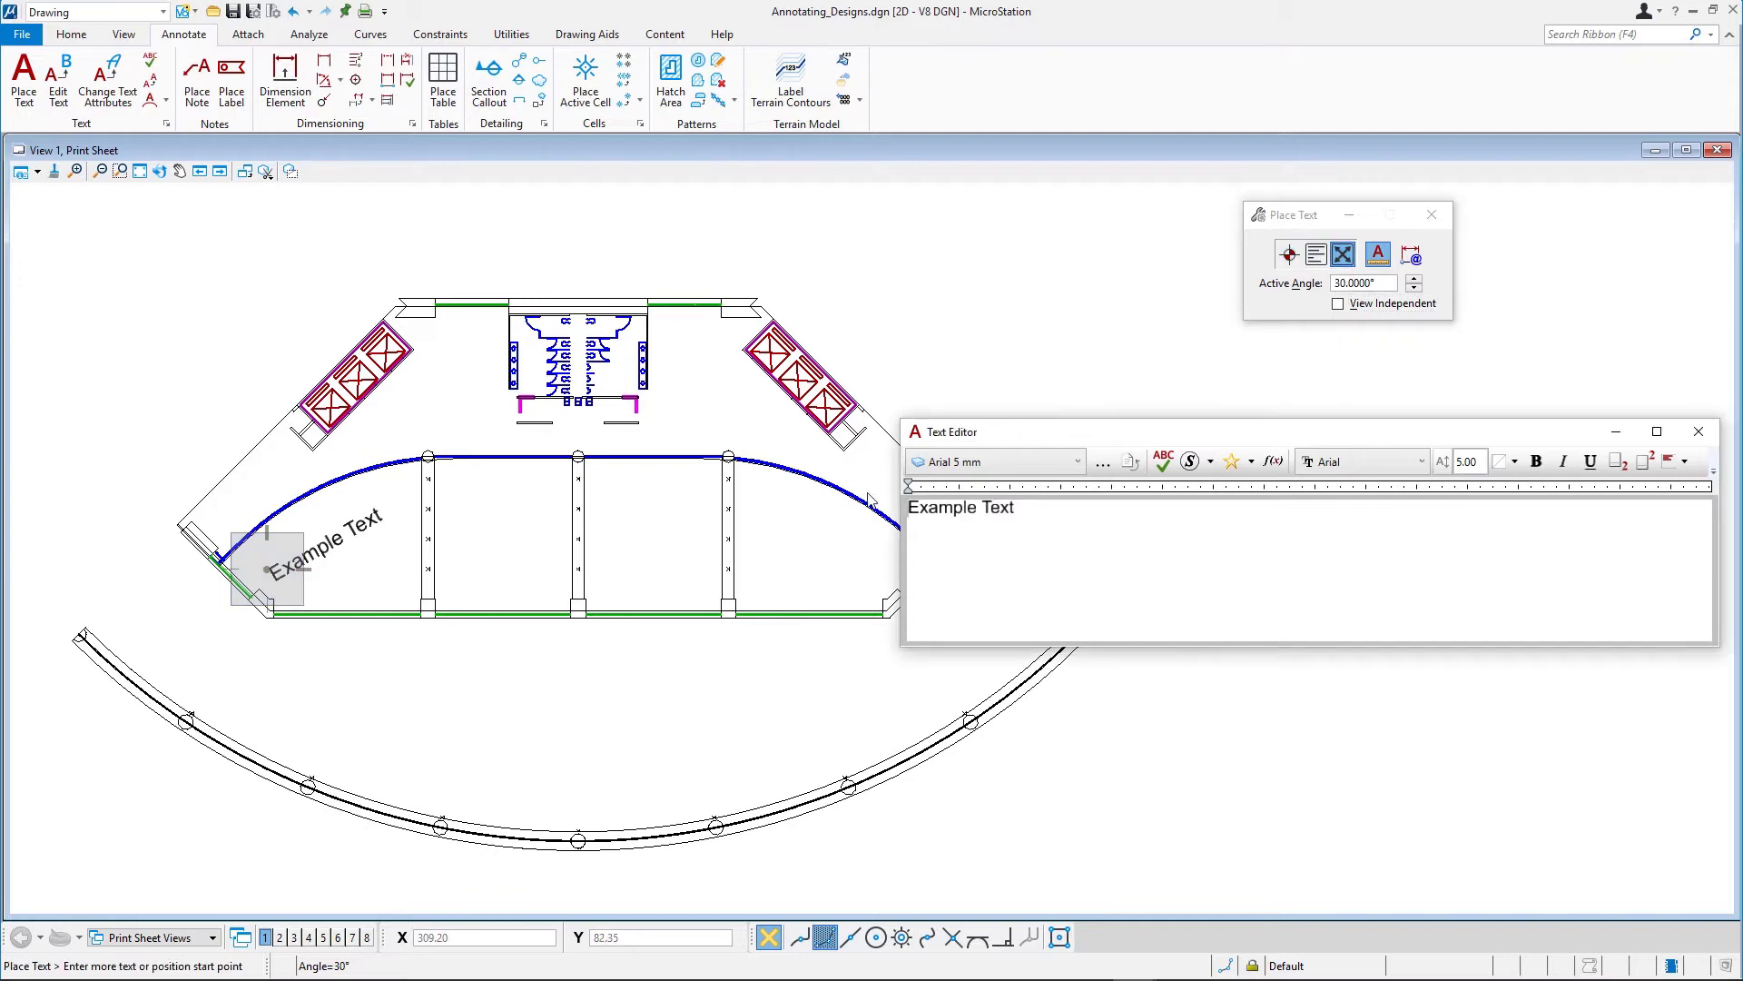
mouse_move(361, 664)
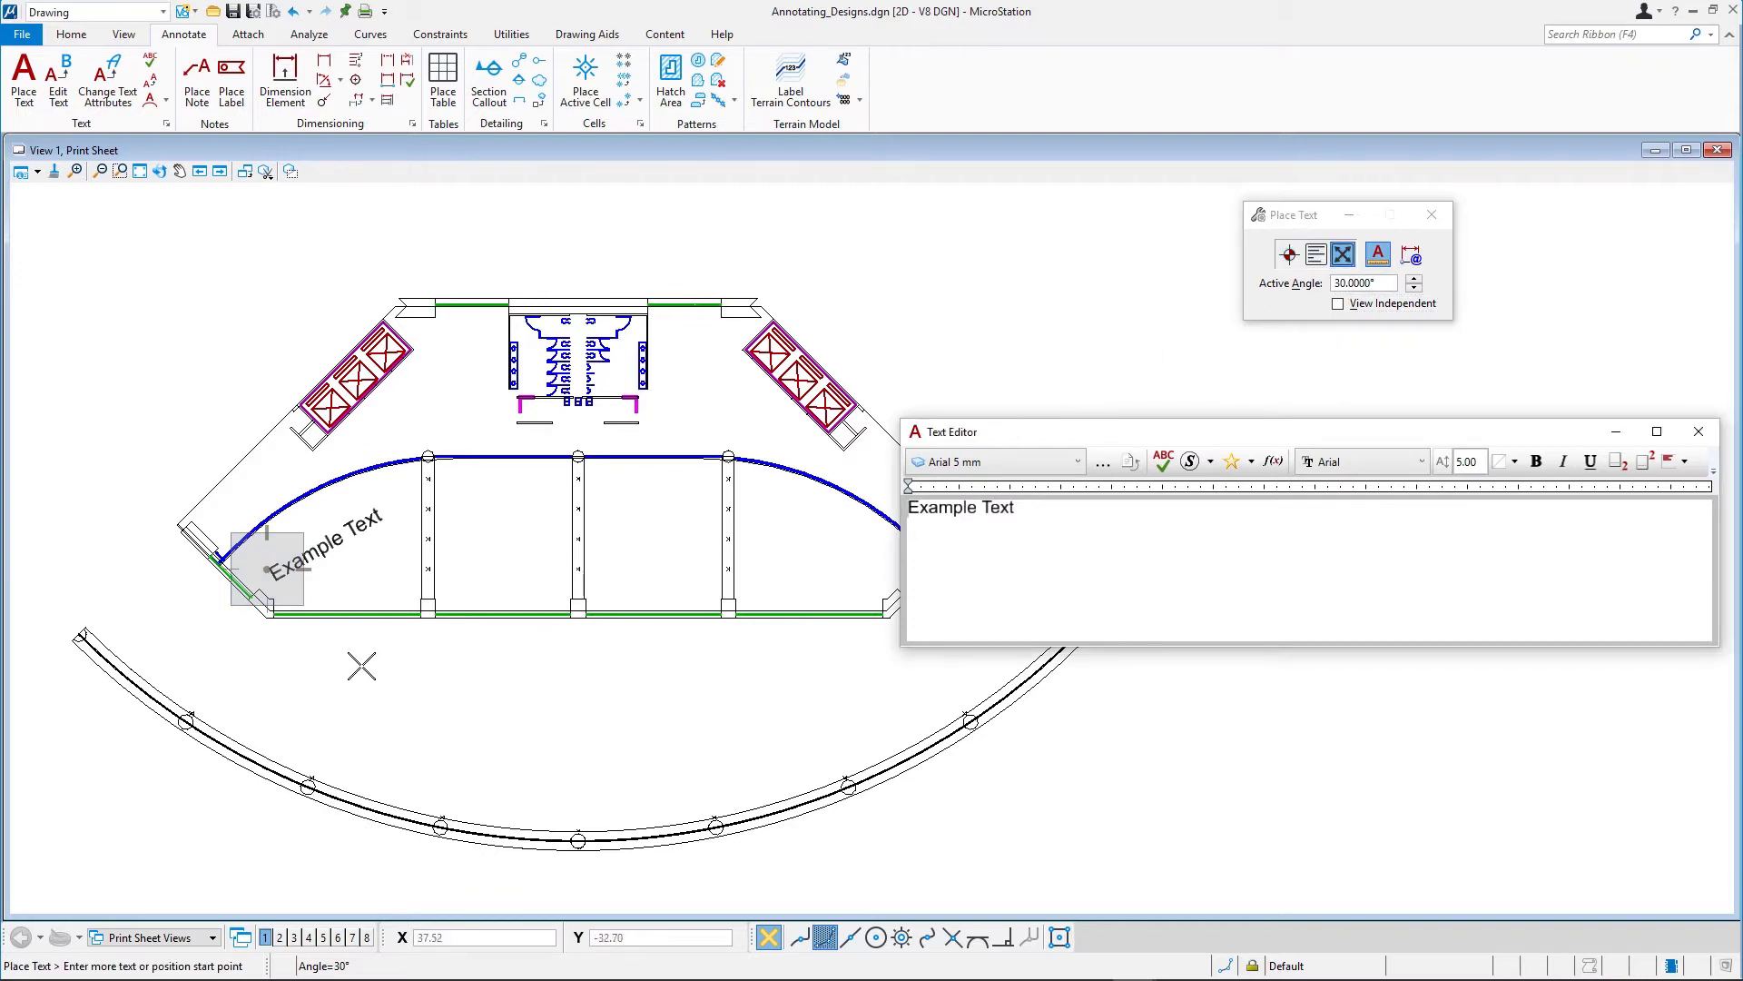
mouse_move(305, 658)
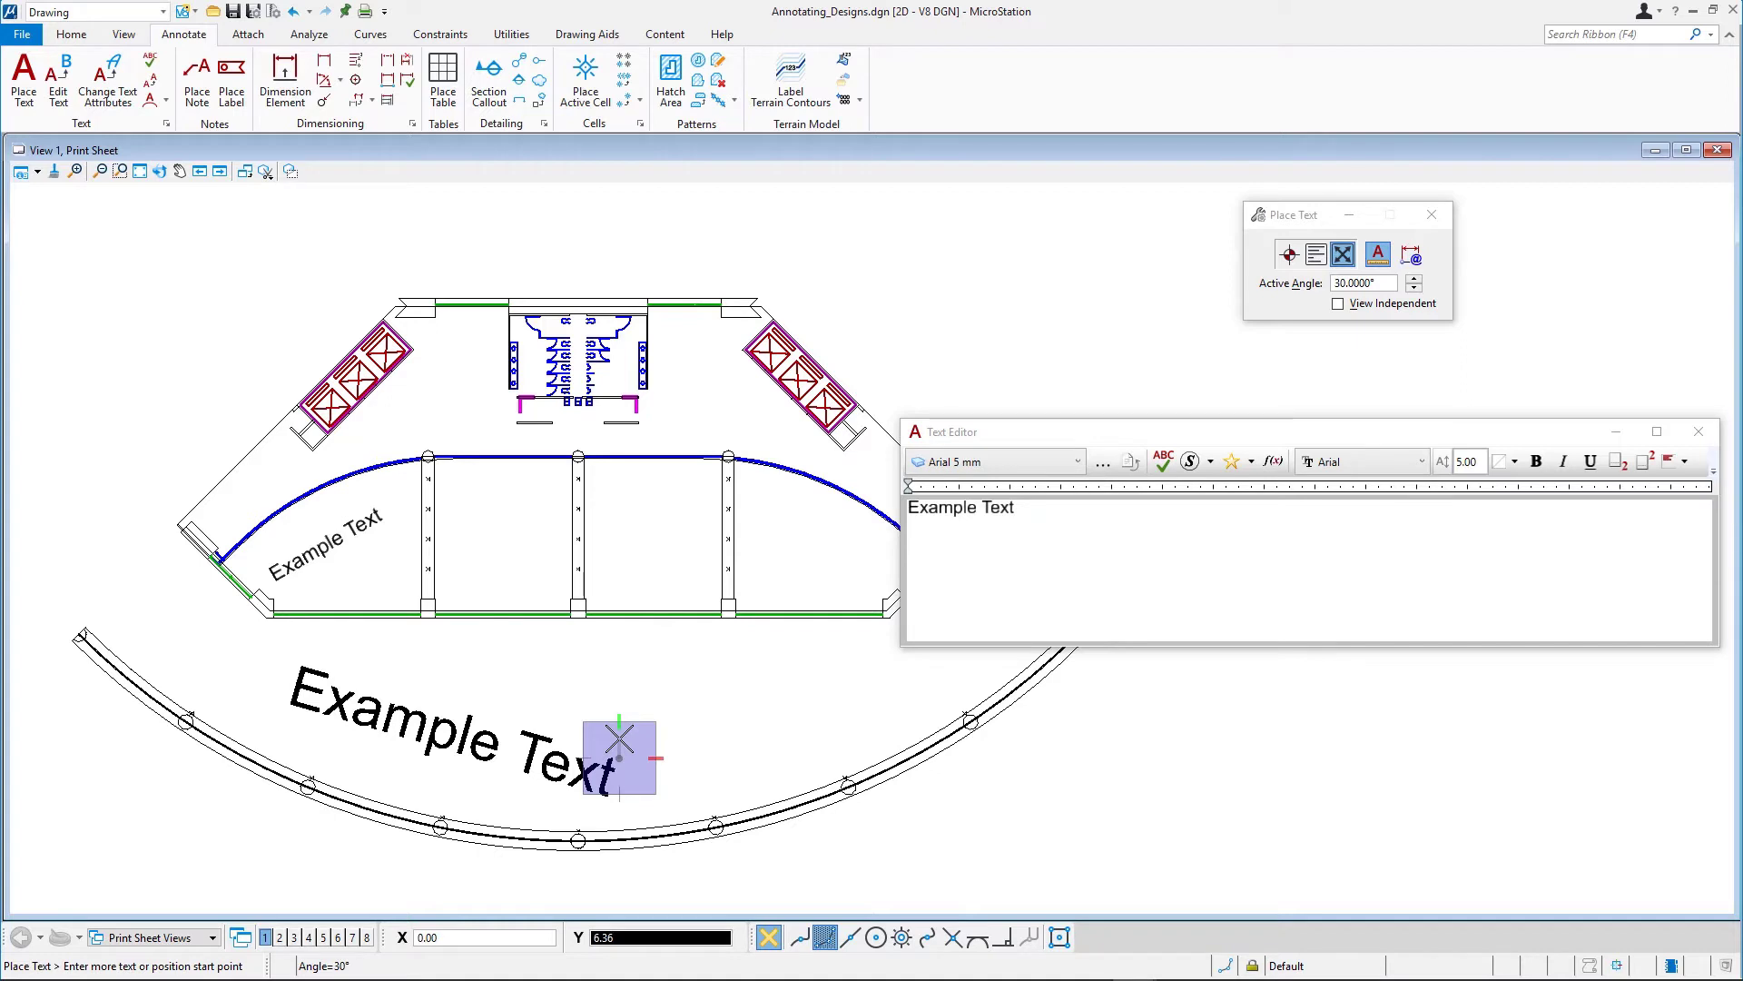
mouse_move(634, 734)
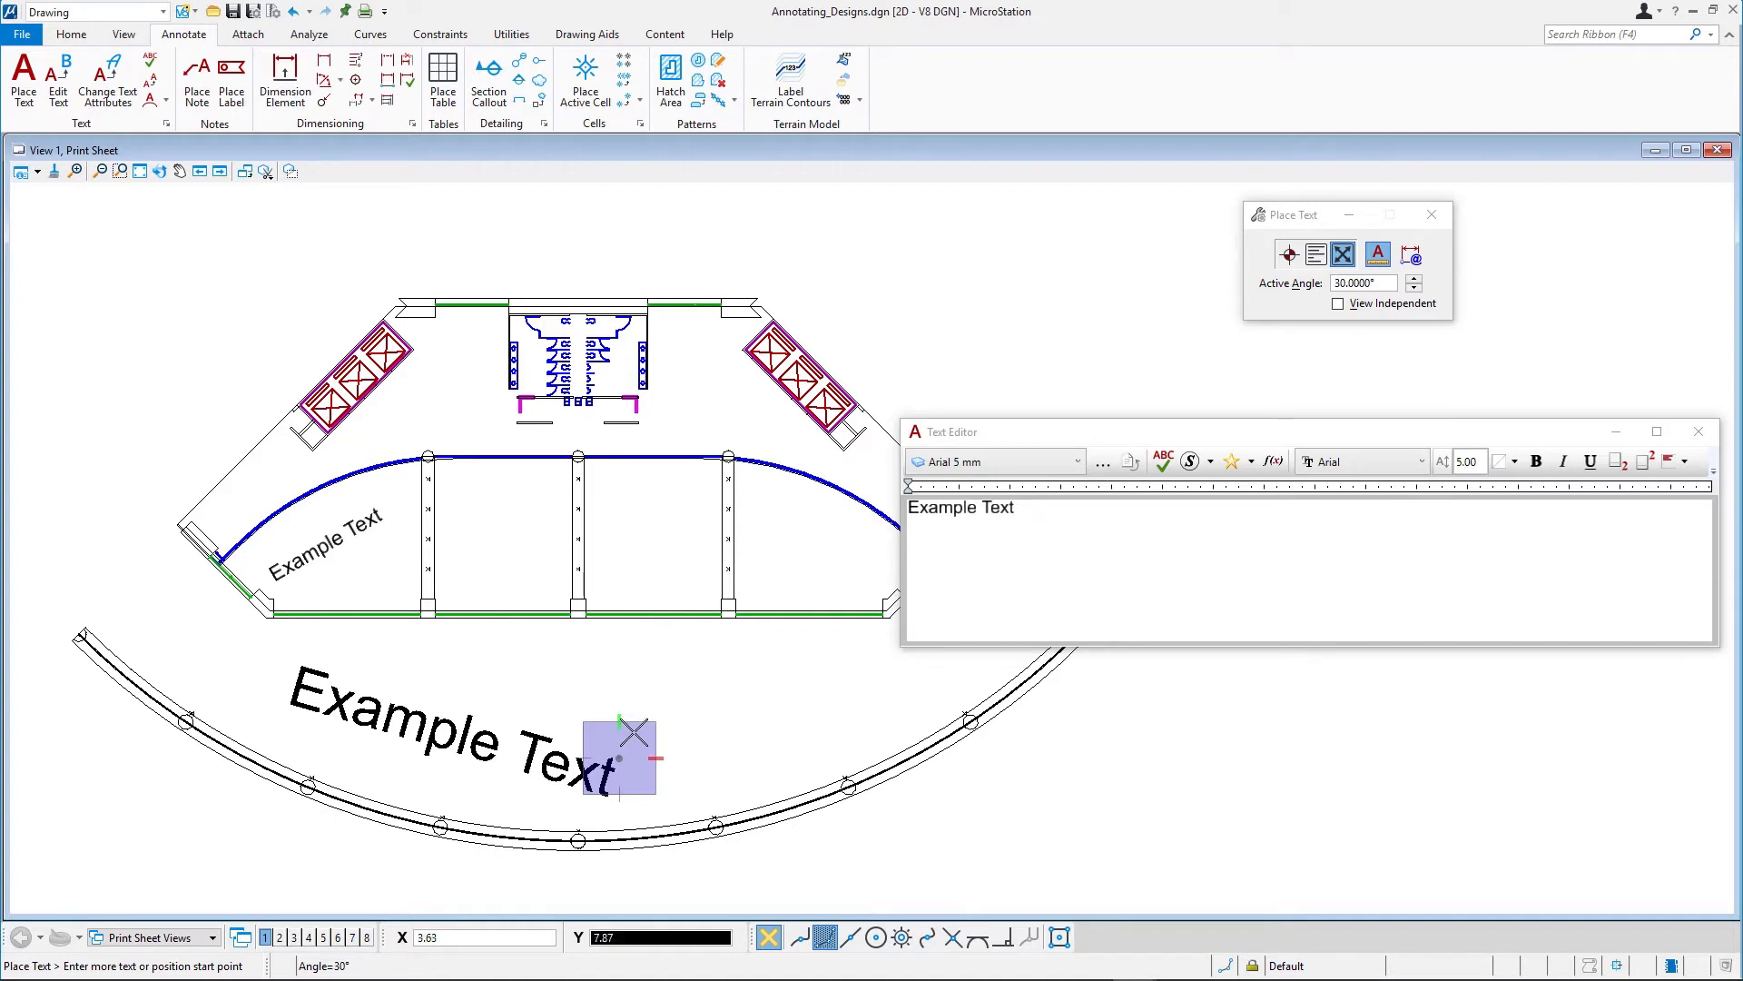
mouse_move(363, 267)
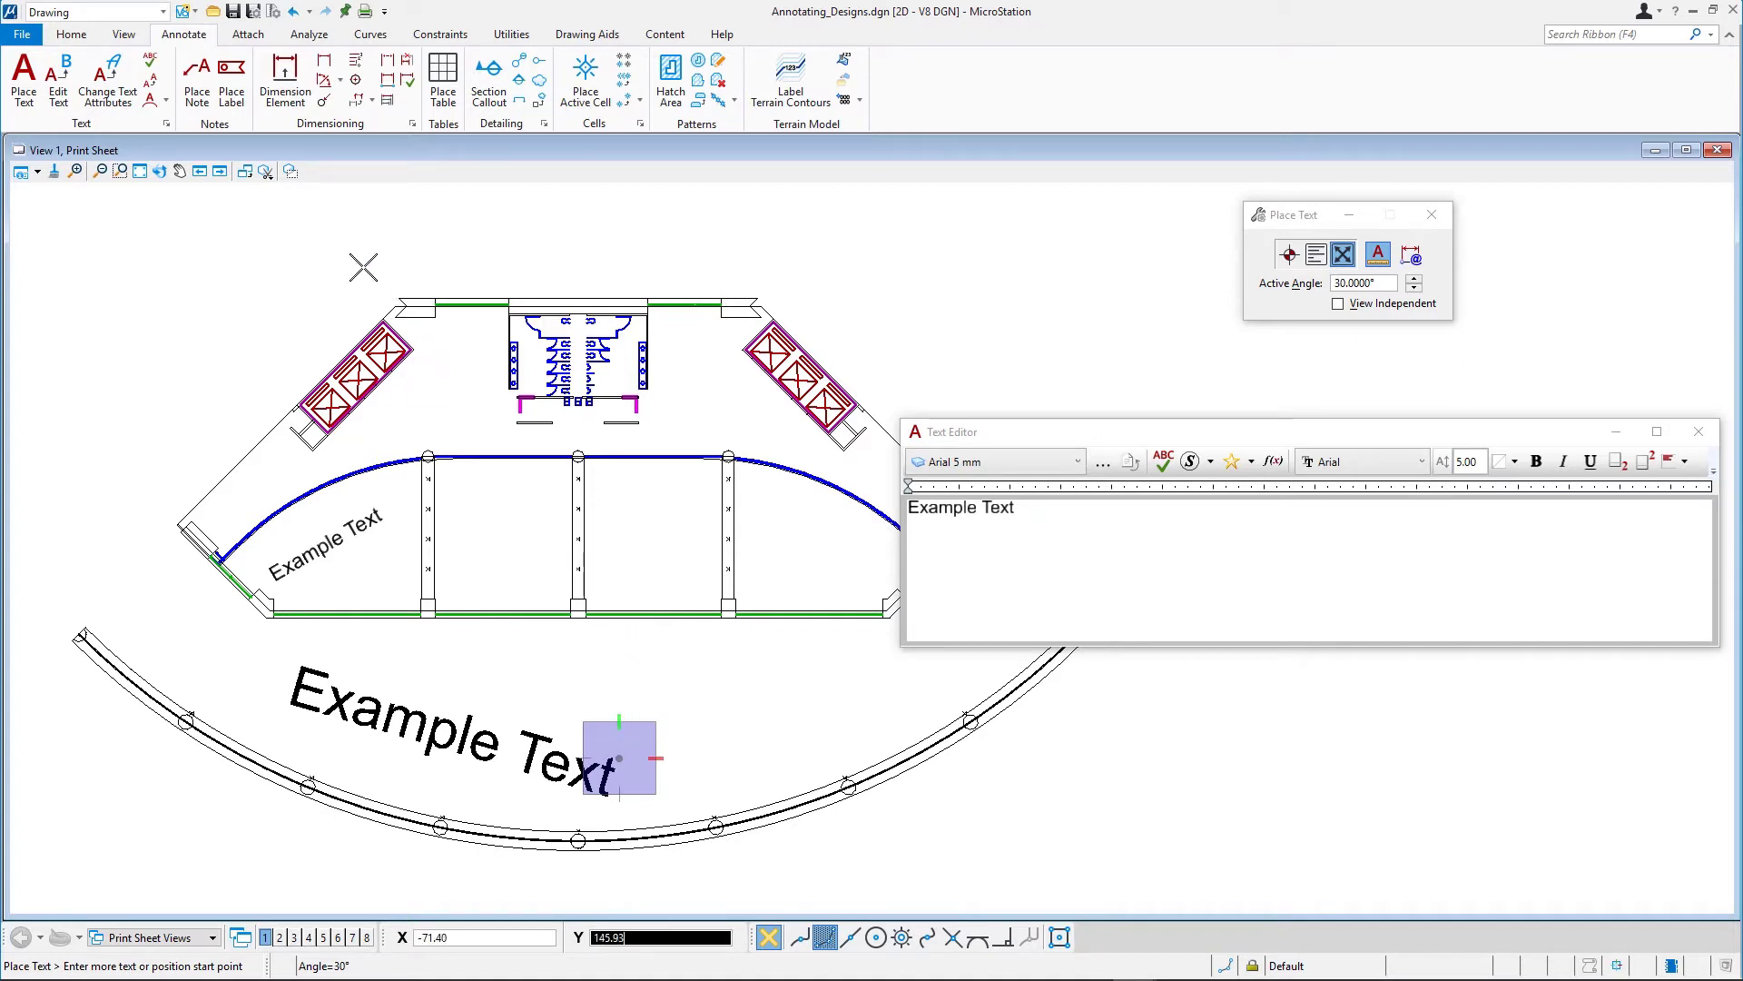
mouse_move(149, 80)
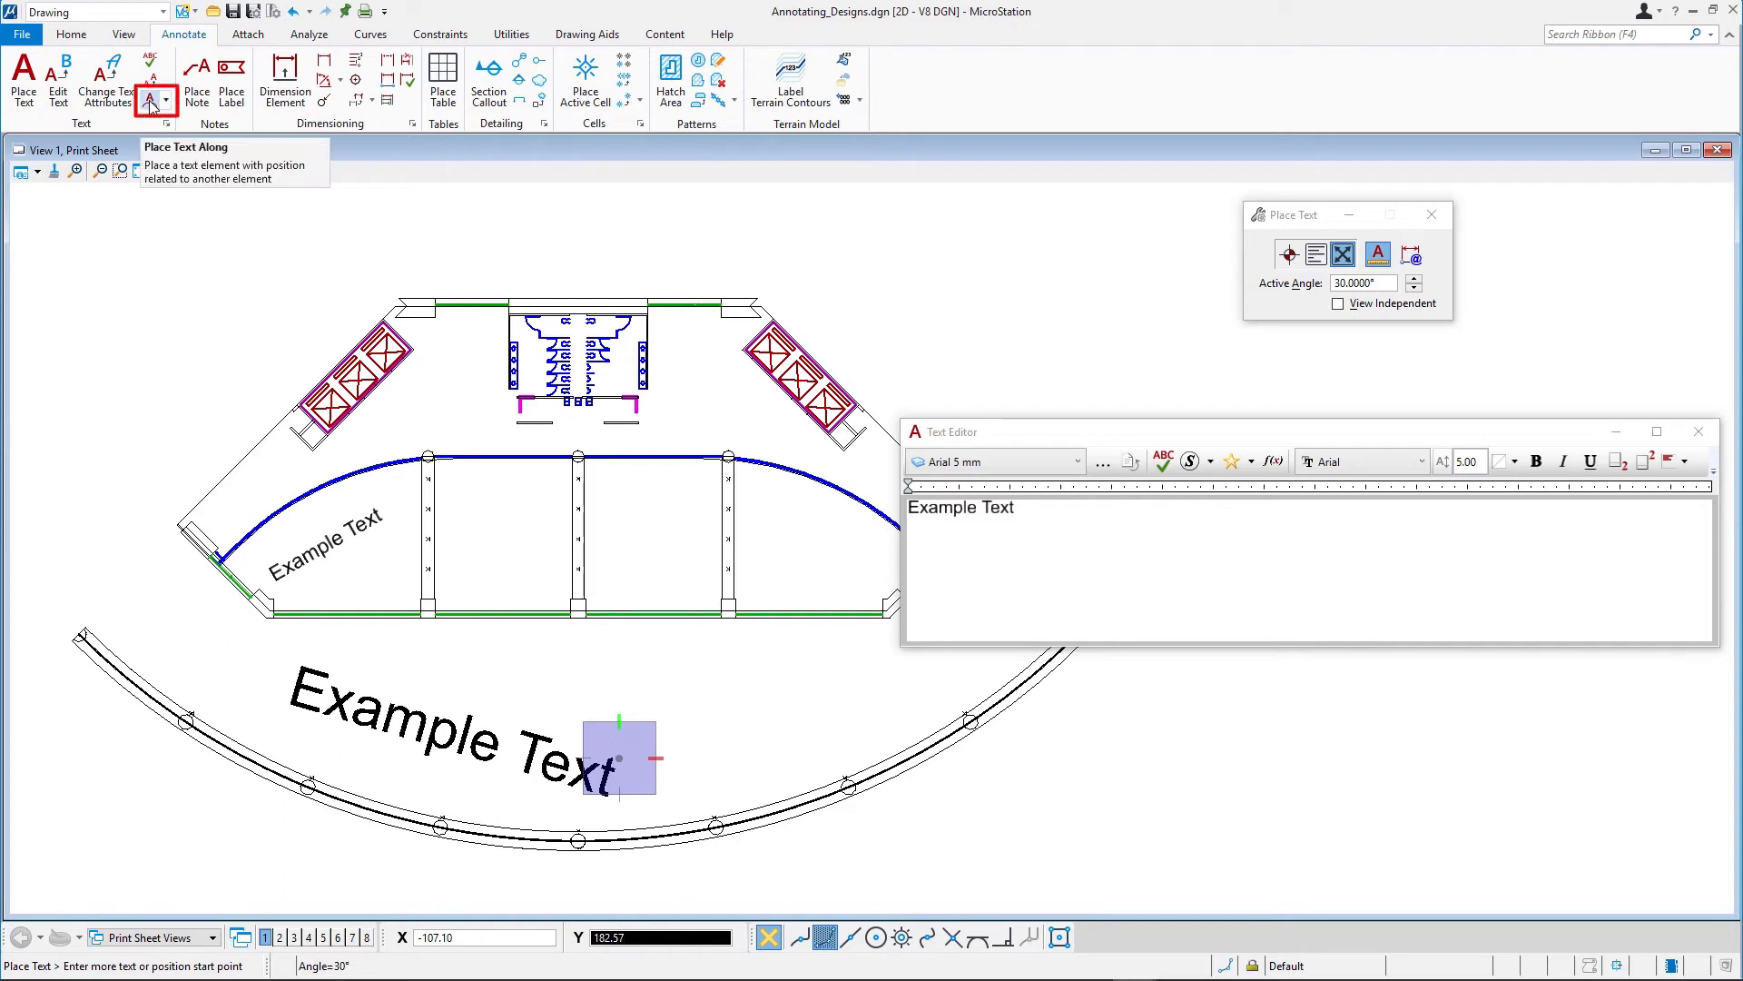
Step: Choose Place Text Along from the Text group dropdown
left_click(150, 69)
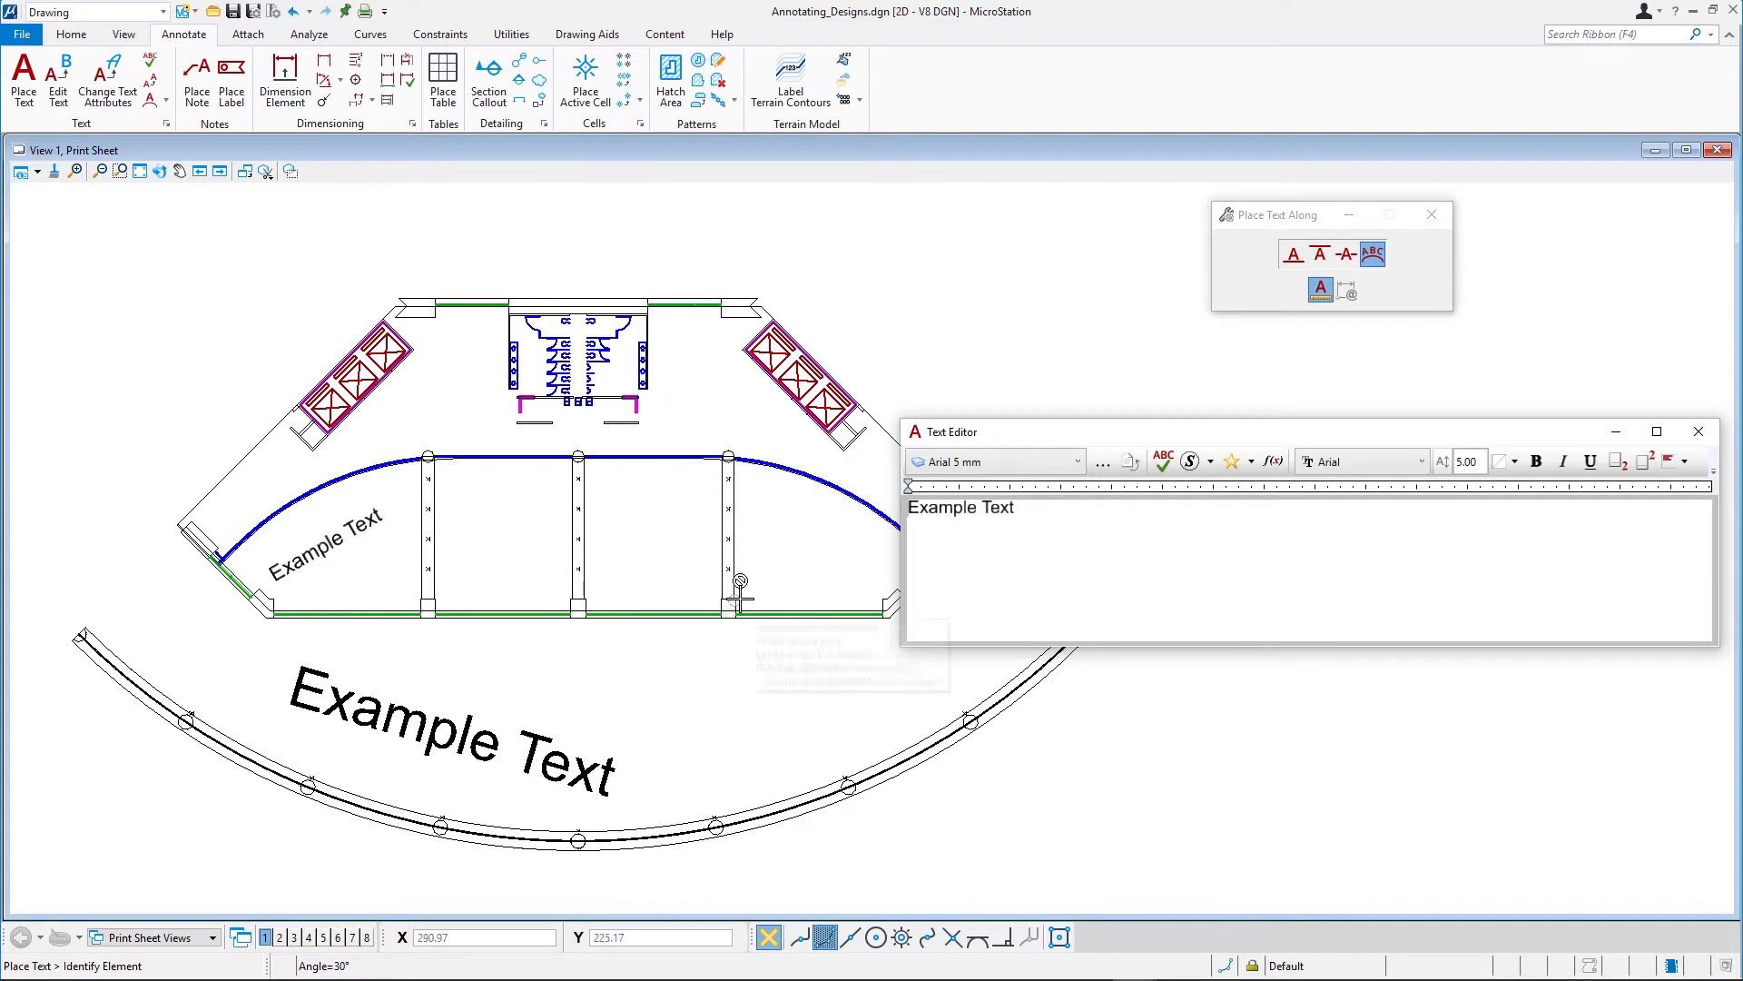
mouse_move(1283, 261)
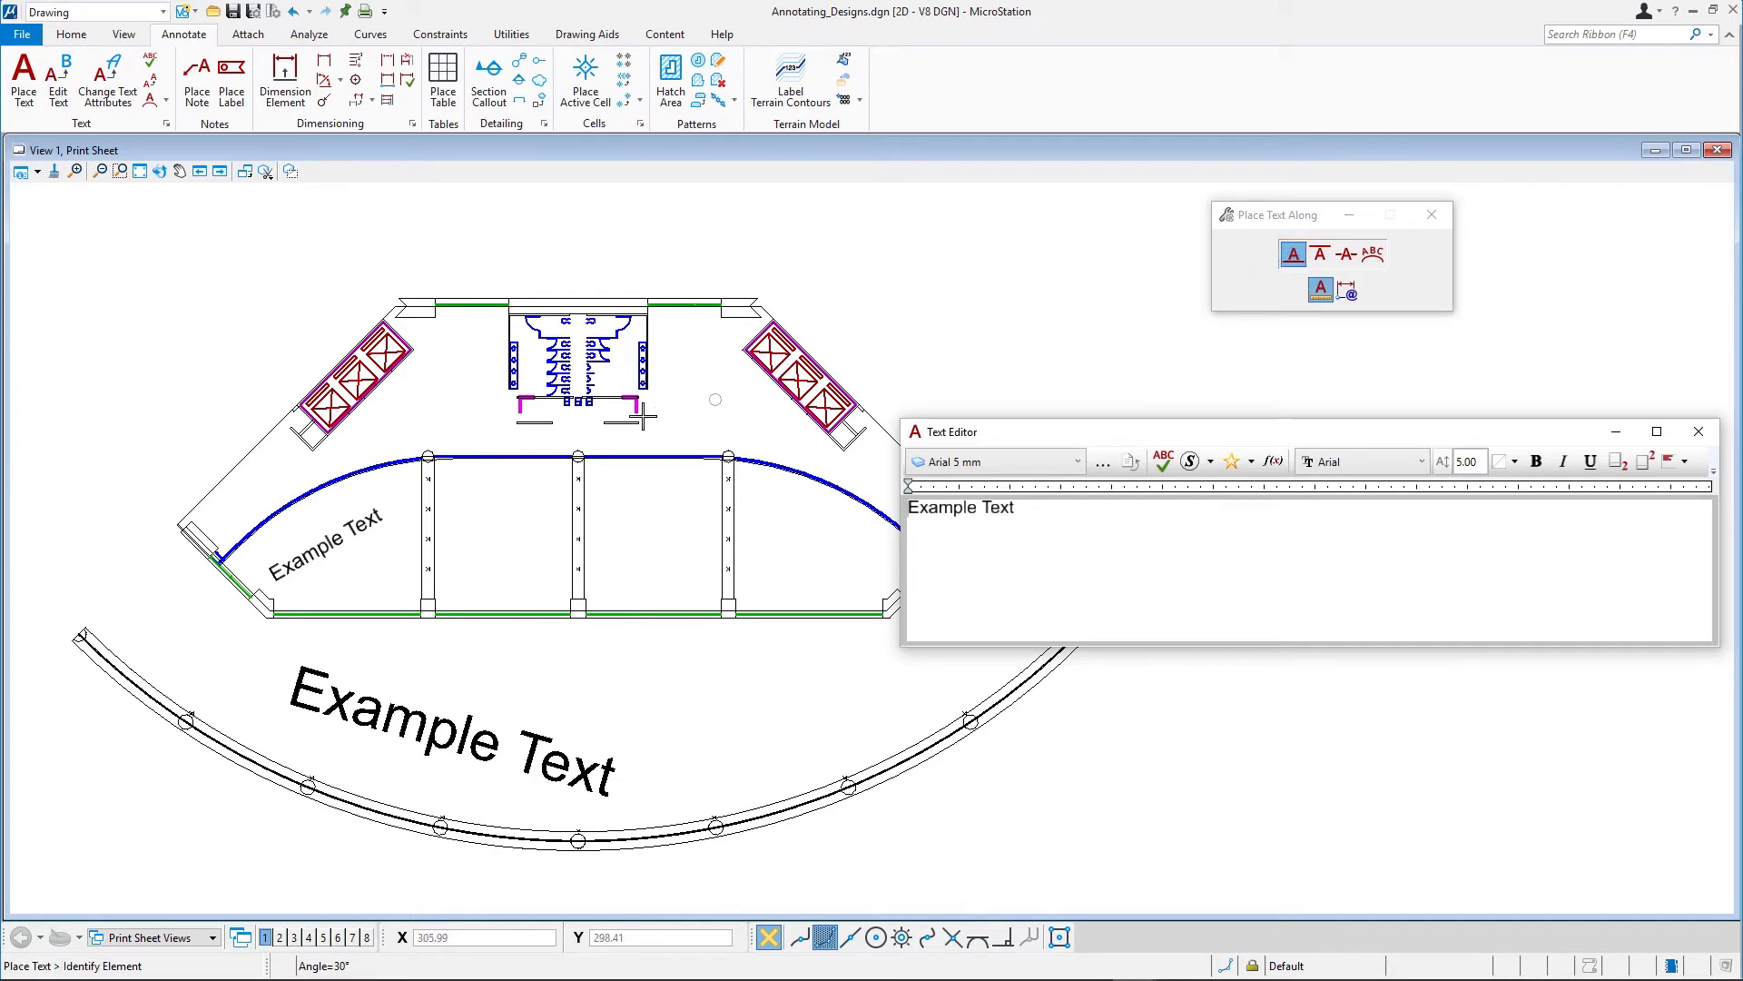
mouse_move(236, 463)
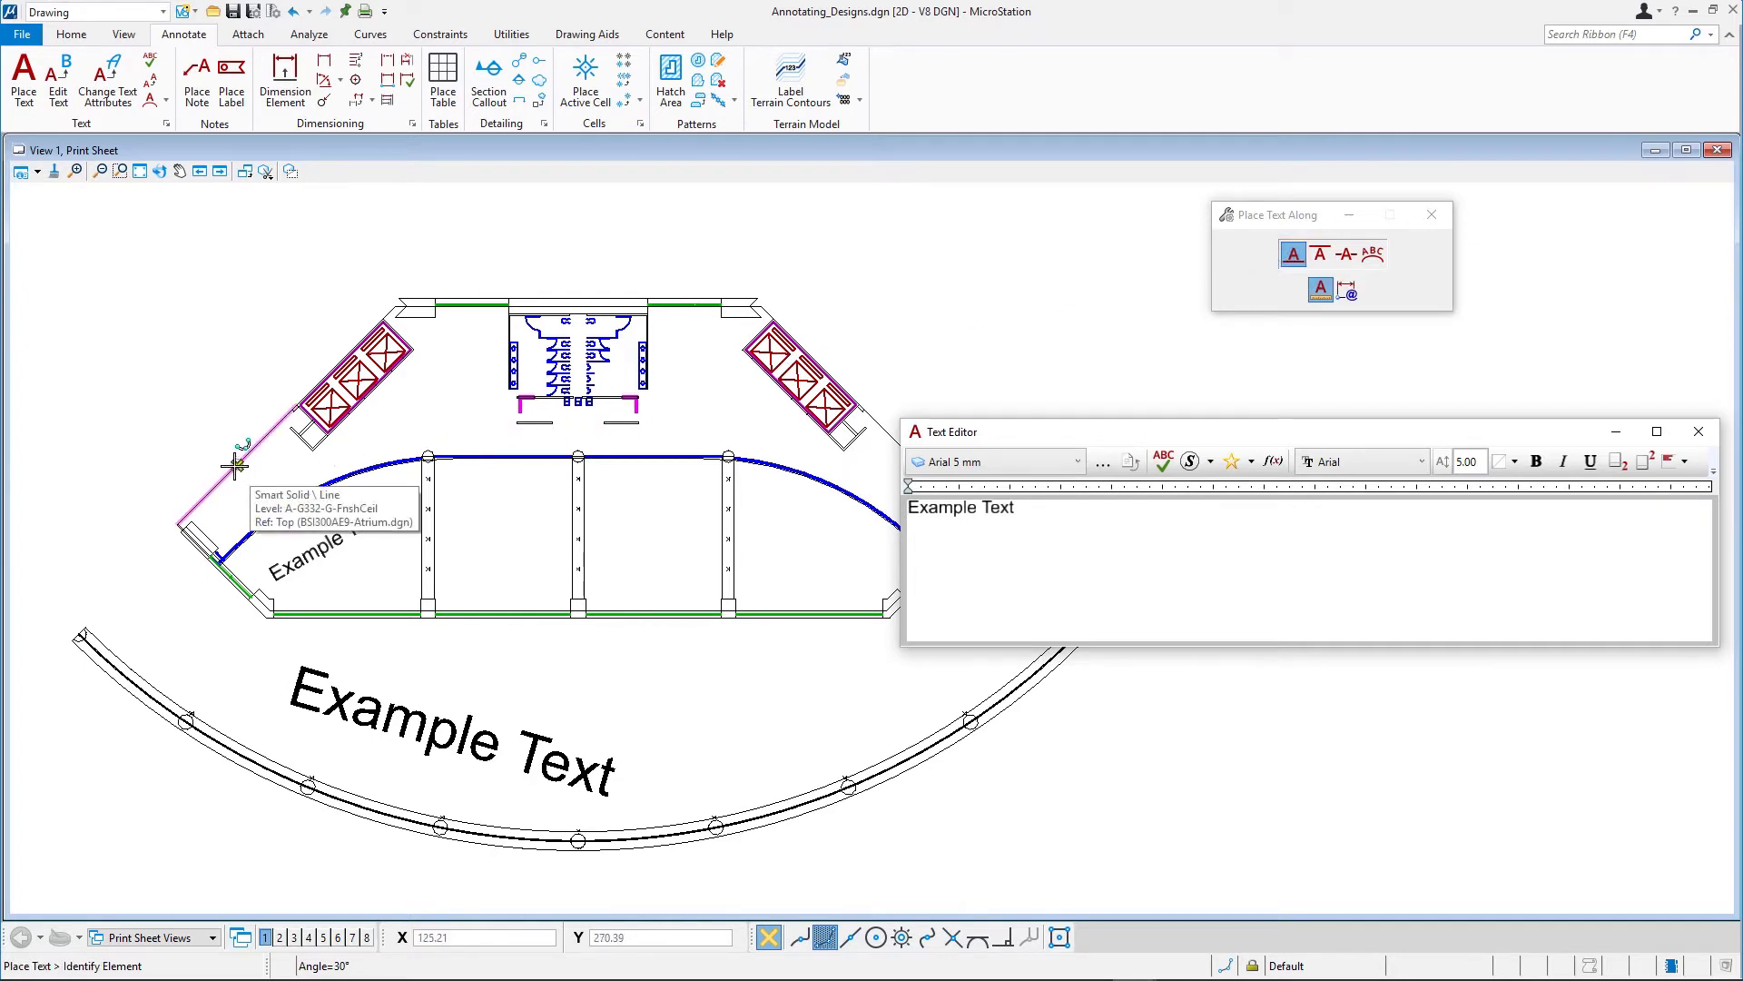
Step: Place 'Example Text' along the atrium's upper-left wall line, just outside it
left_click(236, 464)
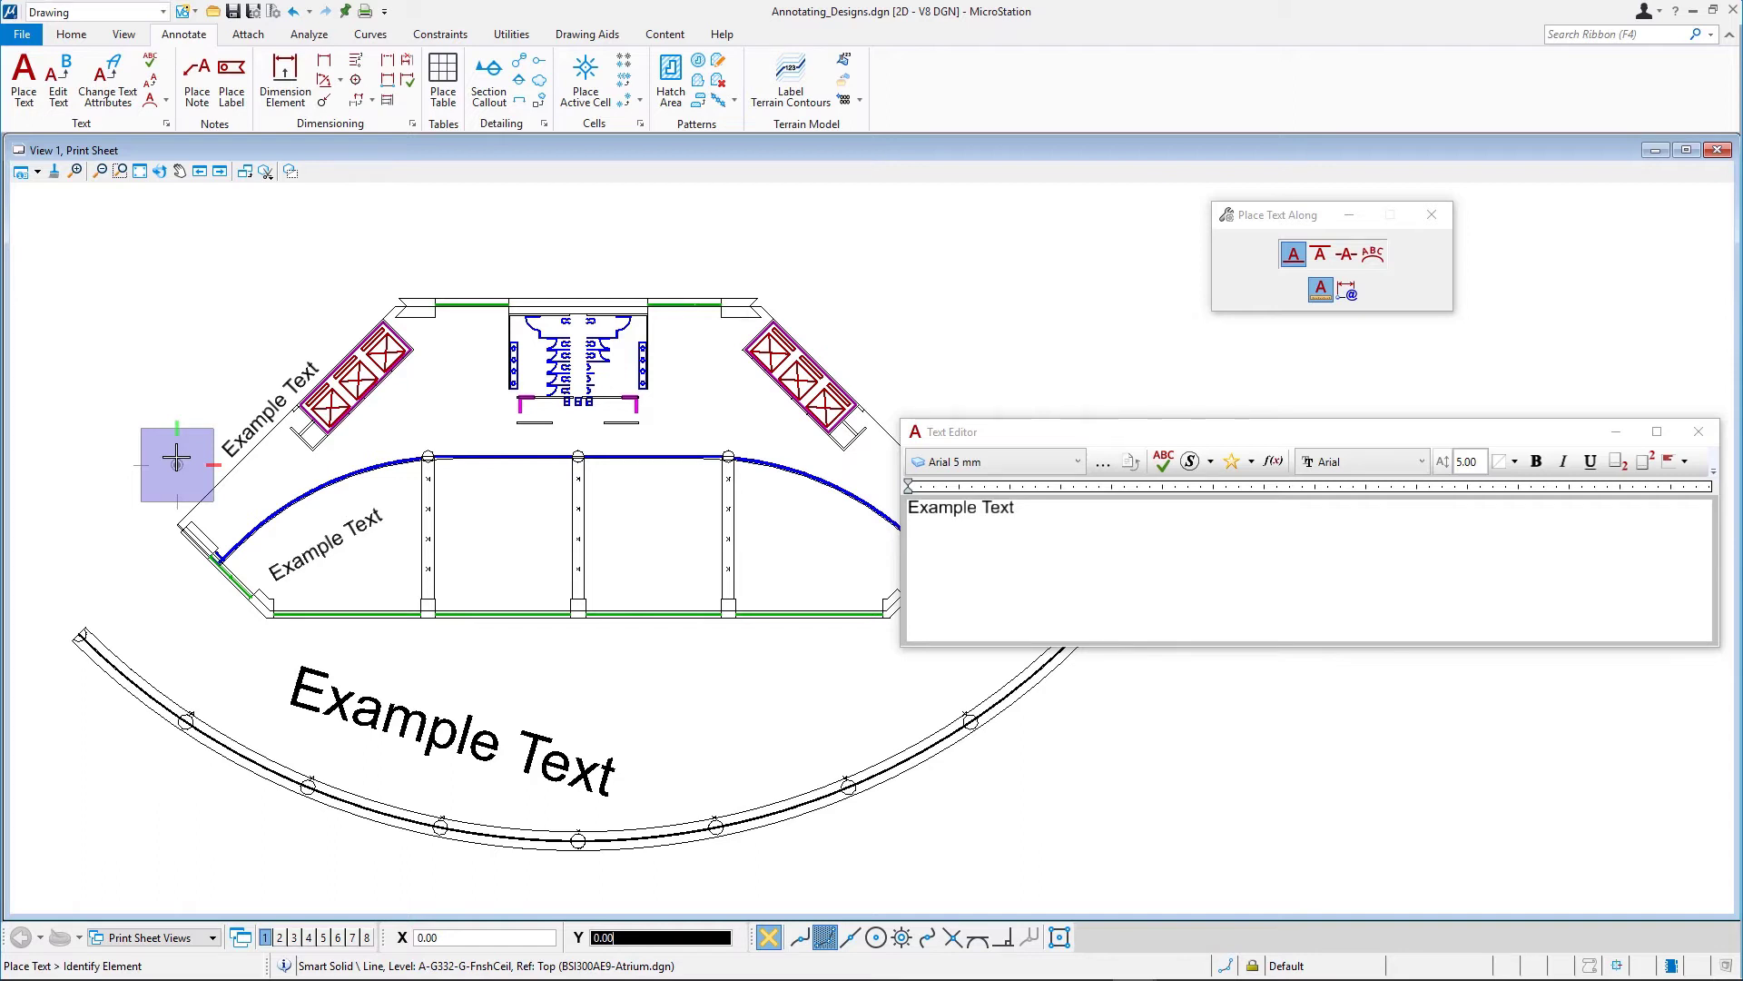
mouse_move(119, 208)
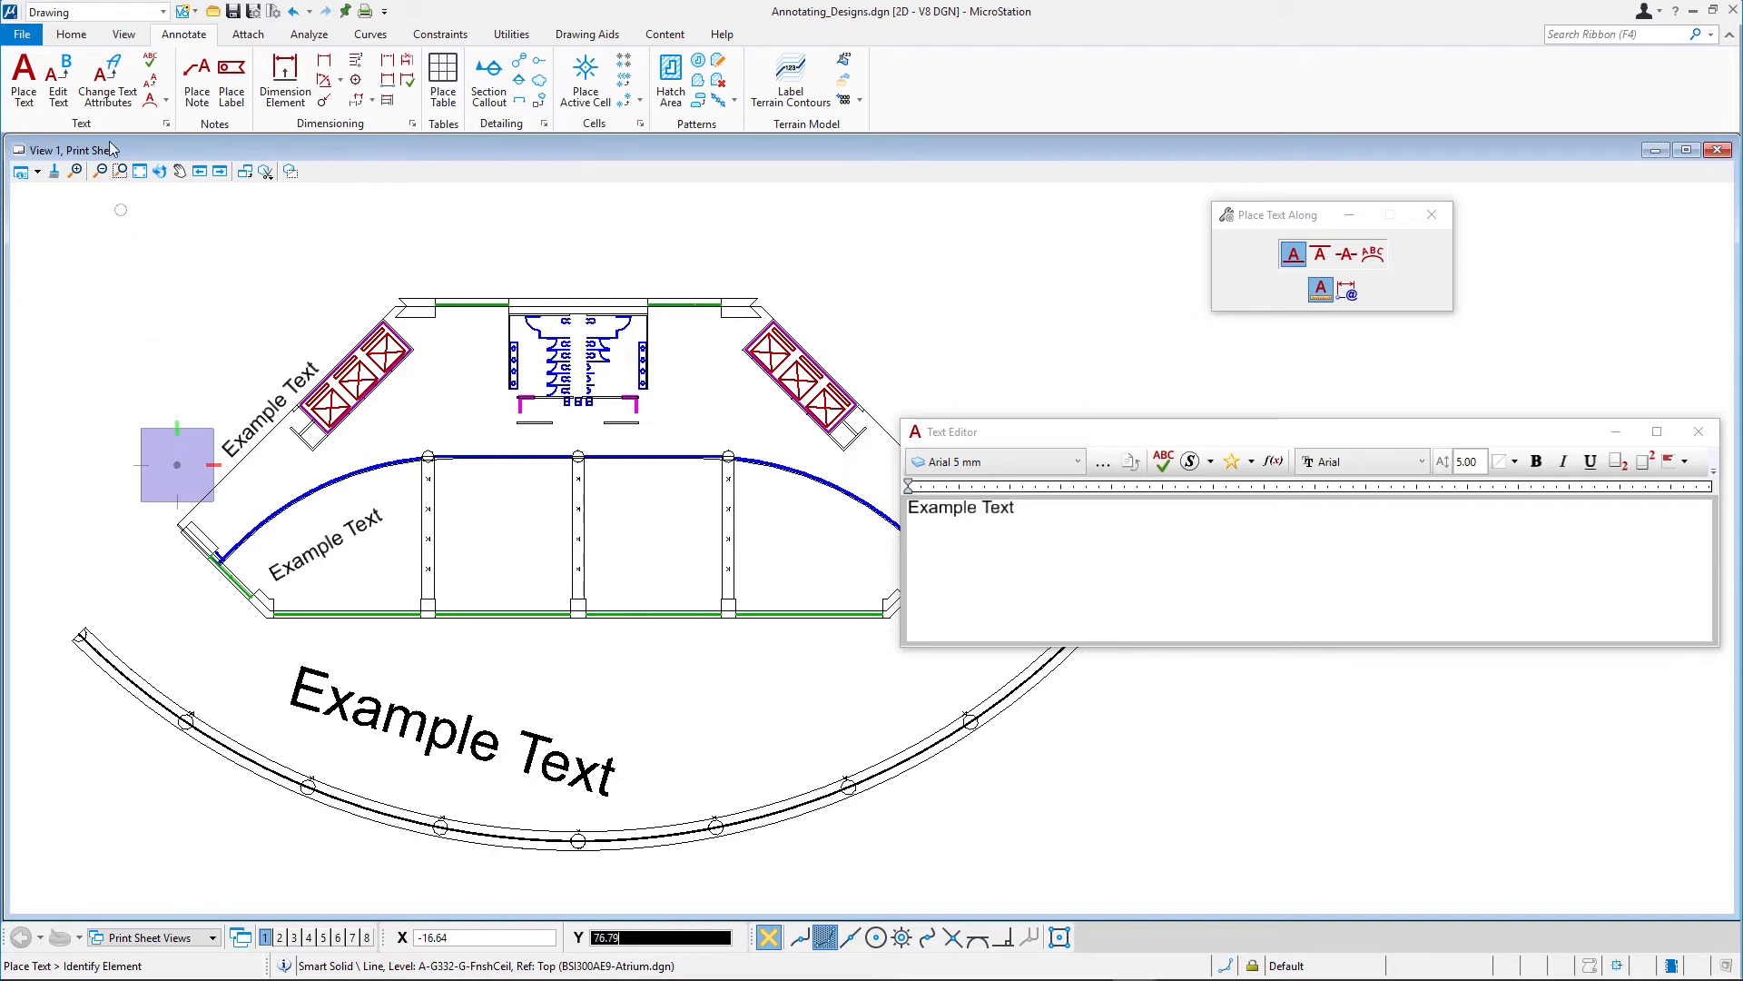
left_click(70, 34)
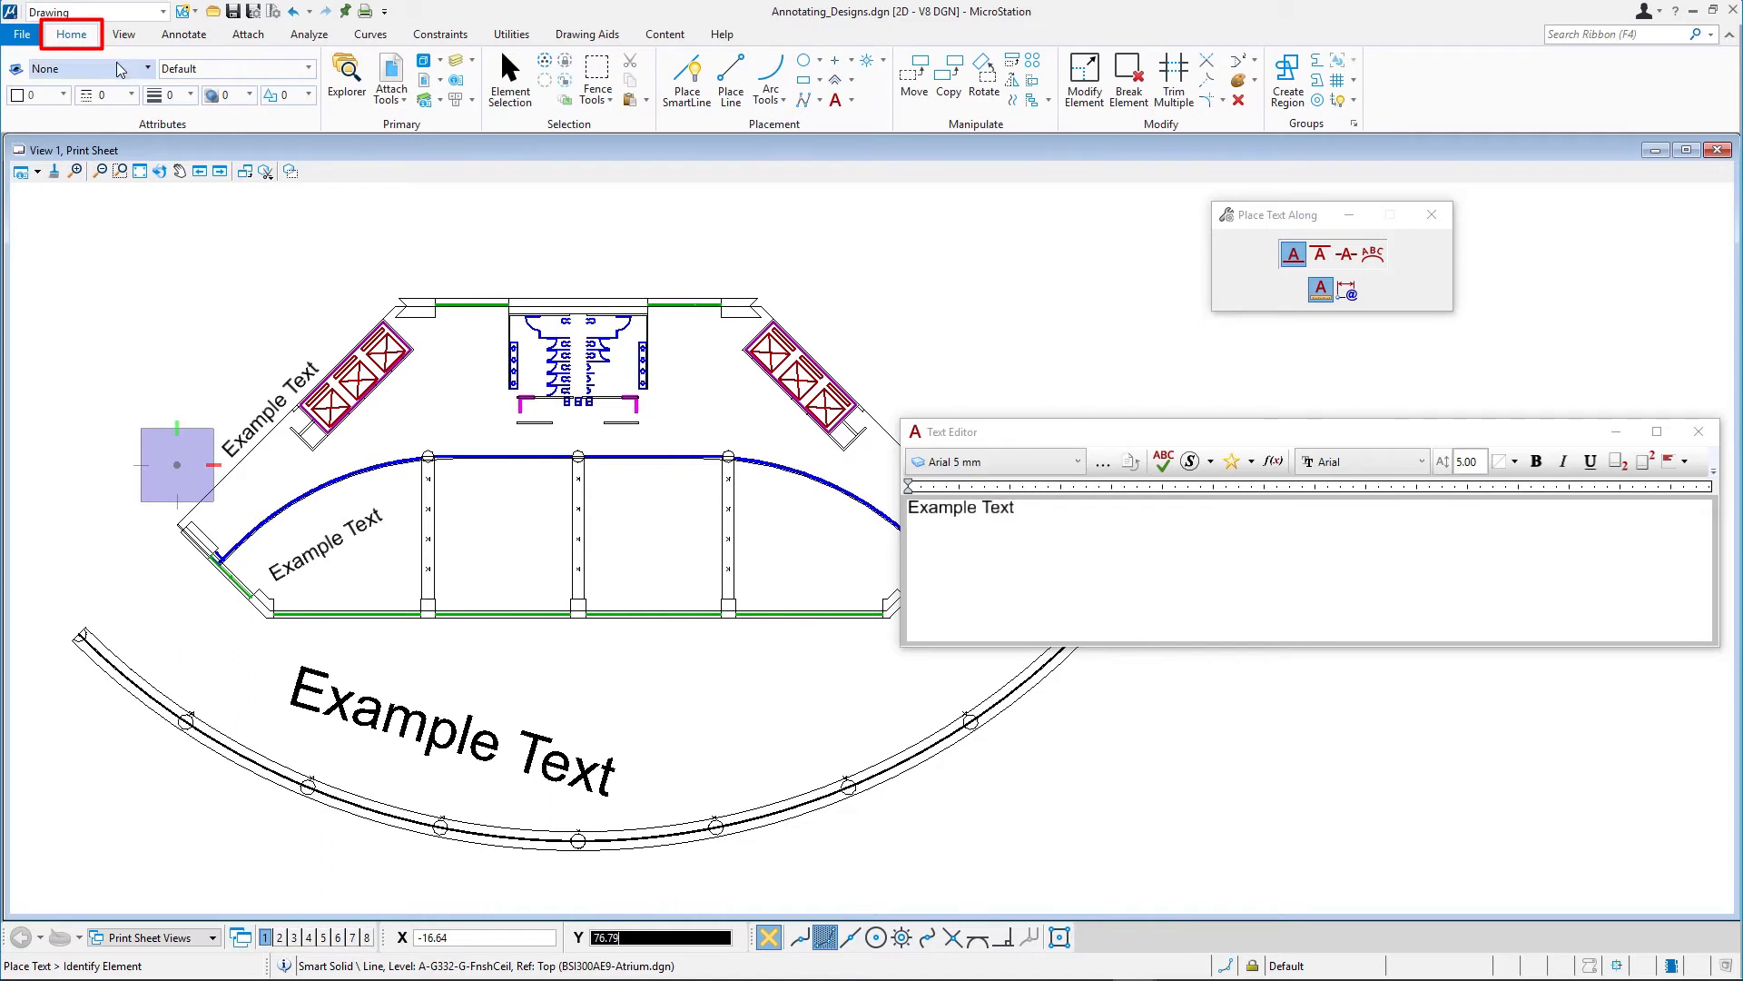
Step: Draw a SmartLine diagonal parallel to the upper-left wall, outside the floor plan
left_click(687, 80)
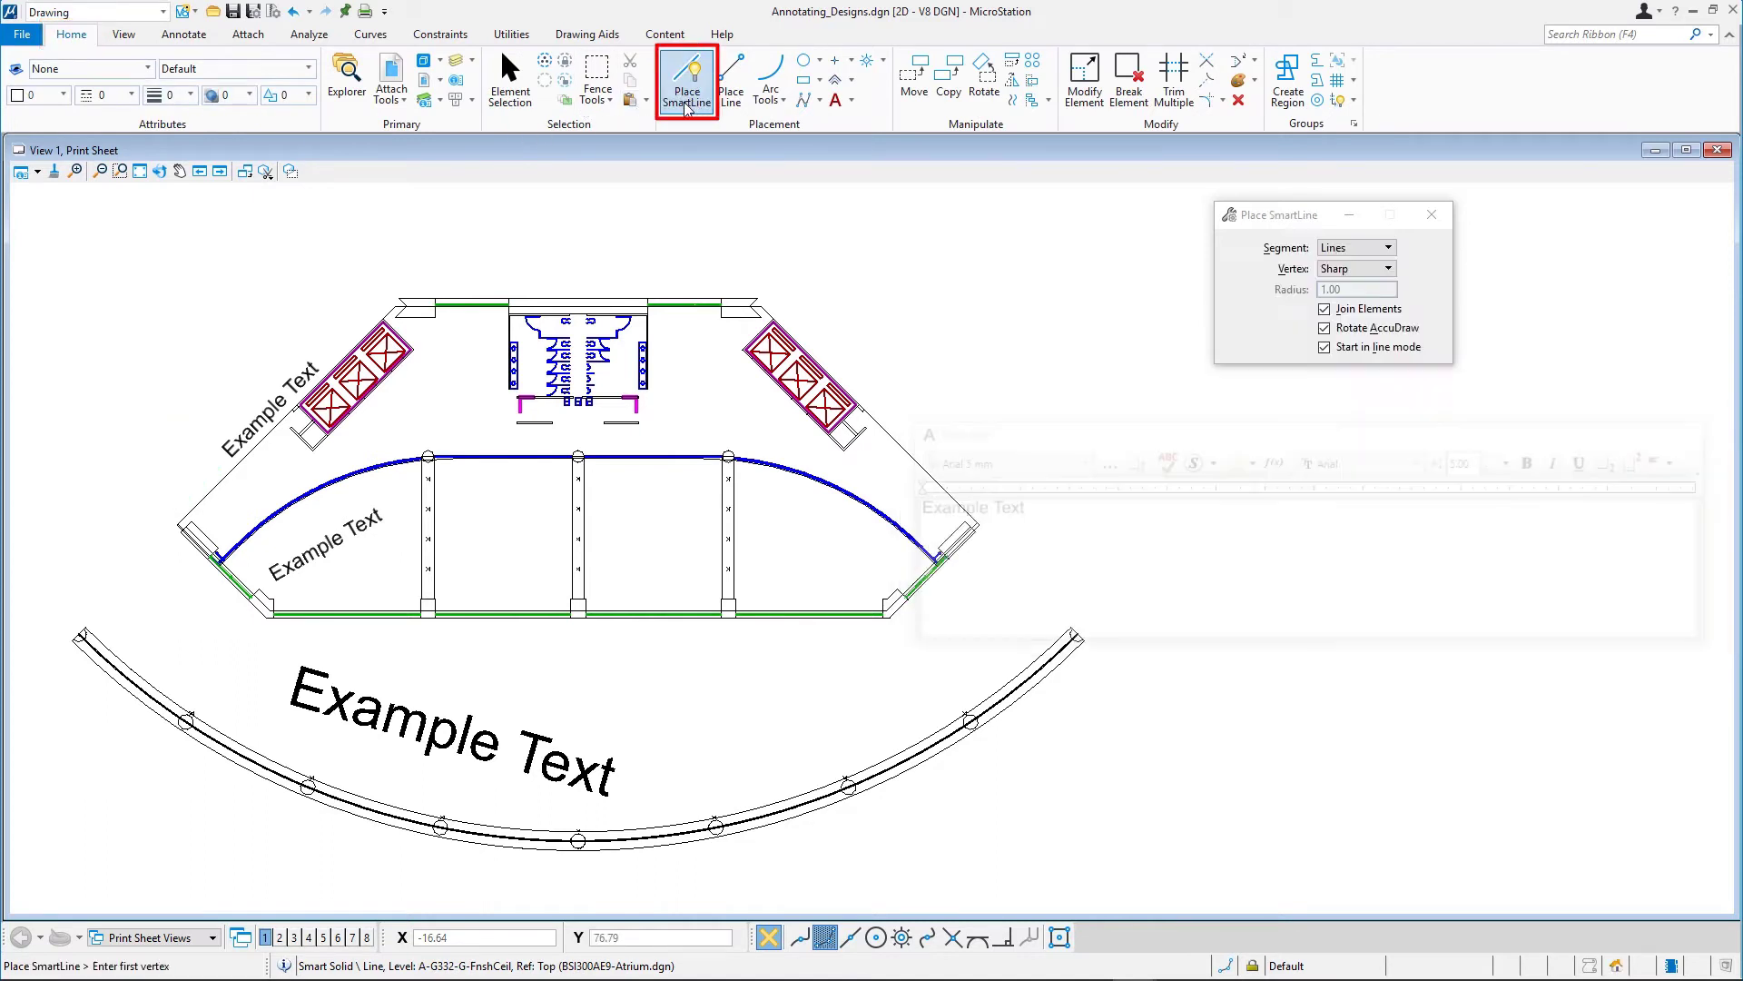
left_click(142, 442)
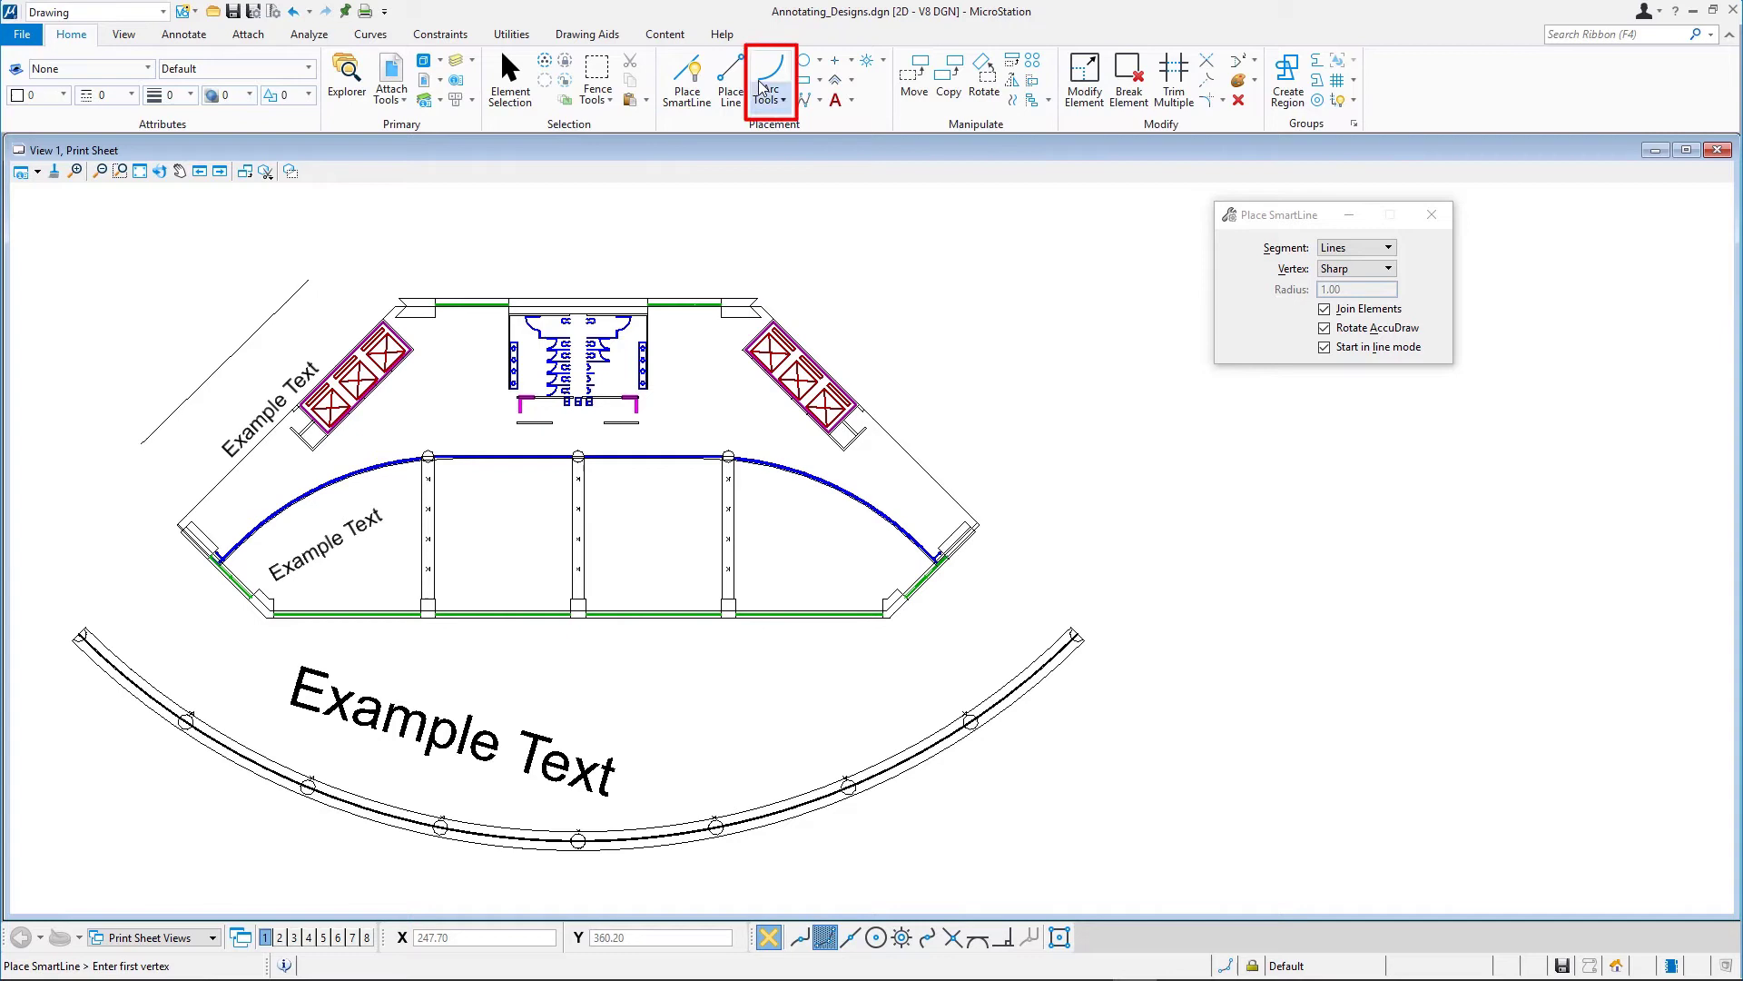
Step: Draw a Center-Start arc centred in the upper-left corner beyond the diagonal line
left_click(767, 78)
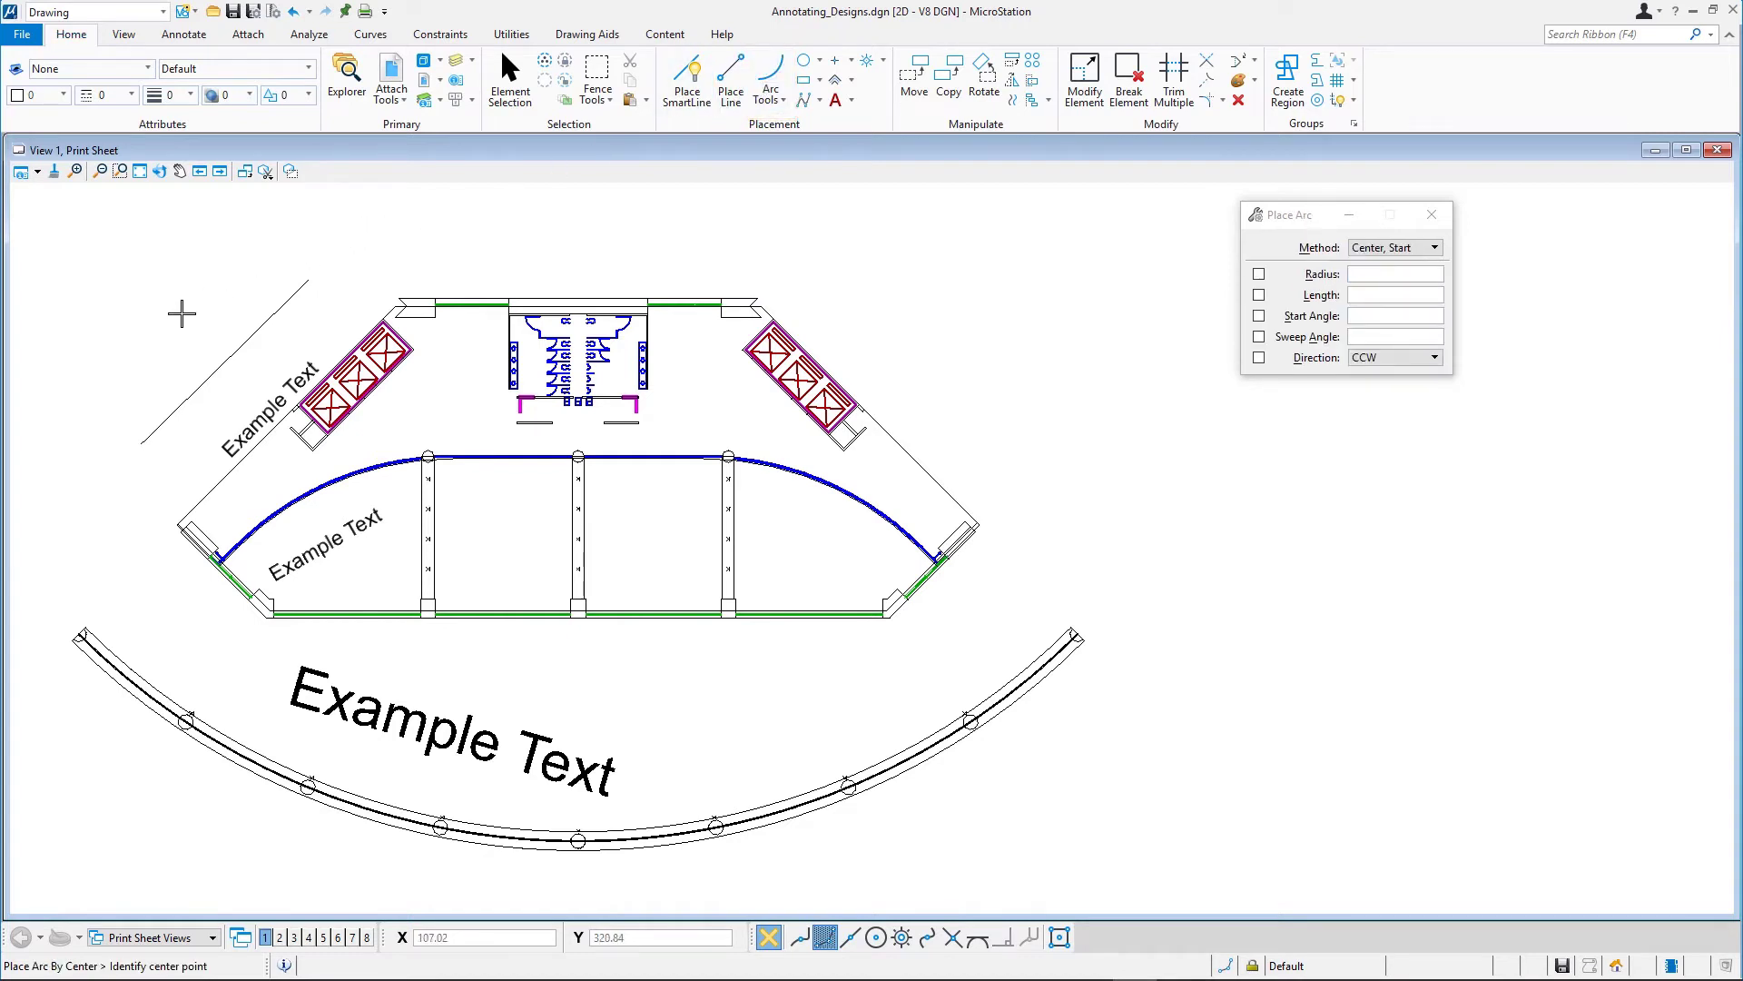
left_click(163, 309)
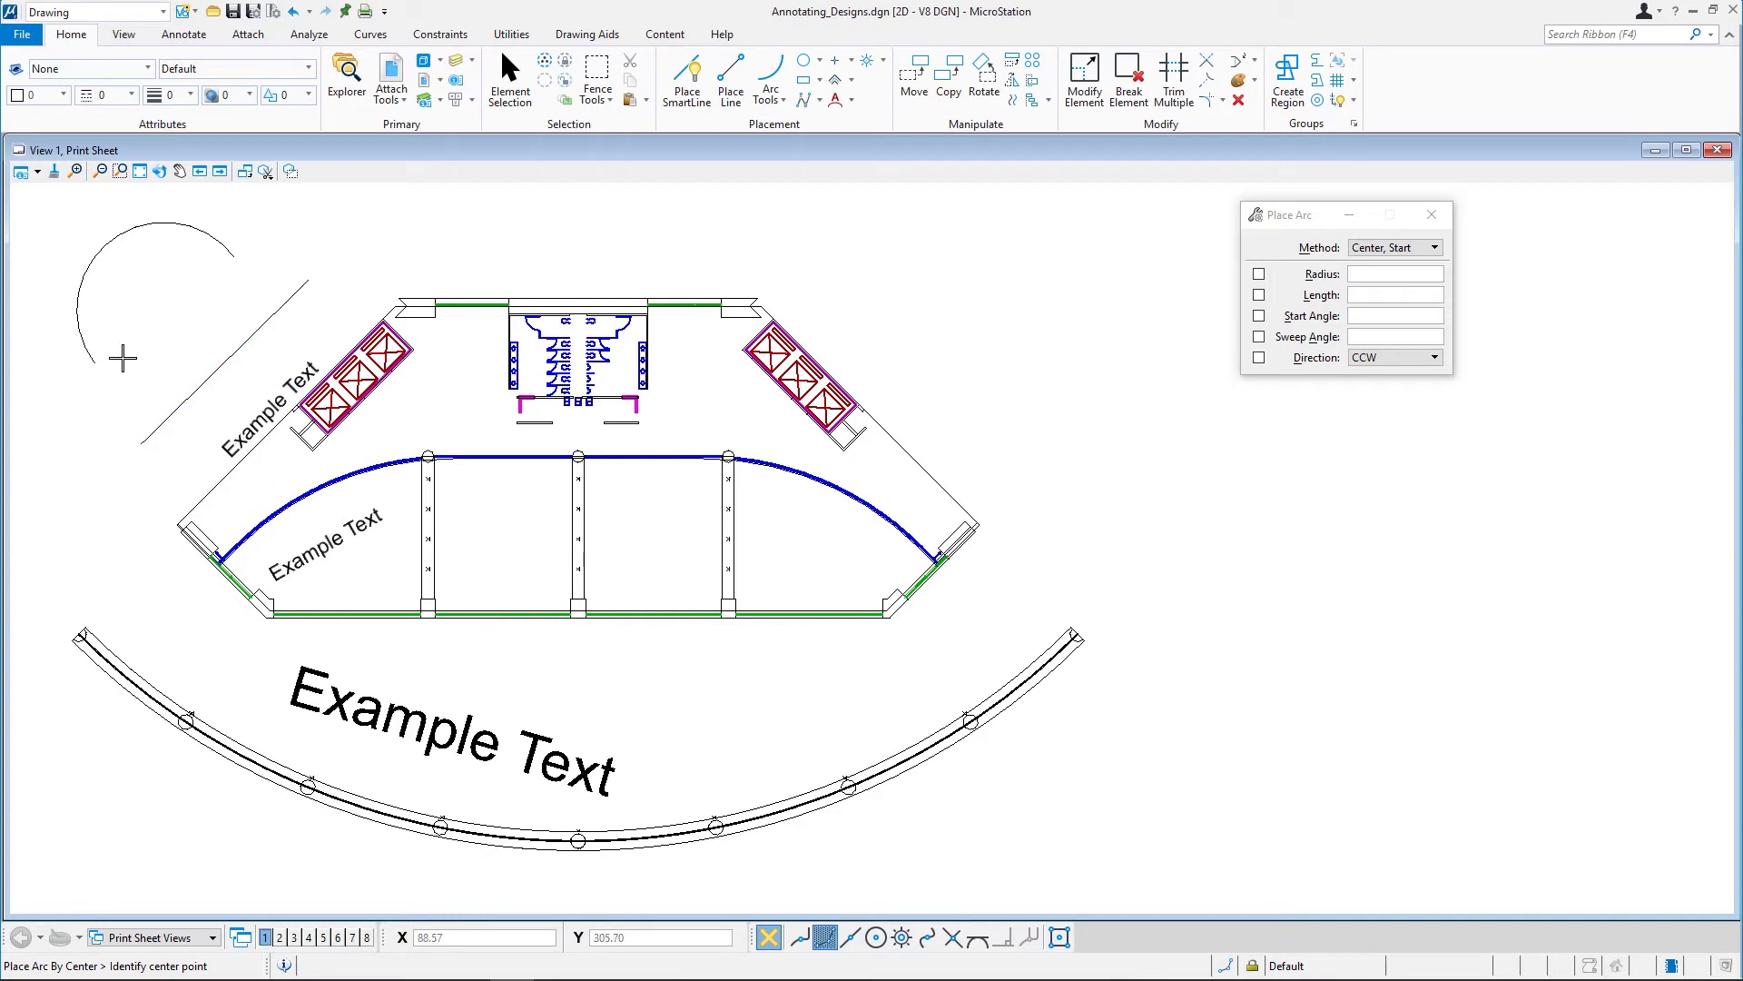
mouse_move(117, 355)
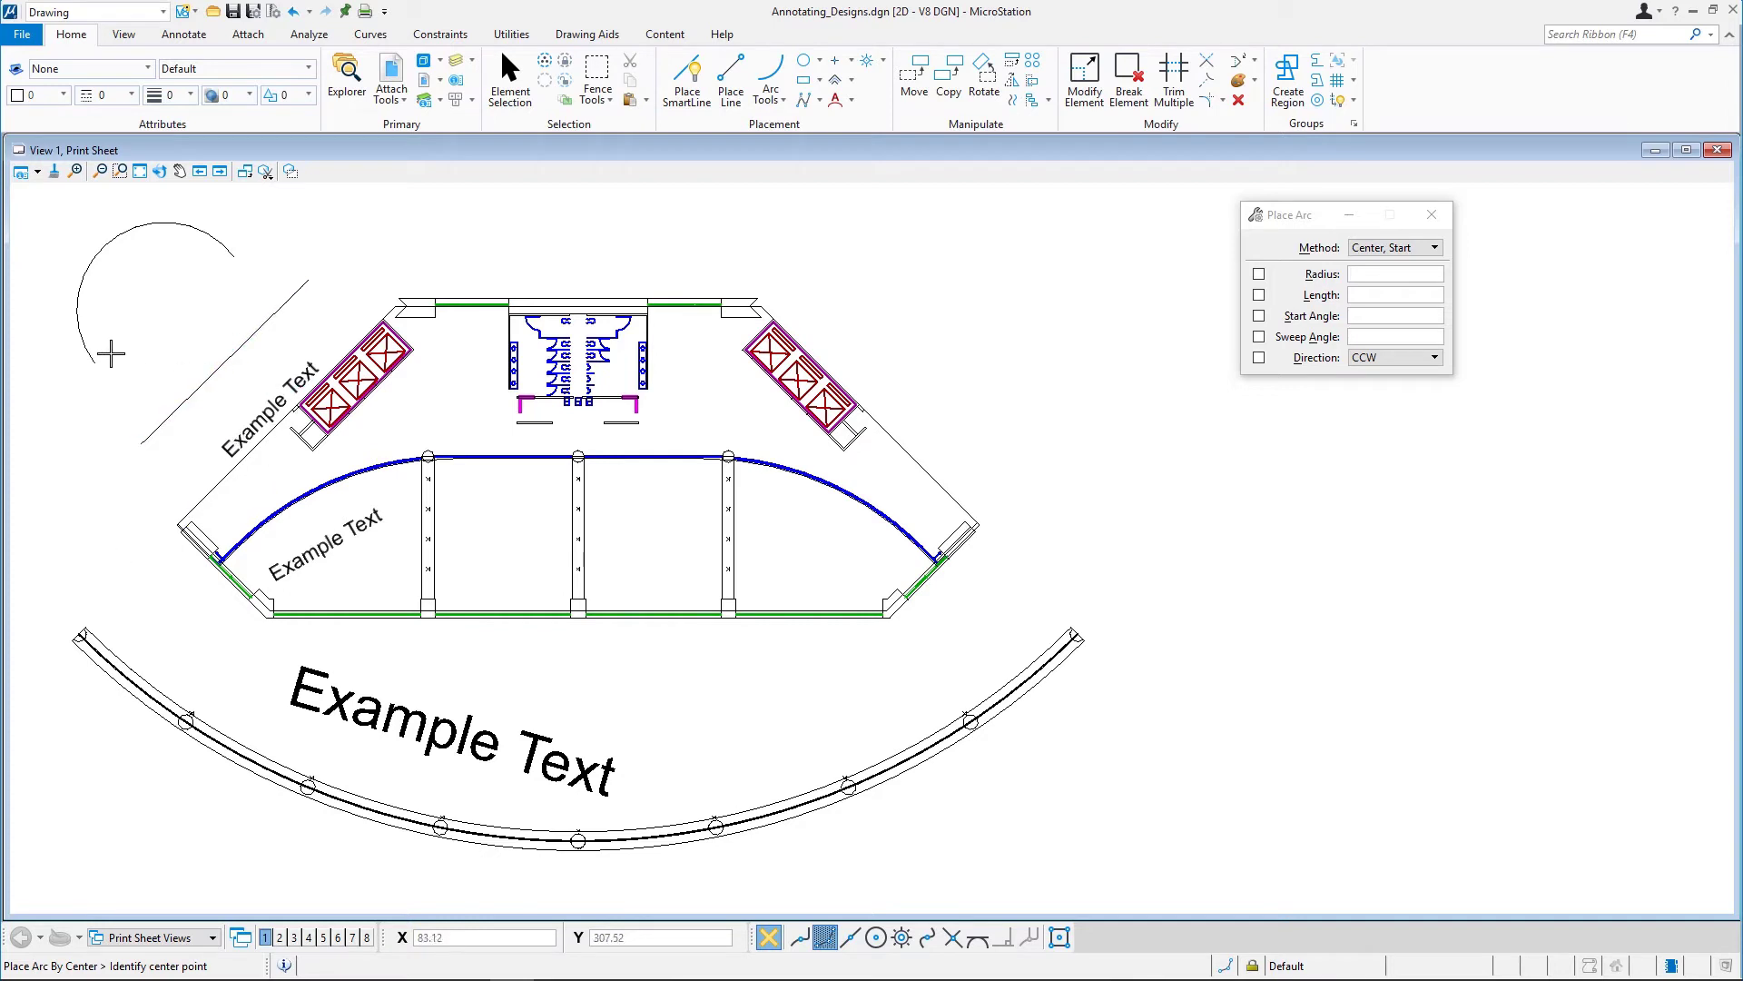
mouse_move(798, 168)
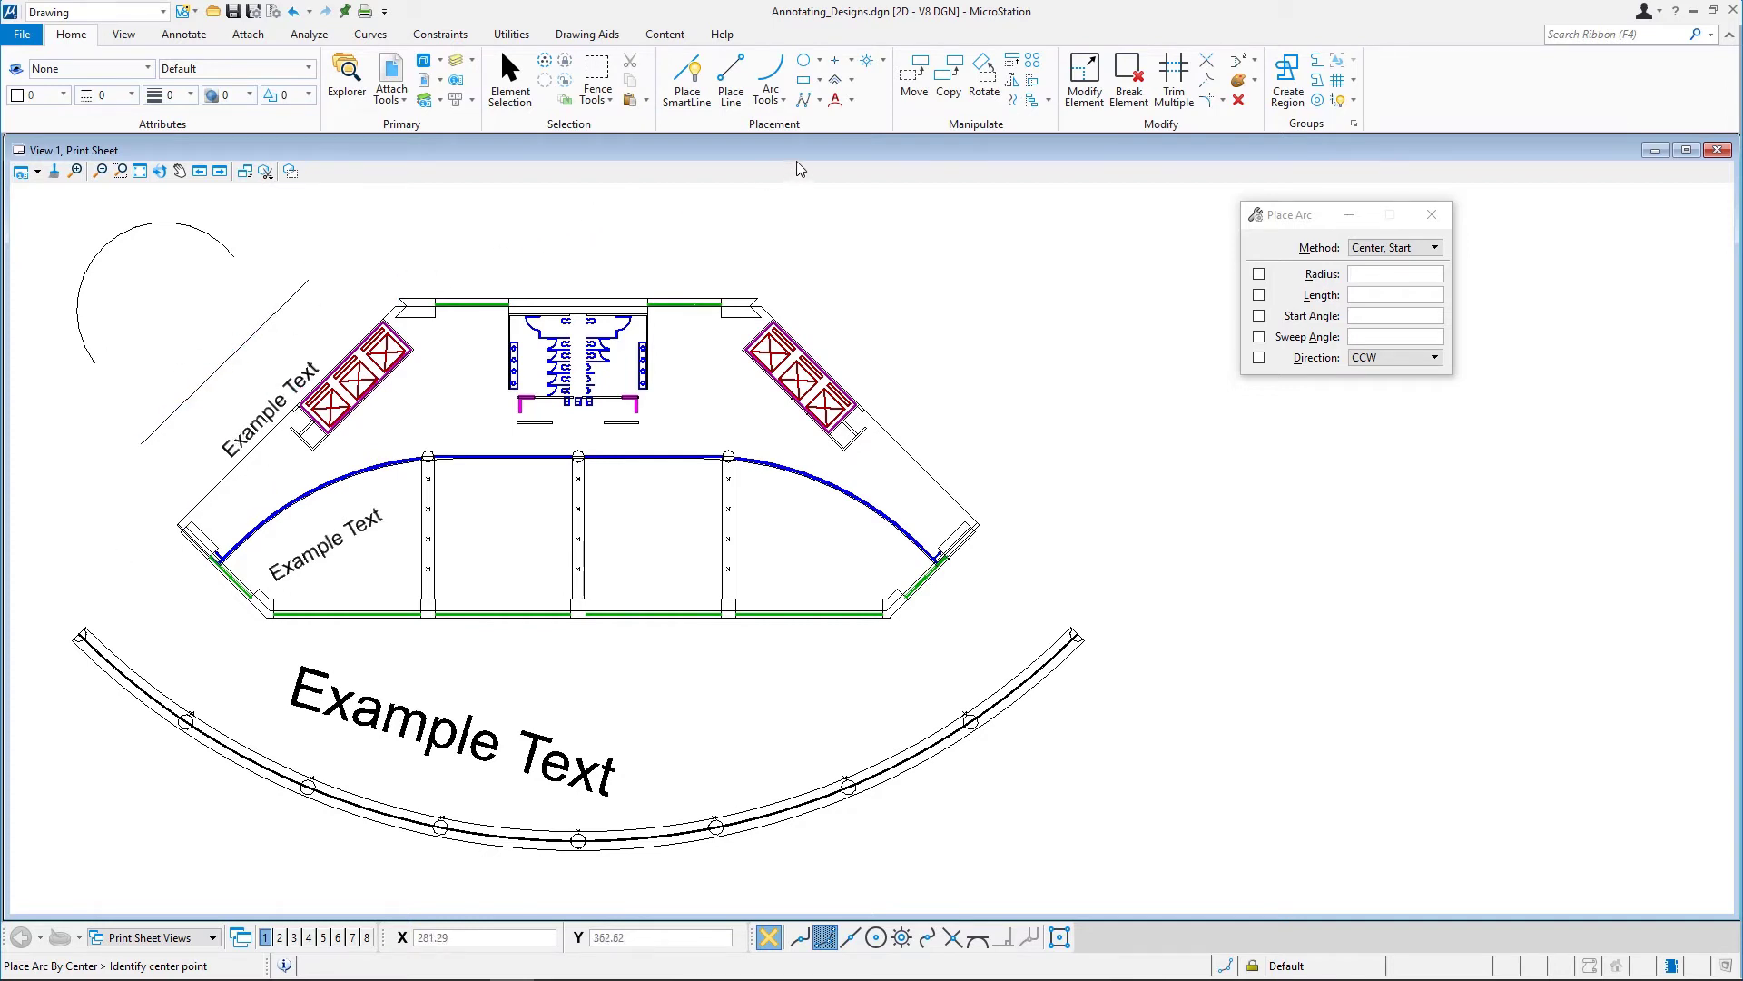
Step: Set Place Text to On Element with centre justification
left_click(834, 71)
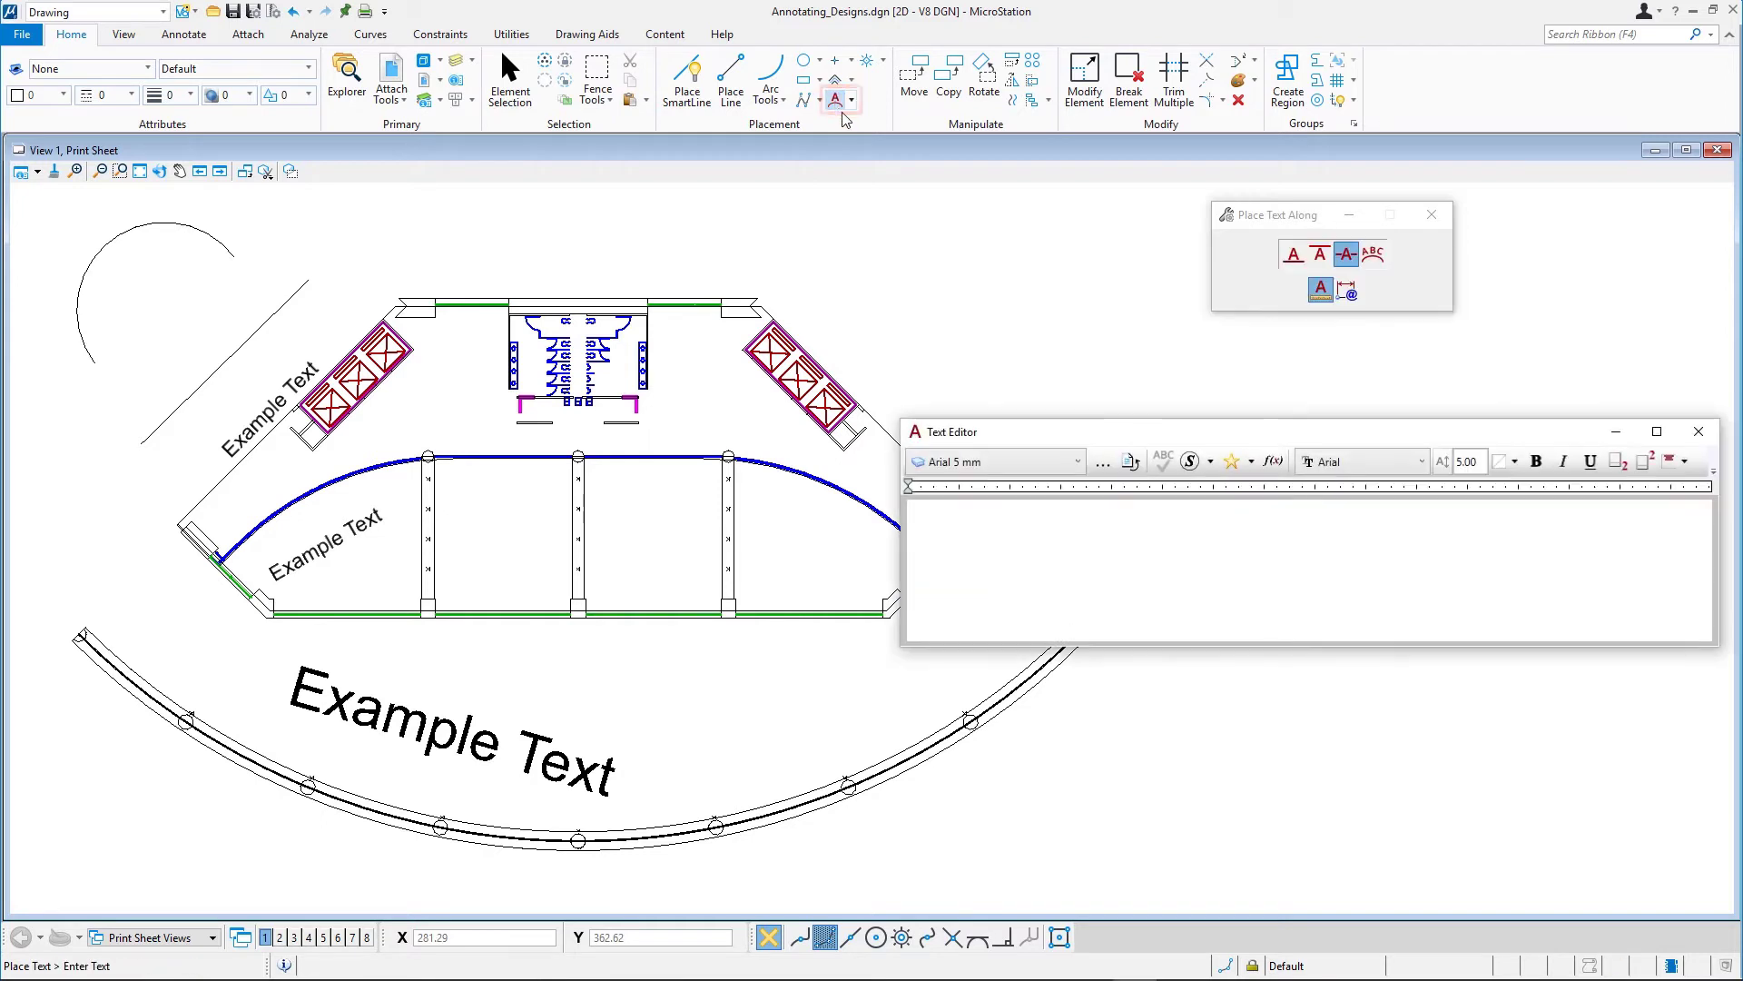
left_click(1344, 253)
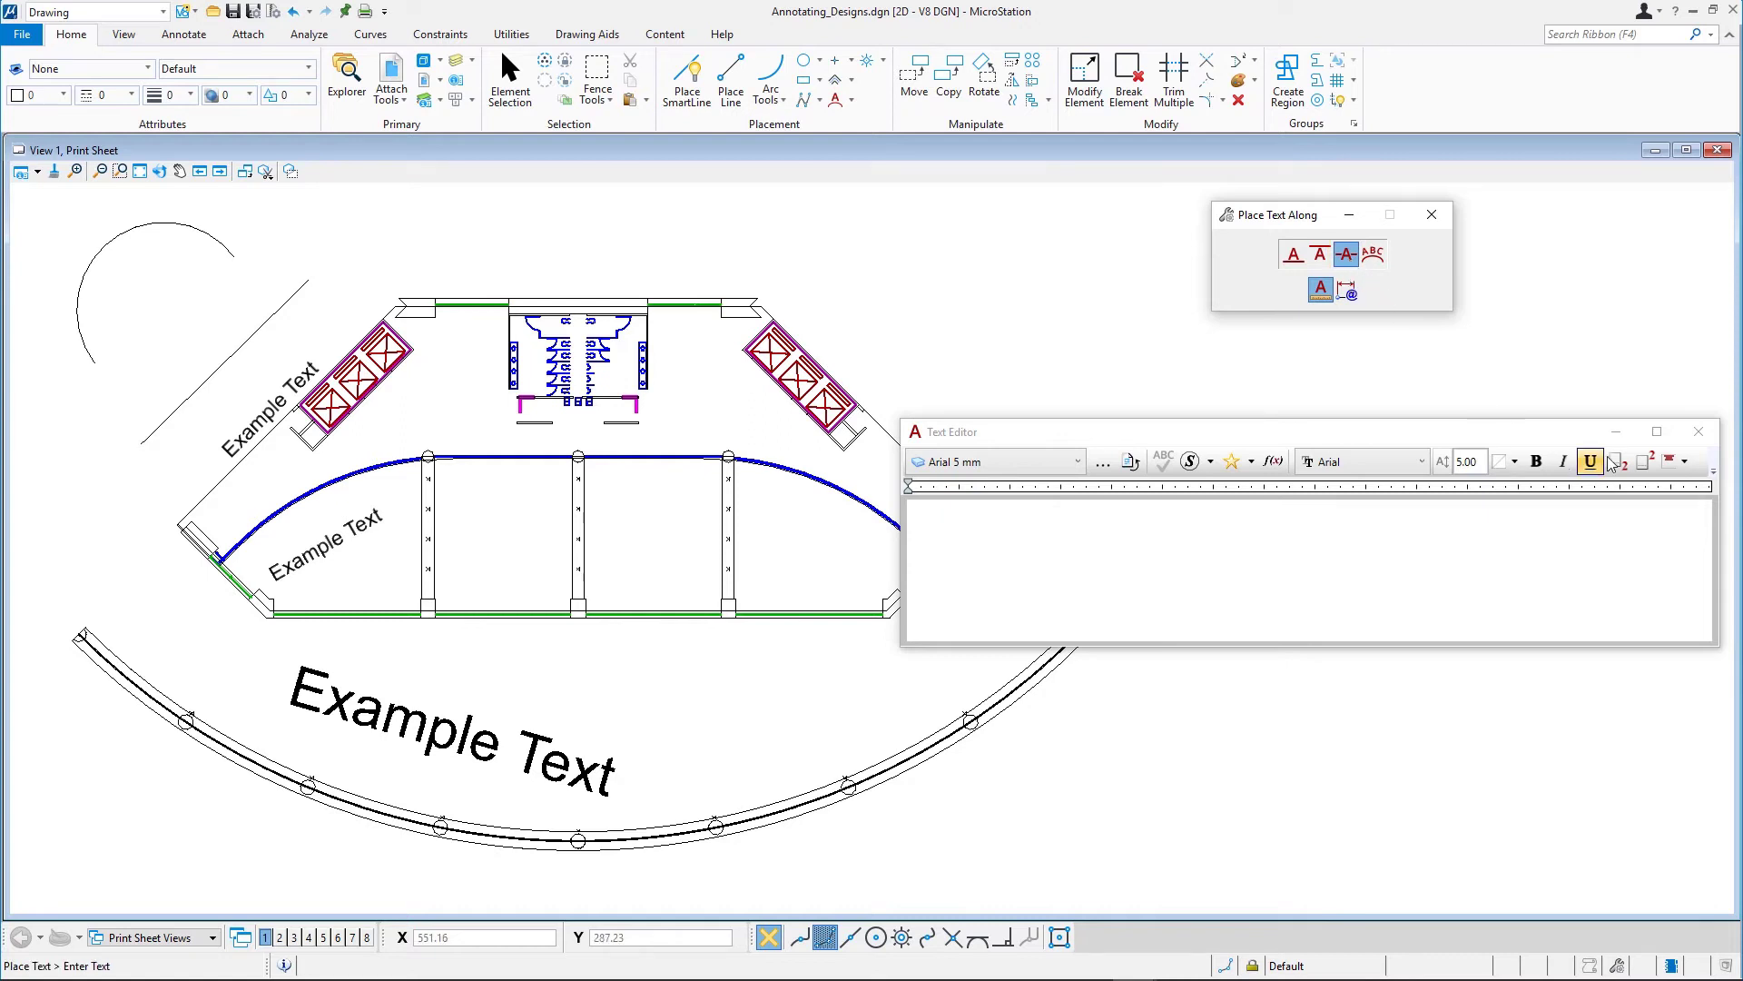
left_click(1670, 460)
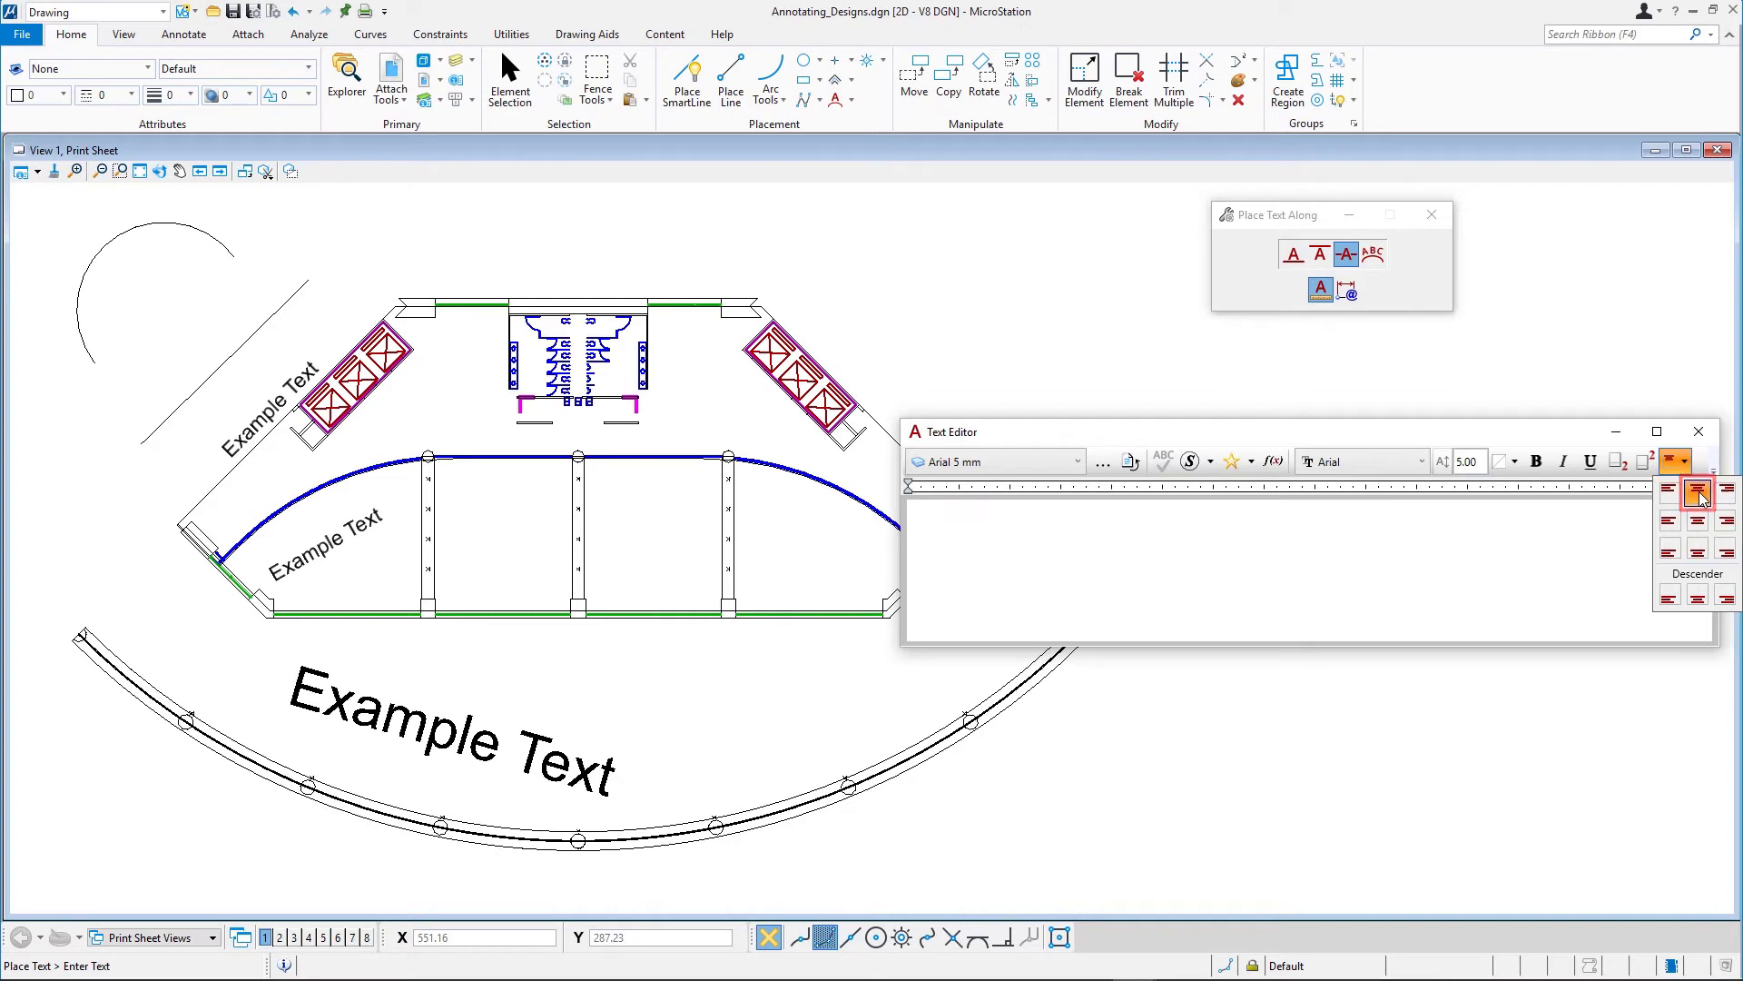
left_click(1685, 460)
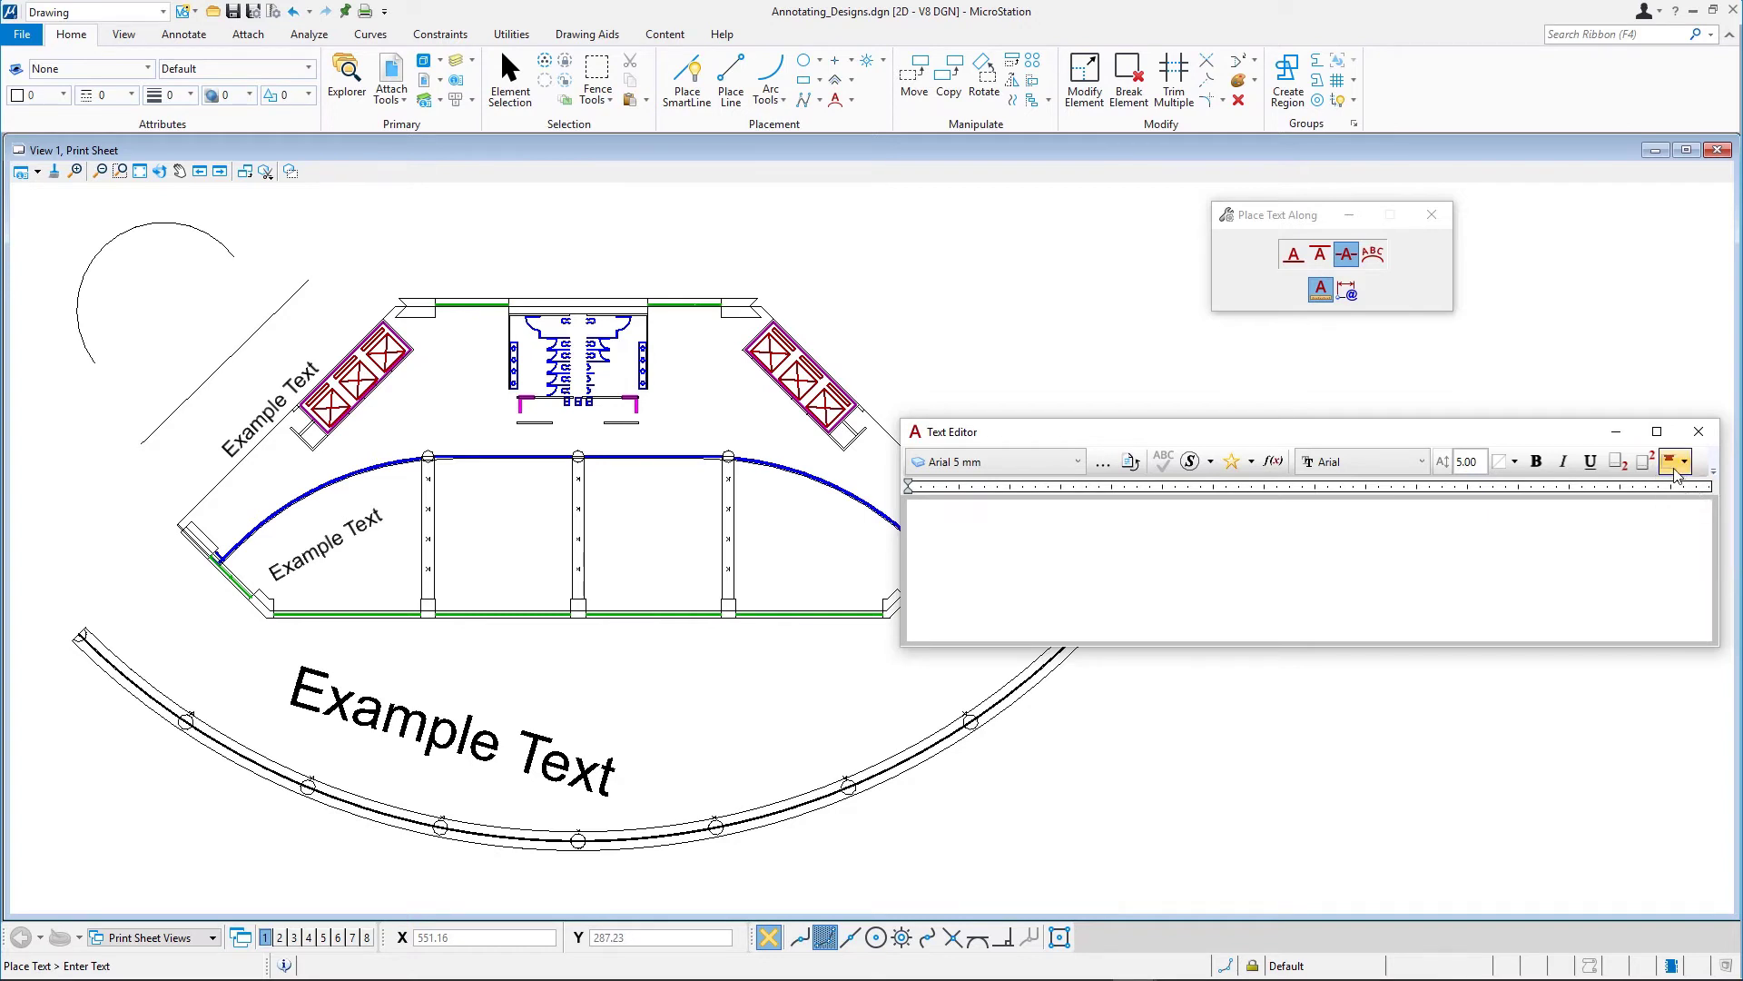
mouse_move(1662, 490)
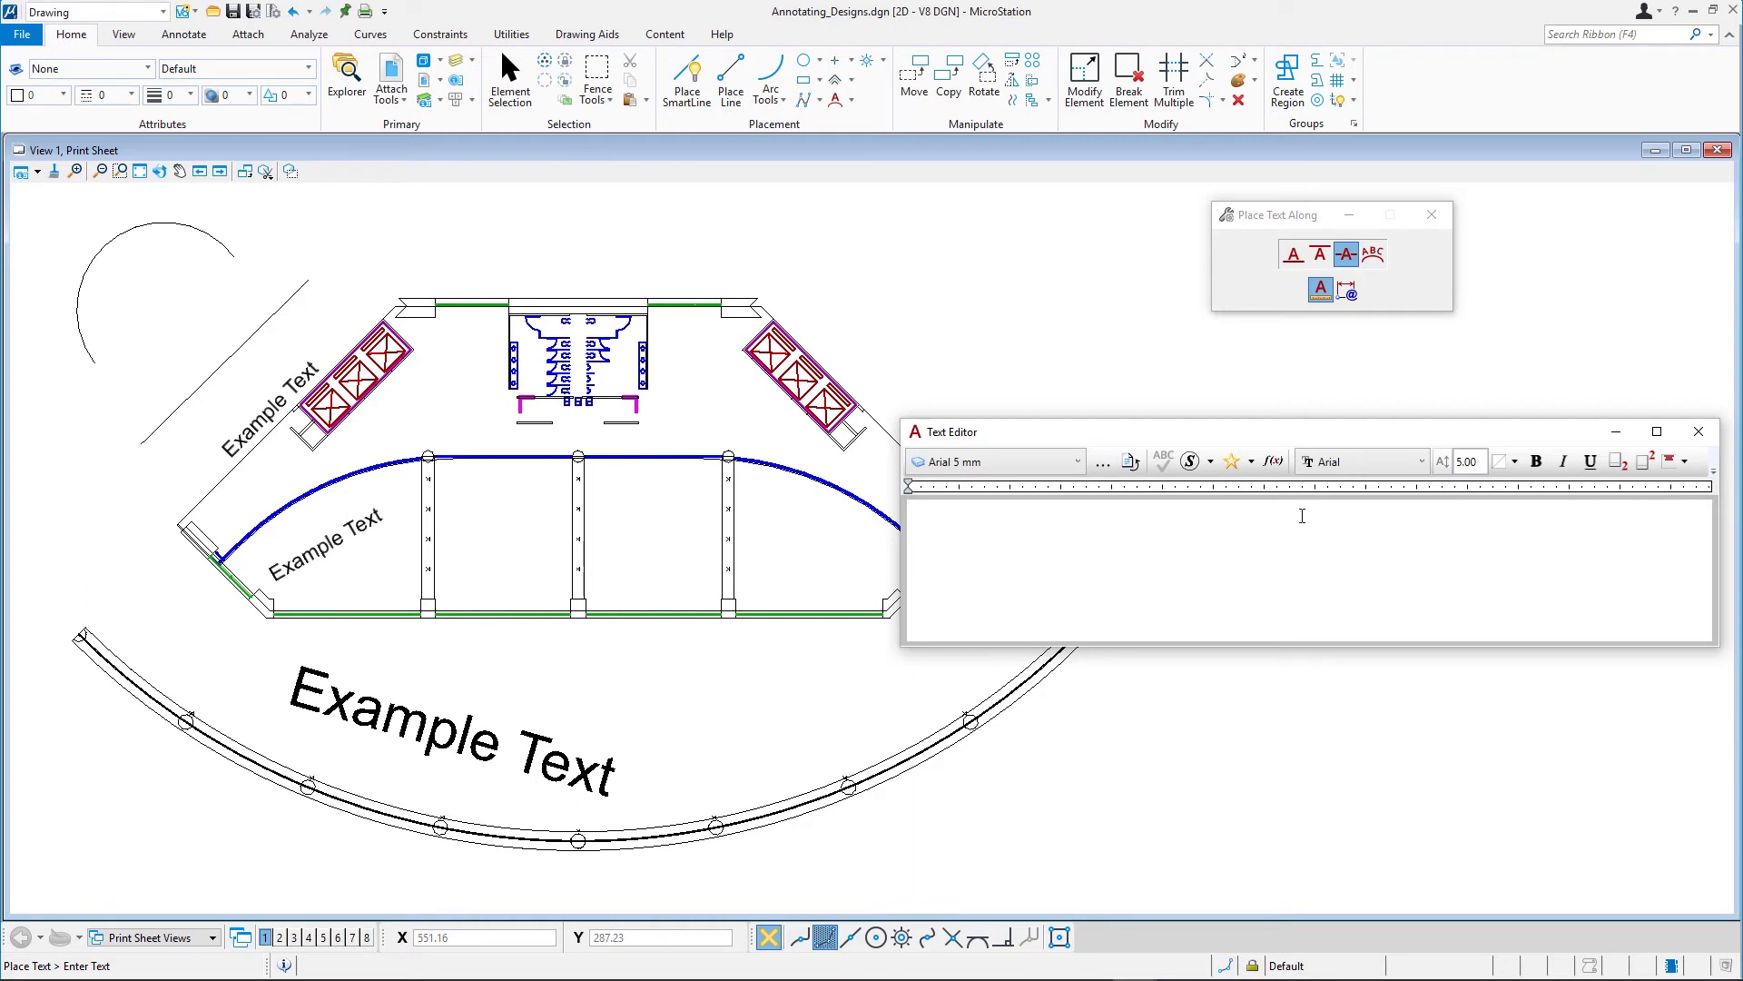
Step: Place 'Example Text' centred on the new diagonal line
type("Example Text")
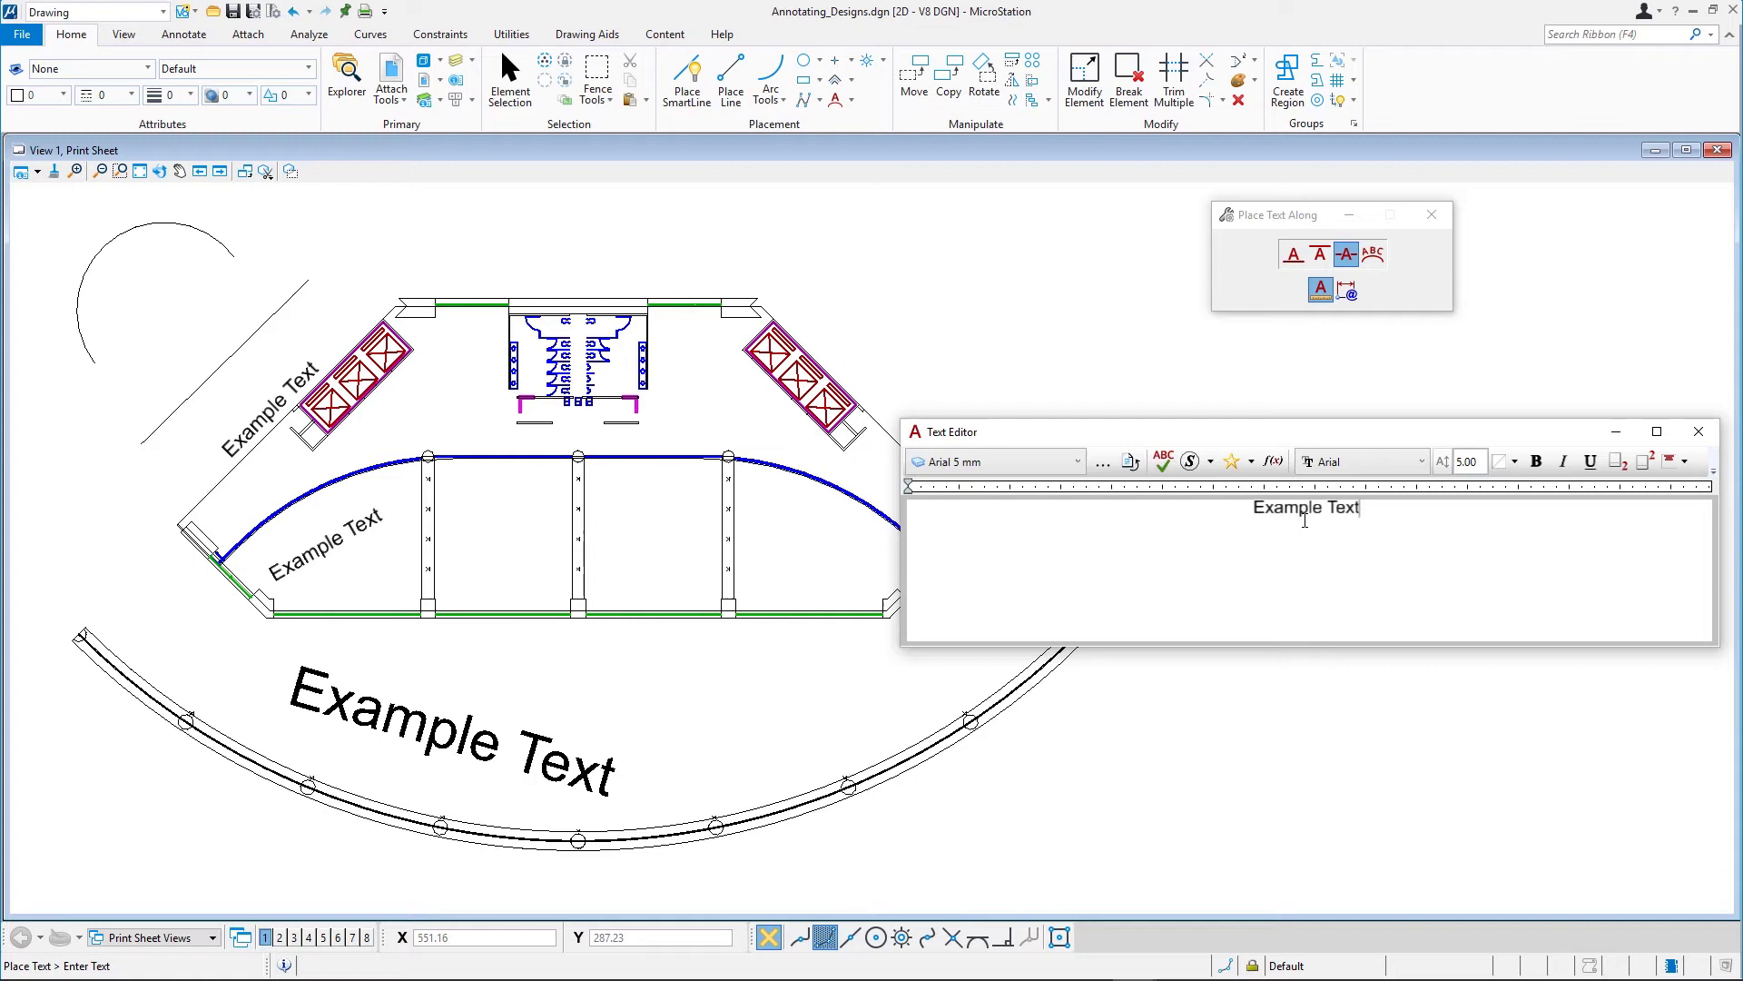
mouse_move(480, 367)
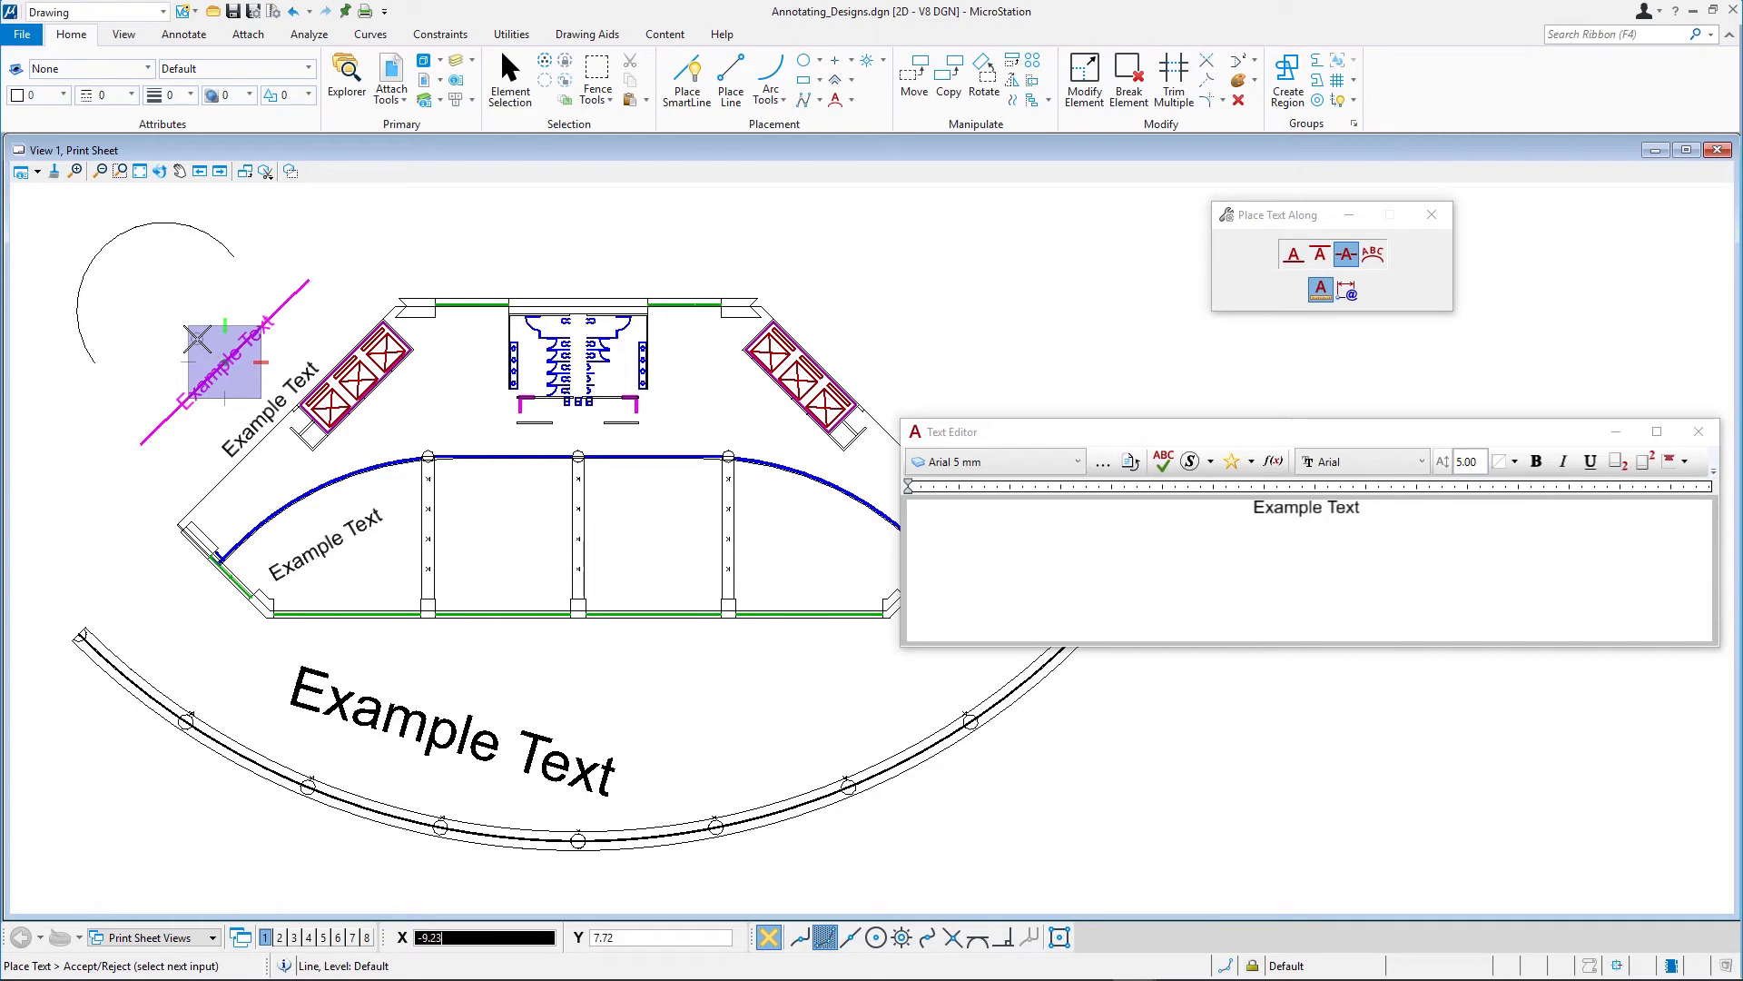
left_click(198, 340)
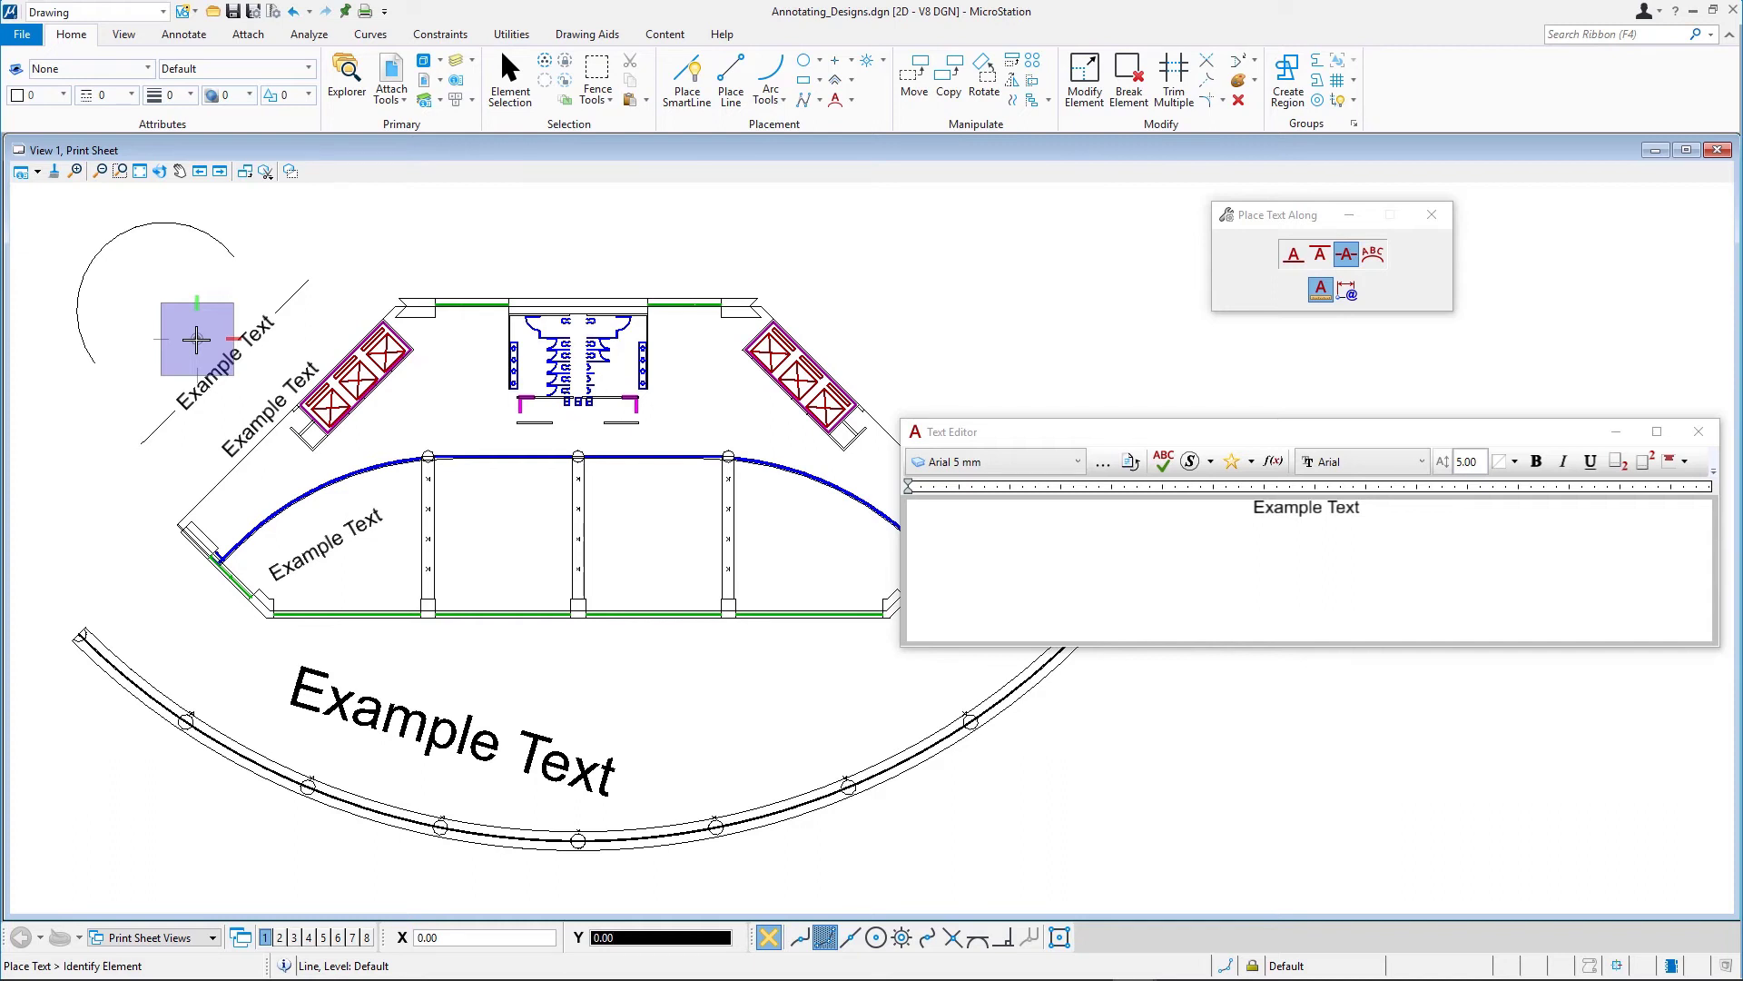
mouse_move(253, 337)
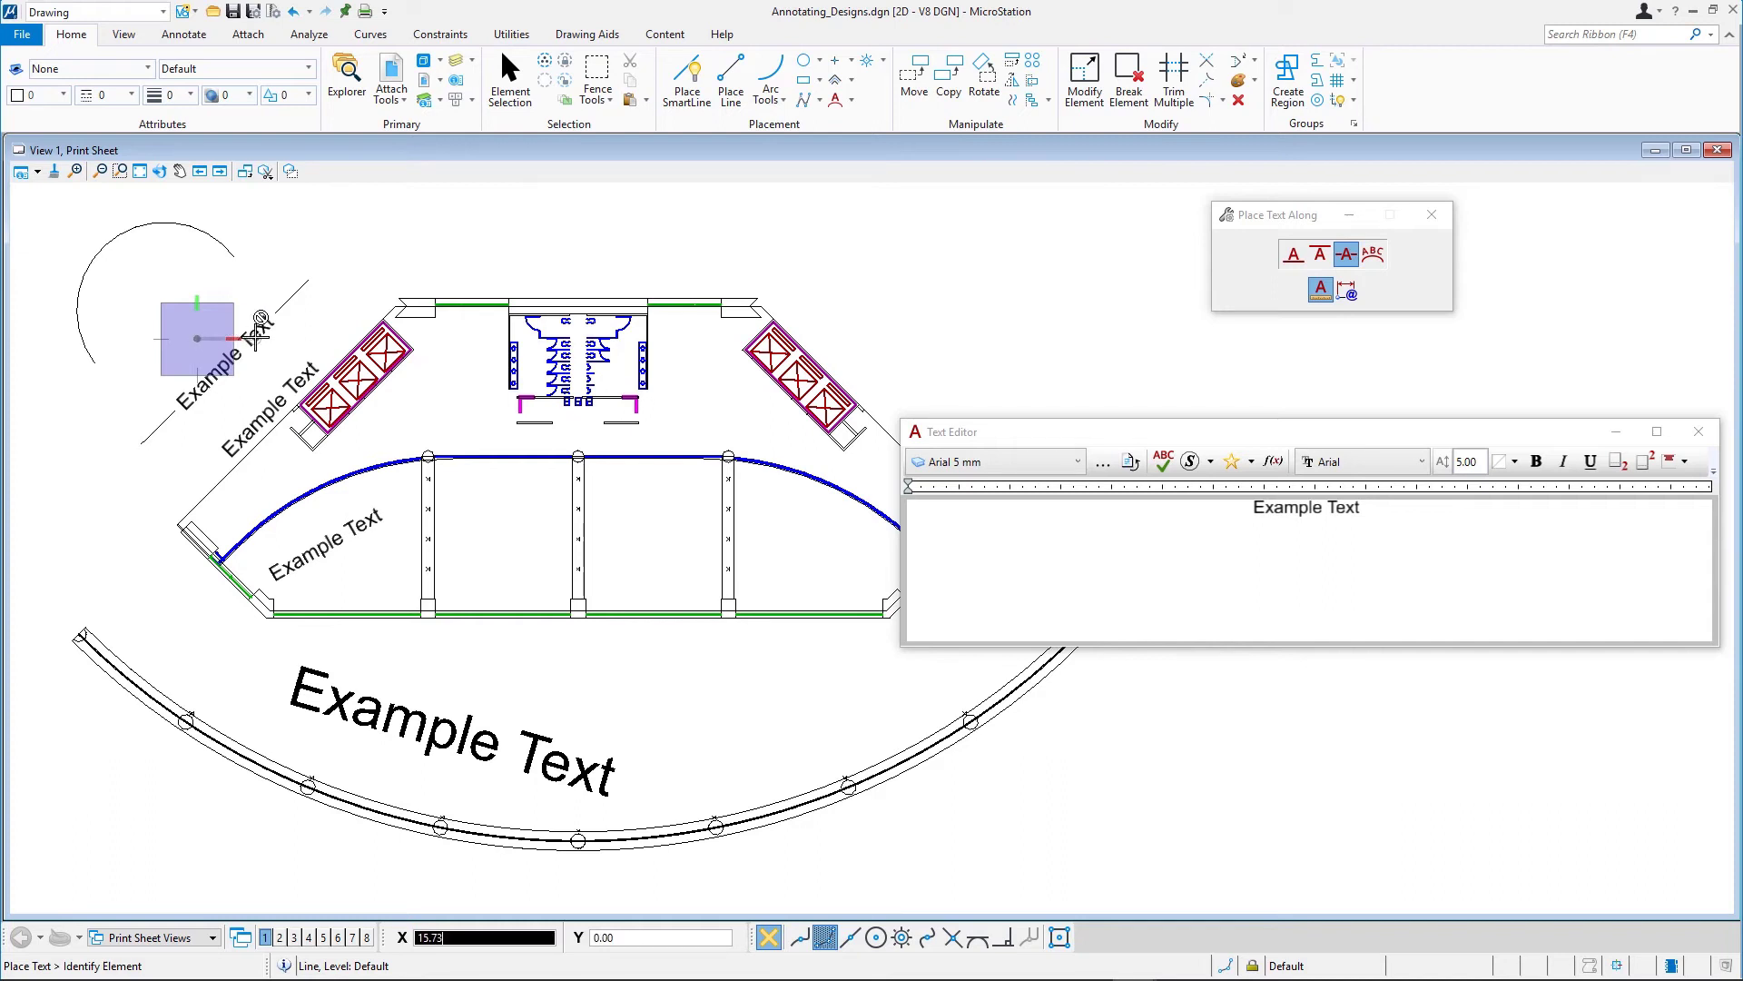
Step: Select the Along Element text placement method
left_click(1372, 254)
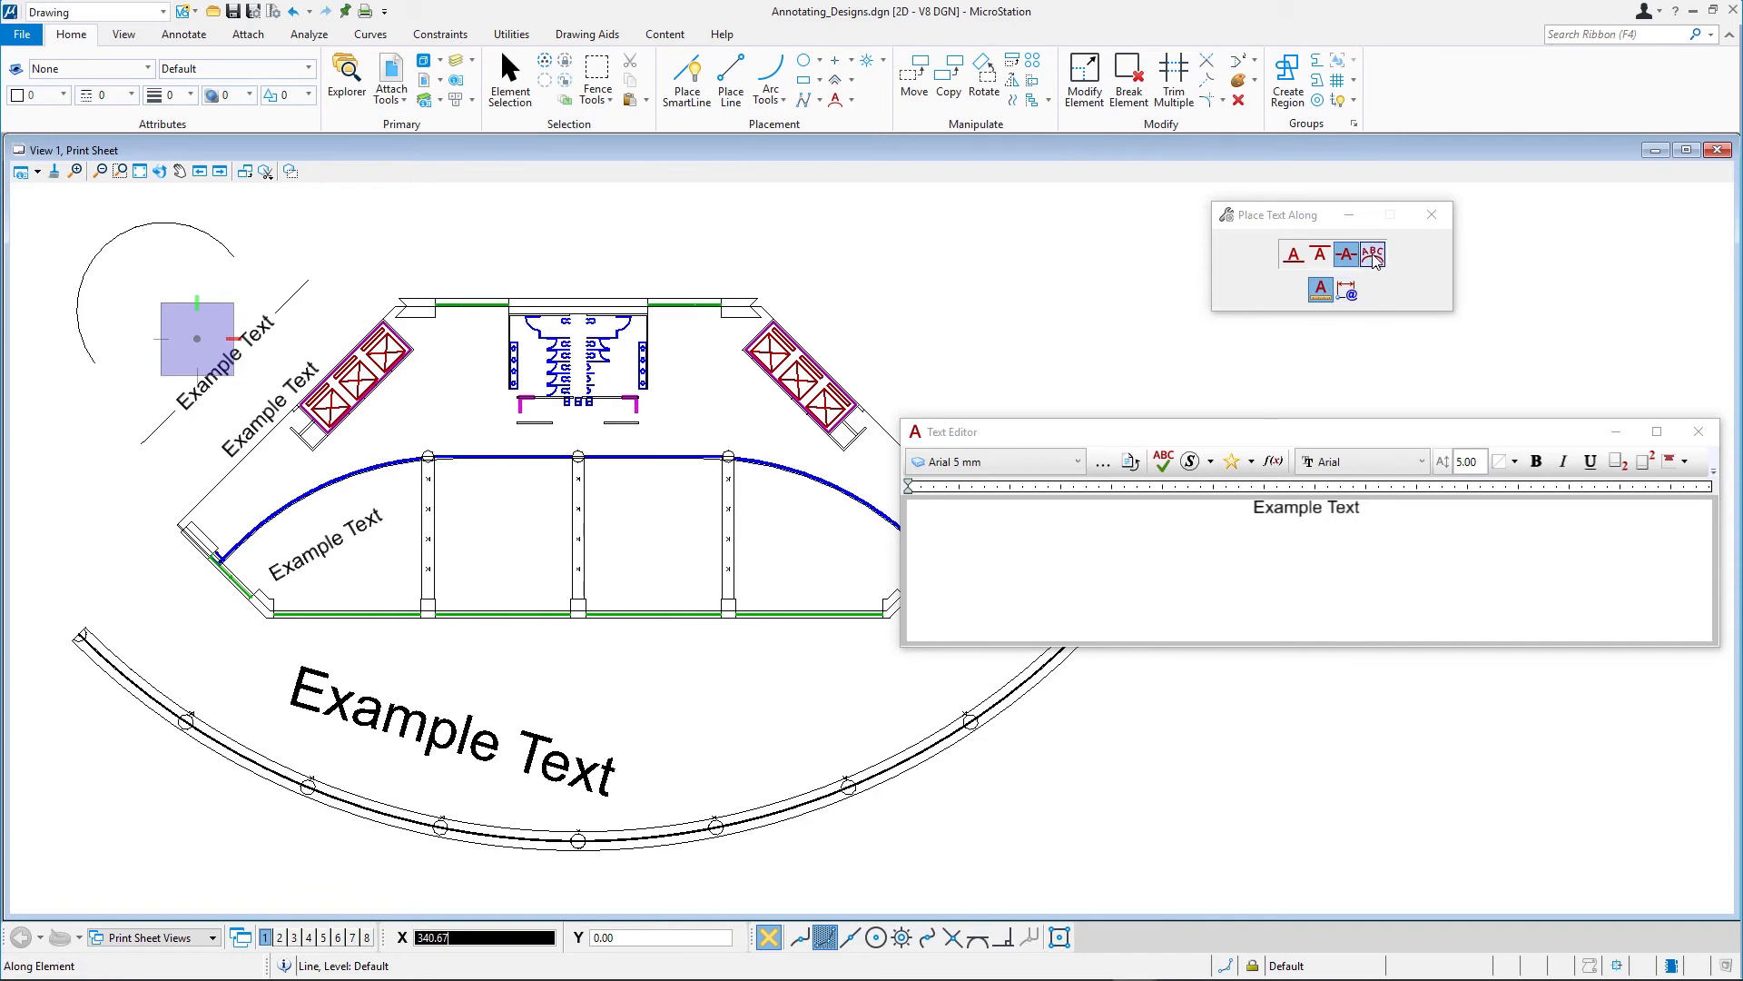
mouse_move(1372, 254)
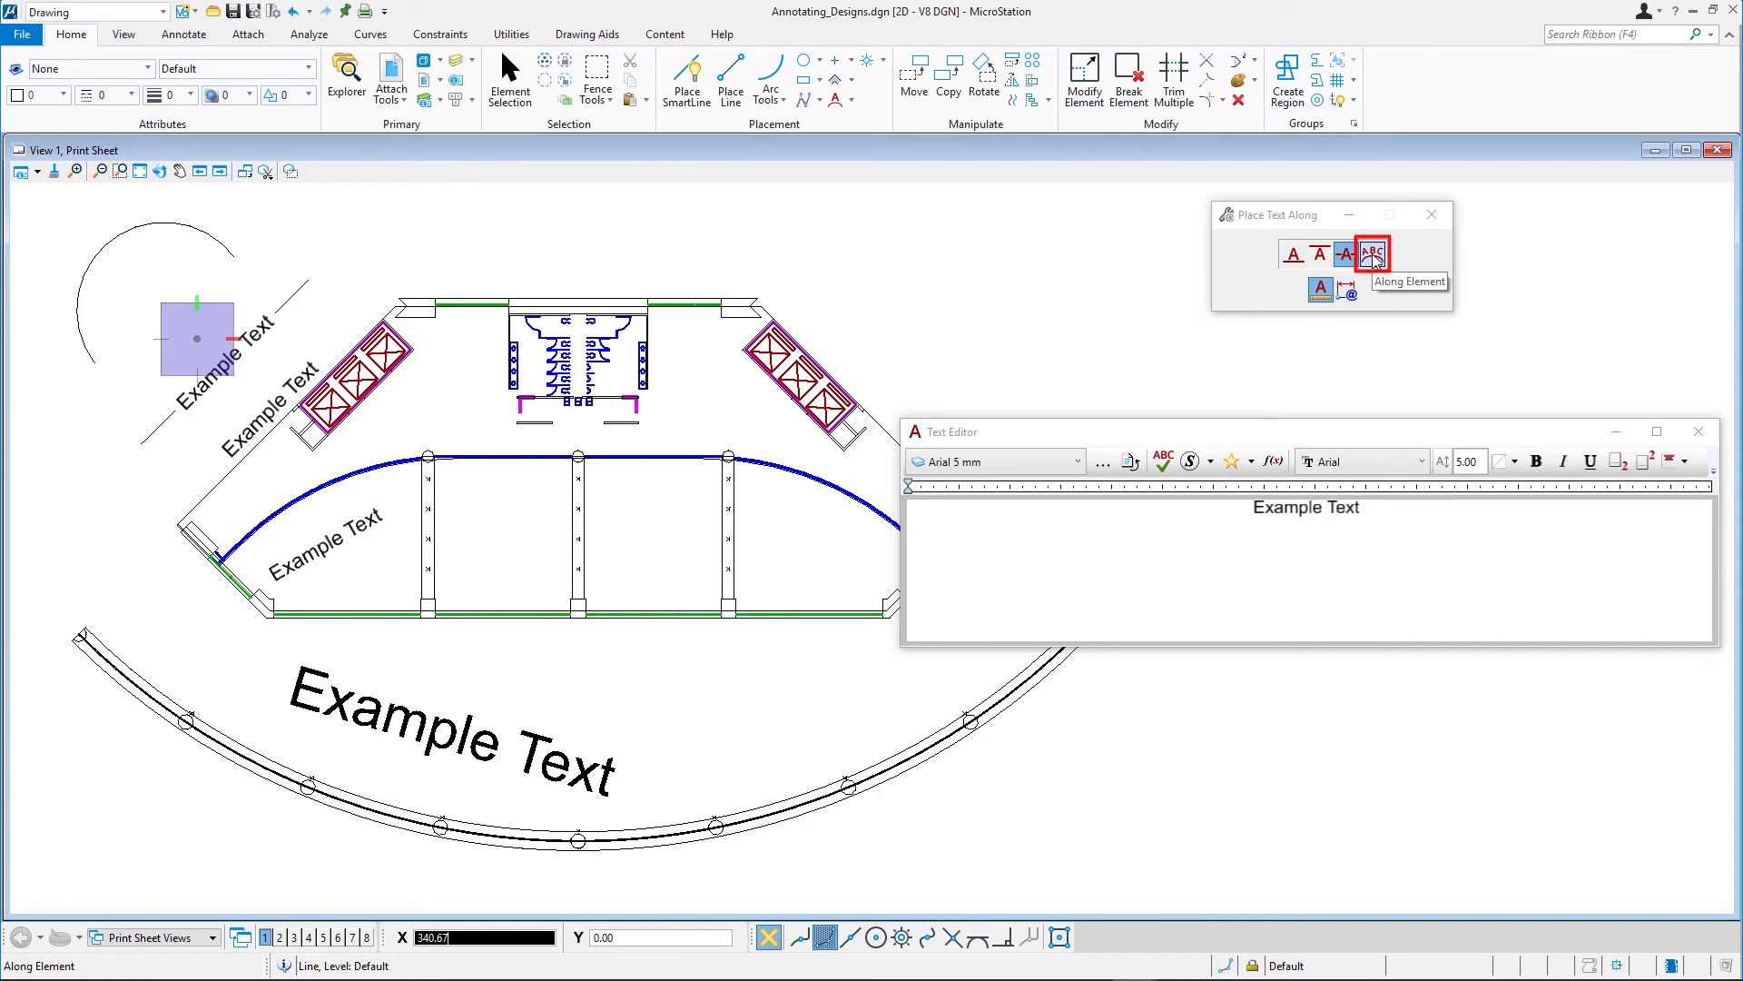
left_click(1371, 254)
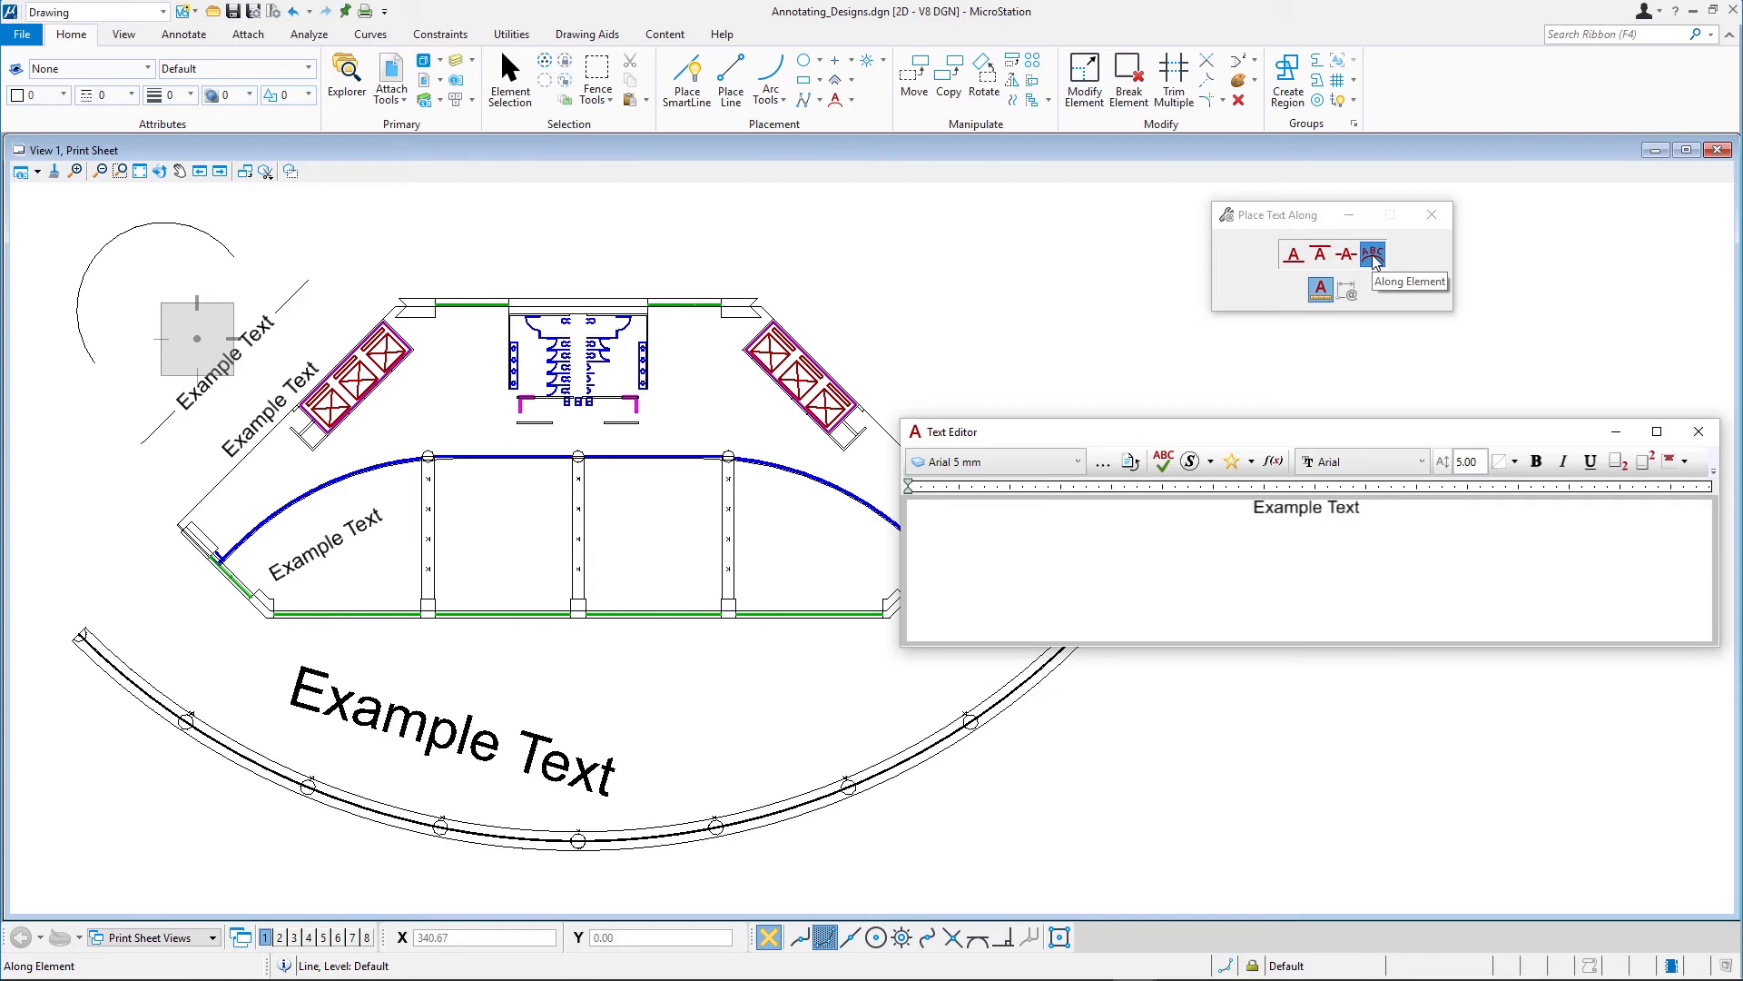
left_click(1372, 253)
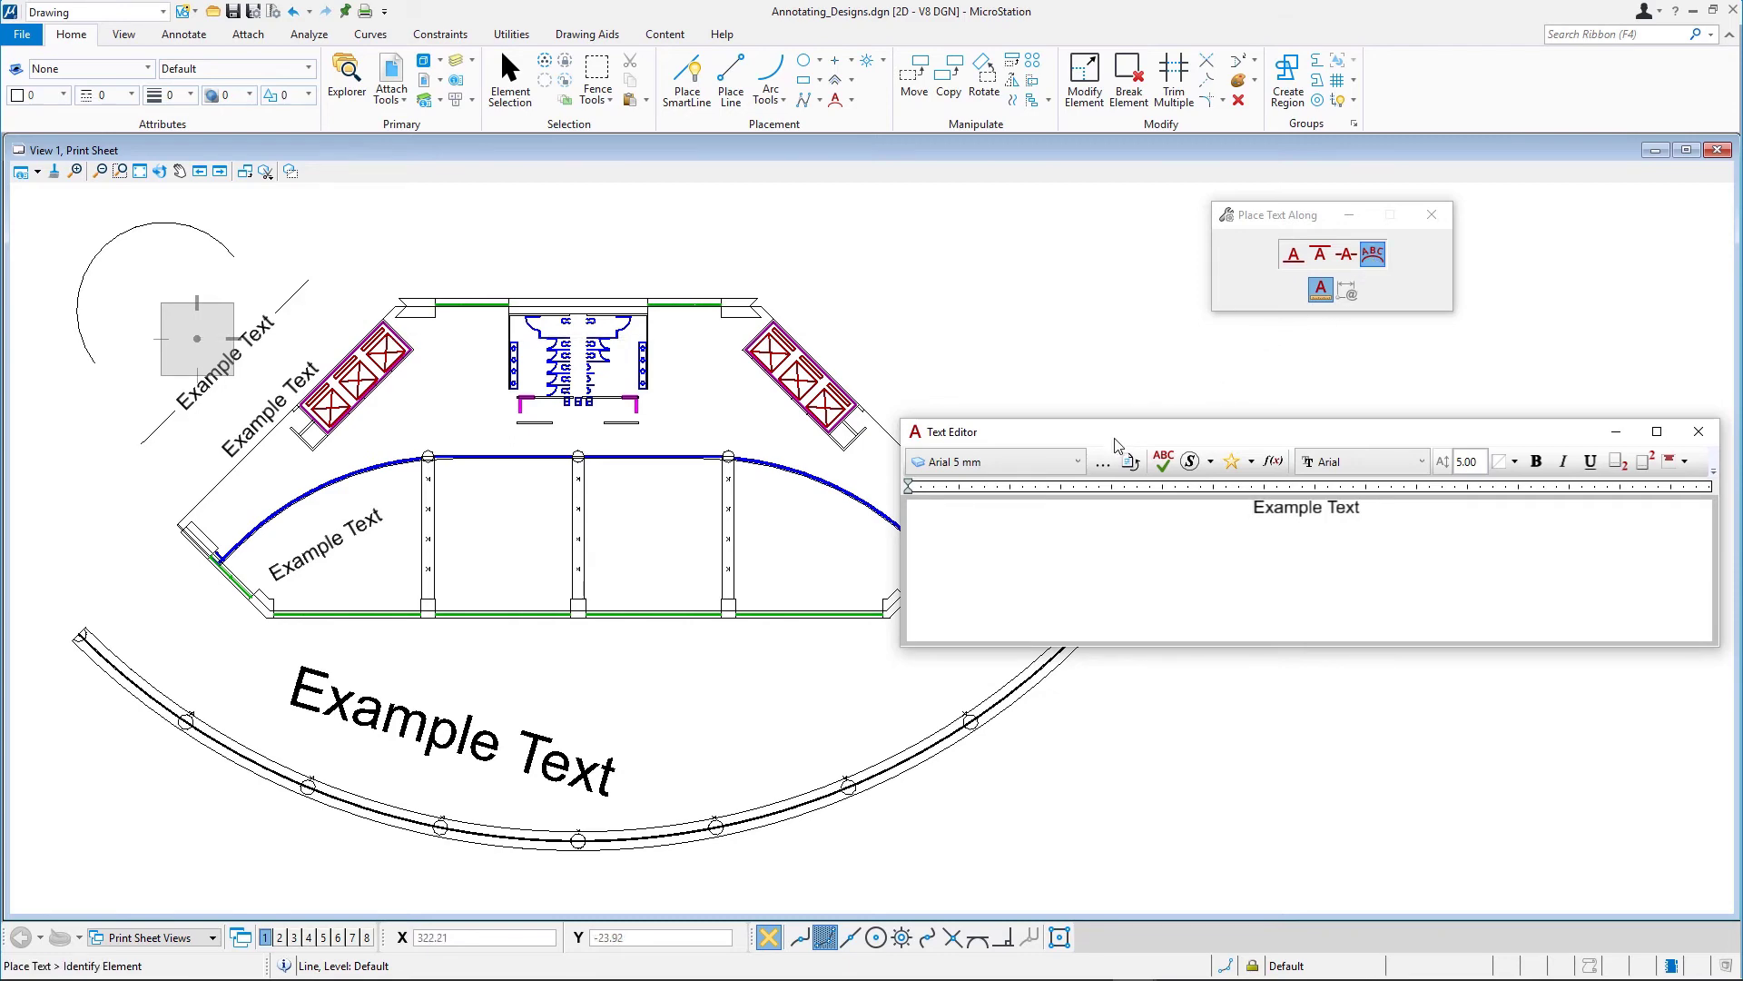
left_click(1101, 460)
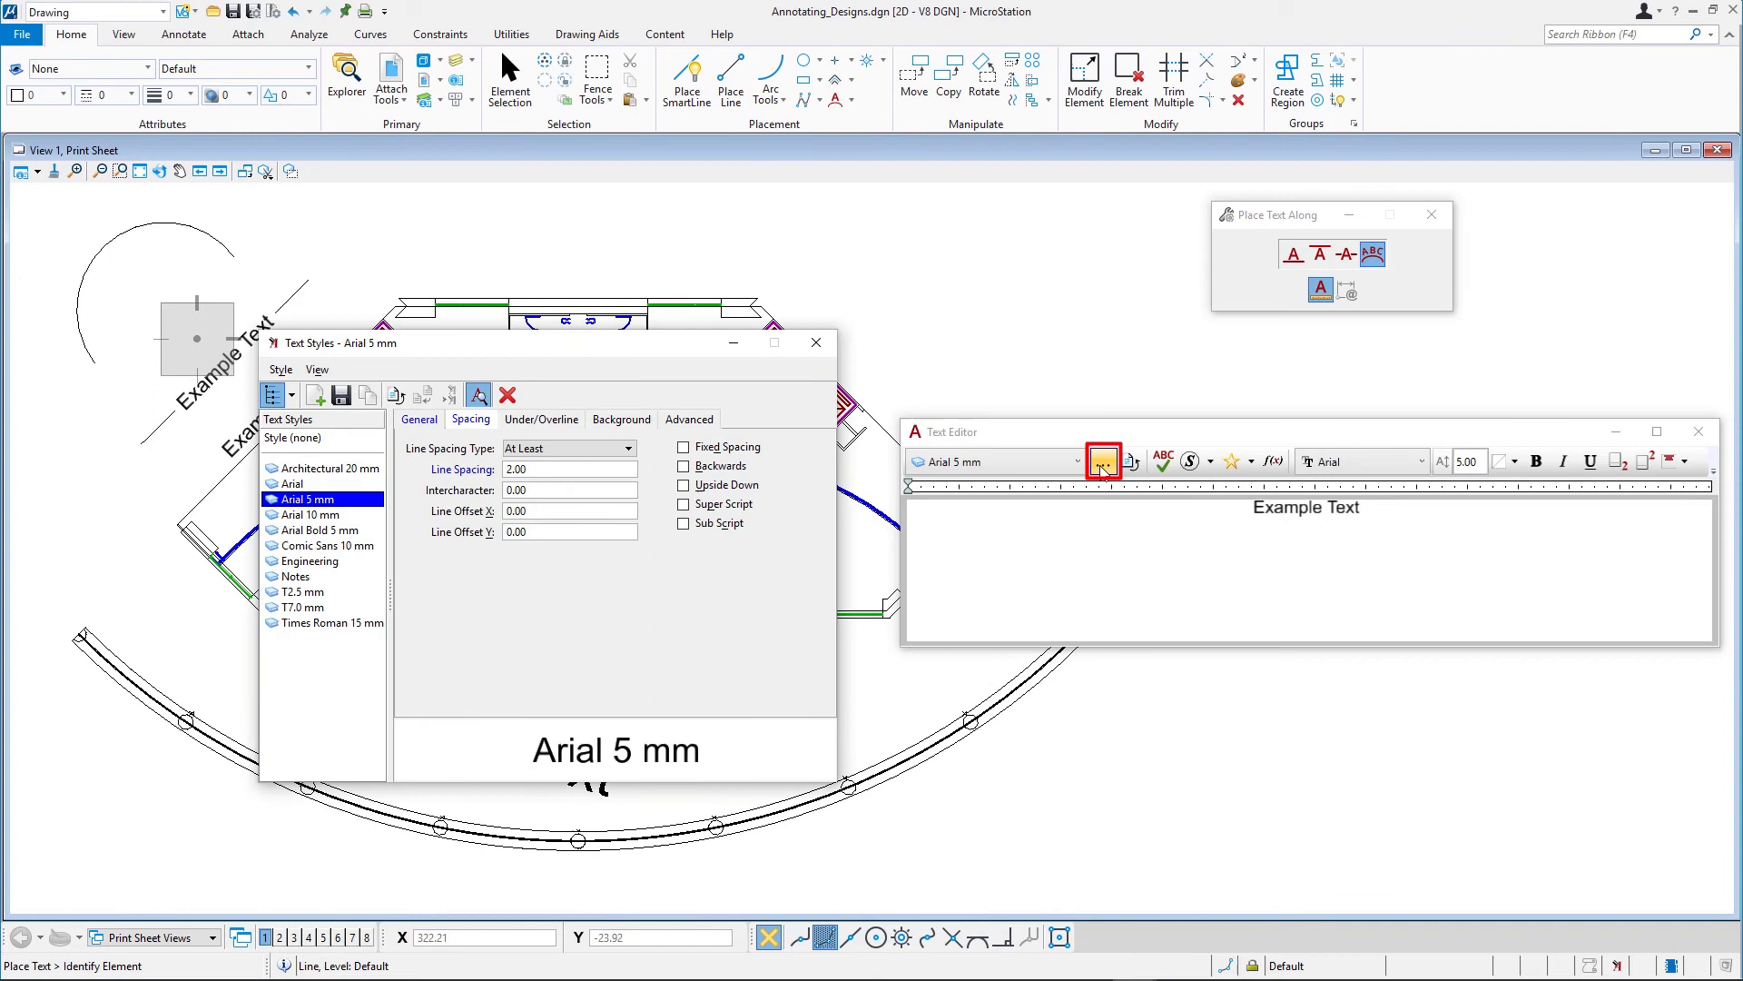
mouse_move(656, 475)
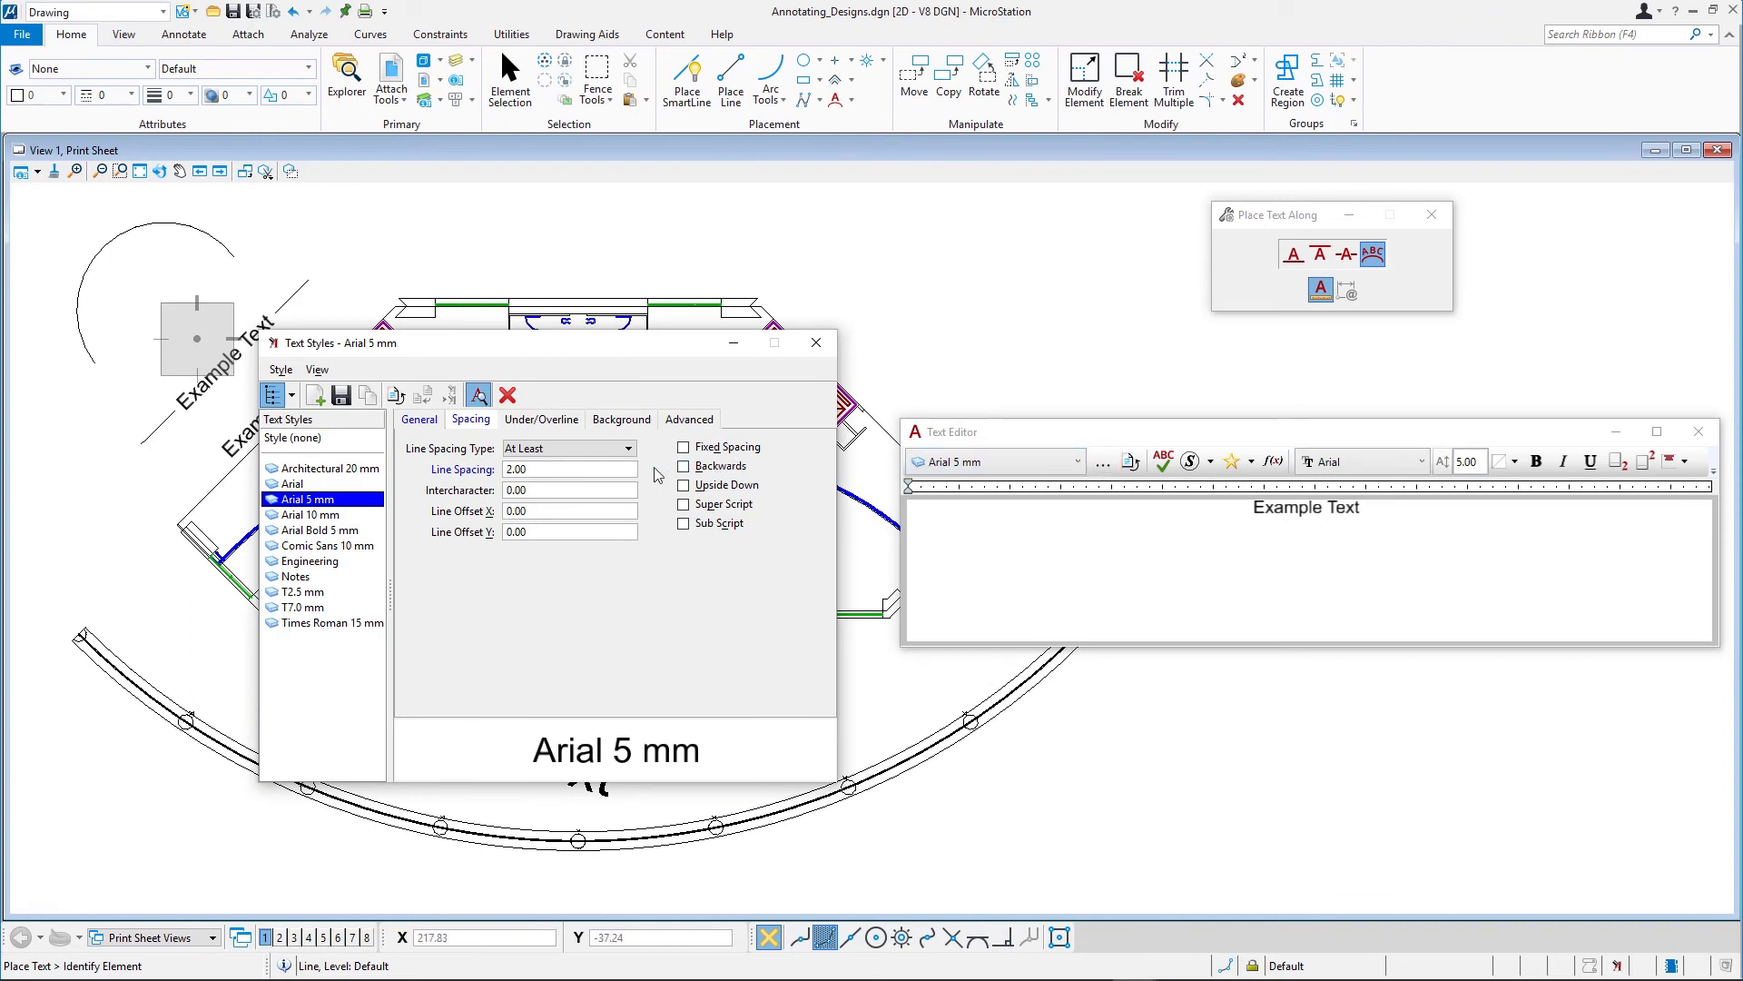
mouse_move(536, 472)
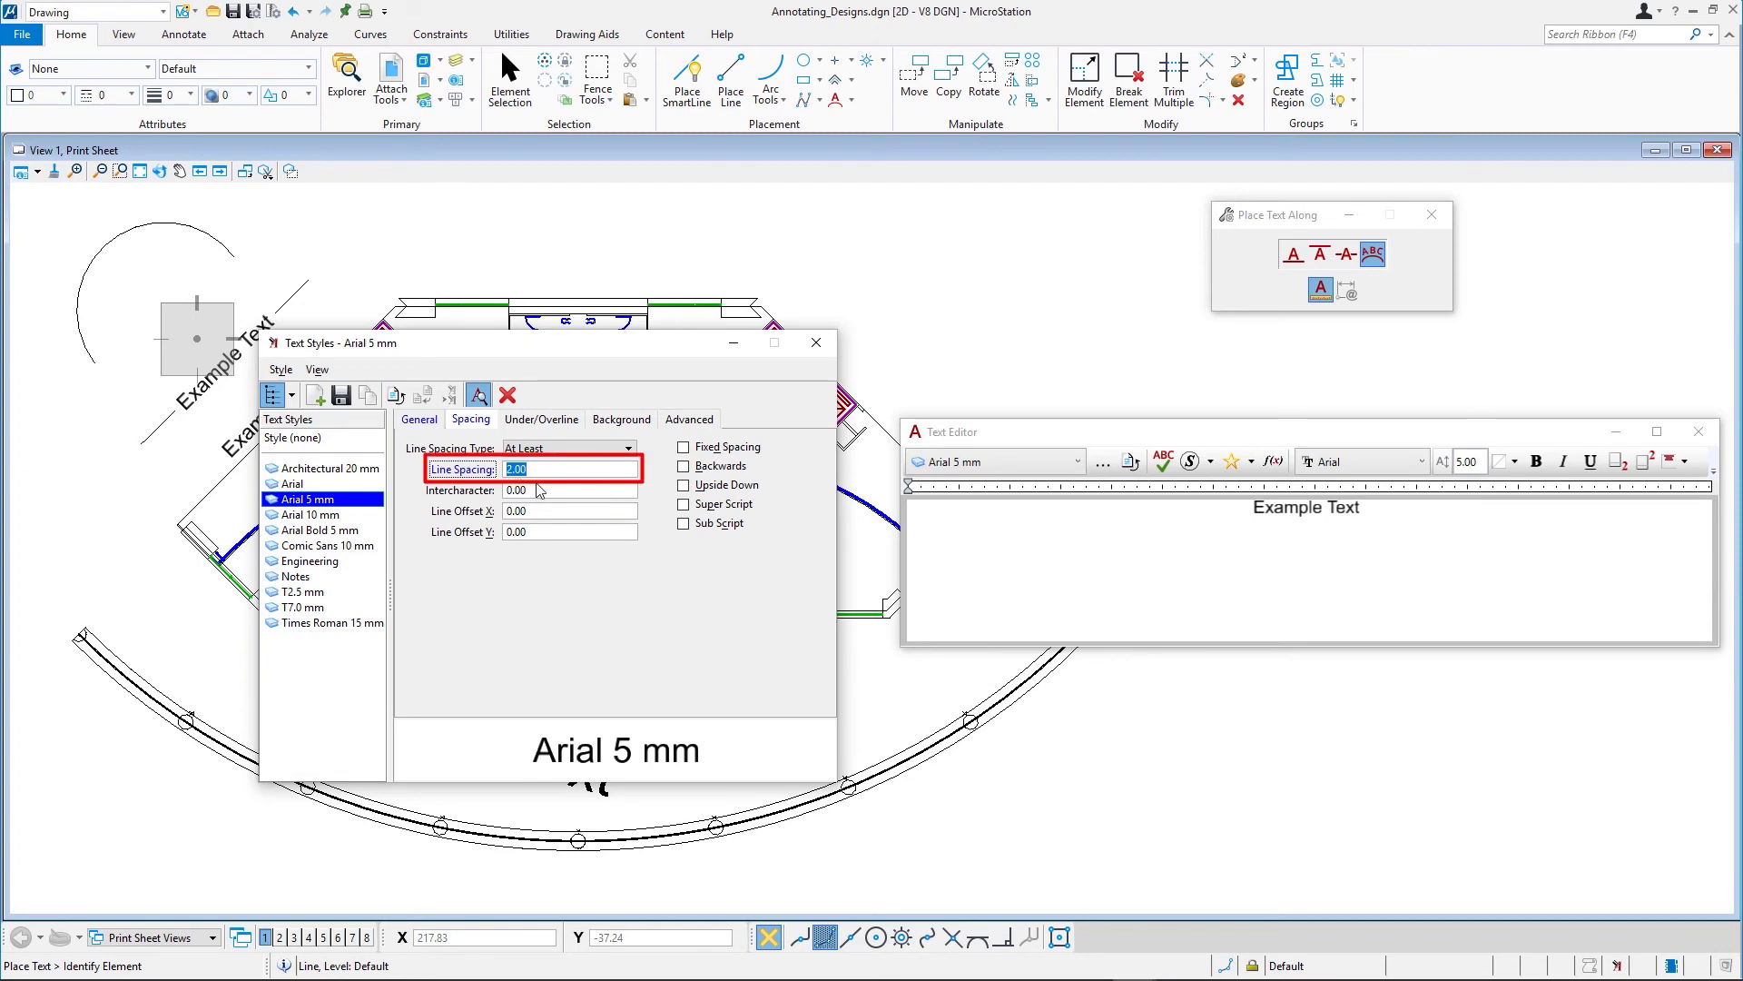
mouse_move(539, 490)
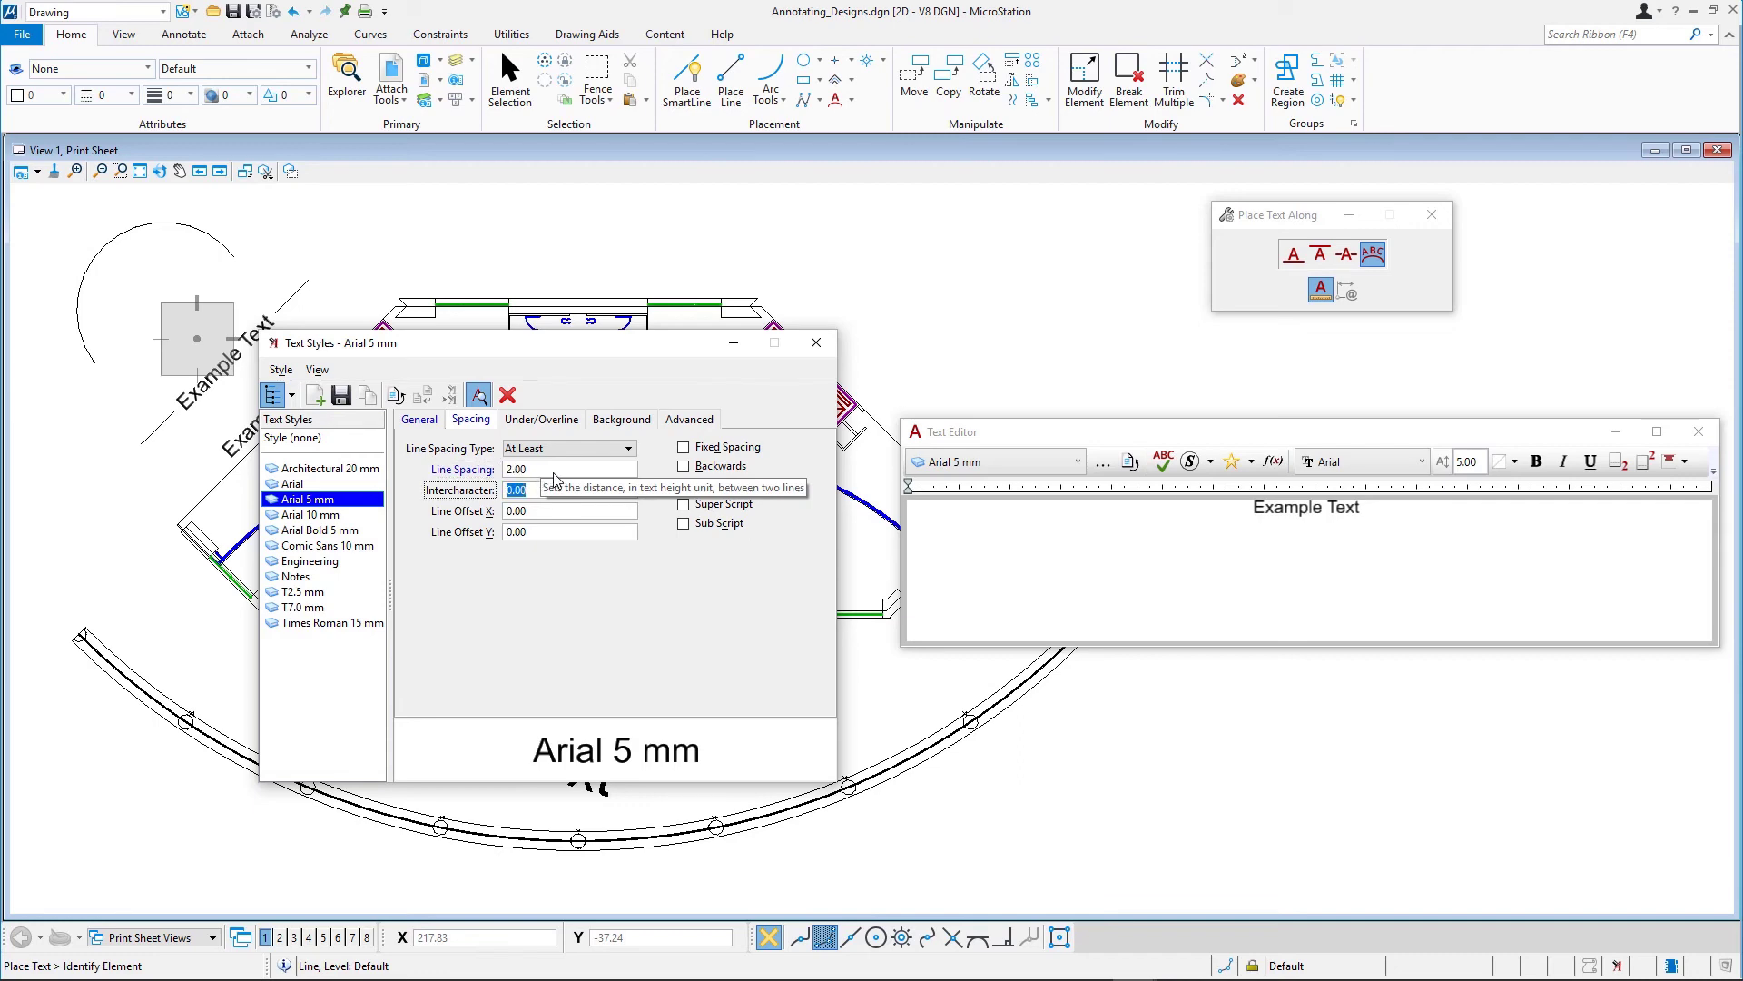
left_click(816, 342)
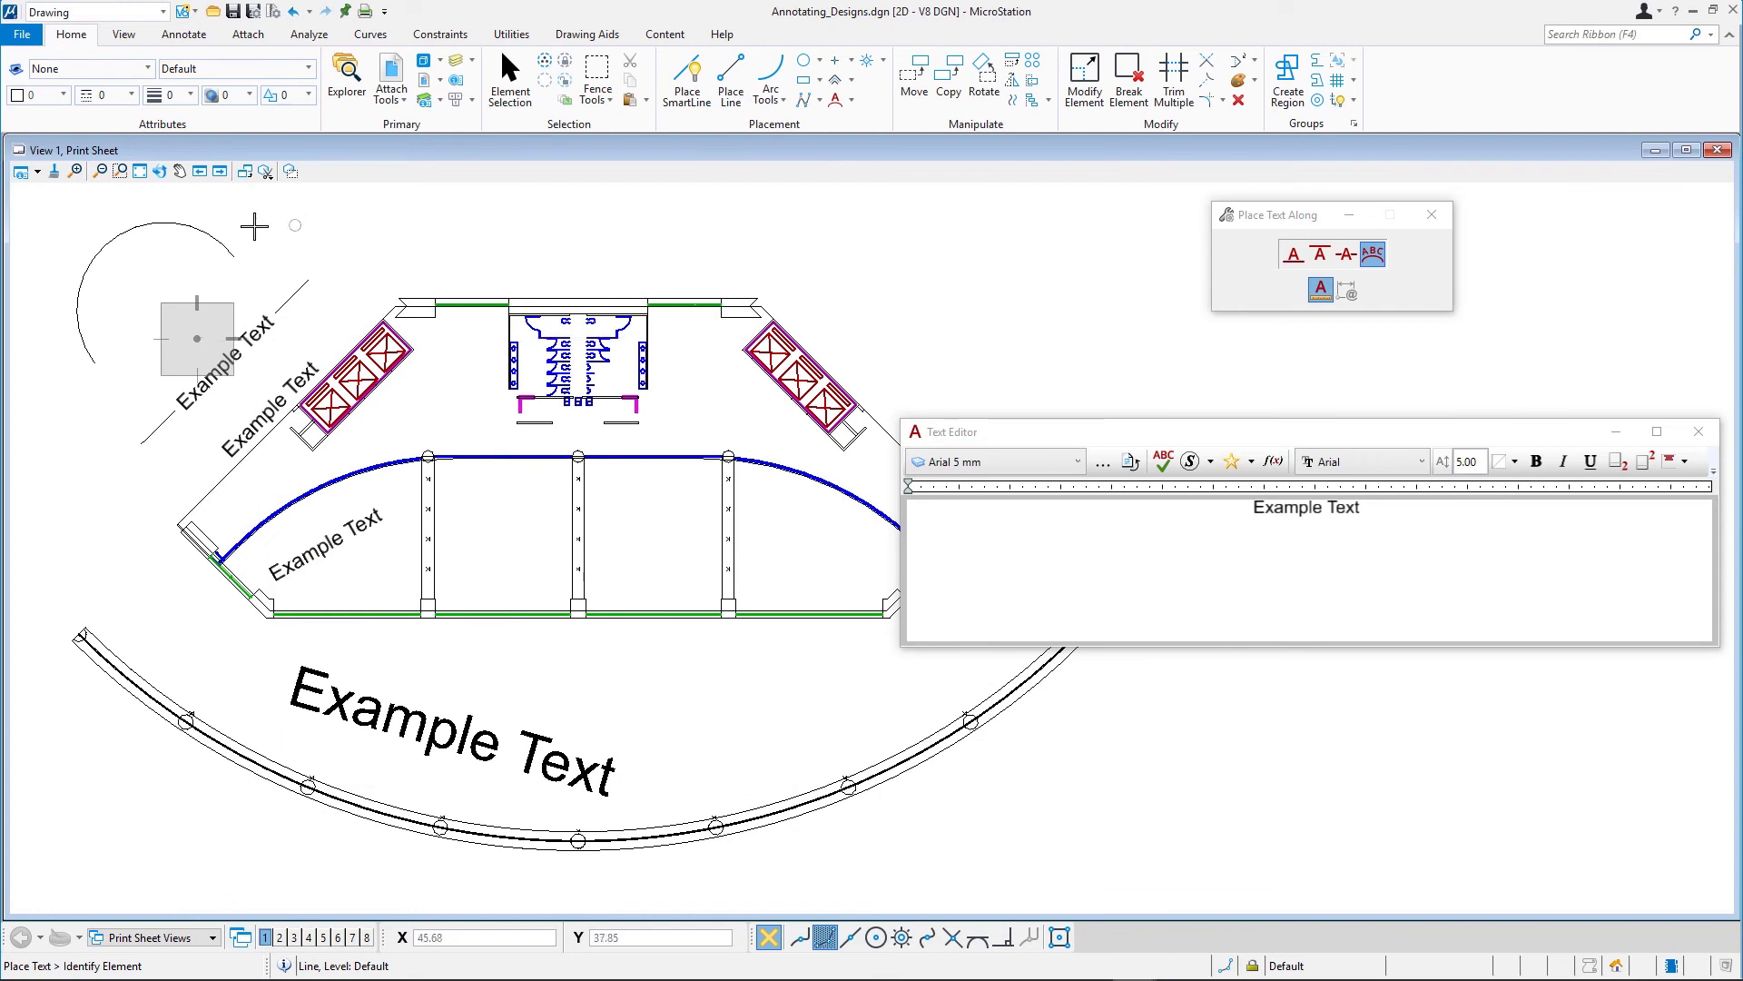
Step: Pick the upper-left arc so 'Example Text' previews curving along it
left_click(117, 239)
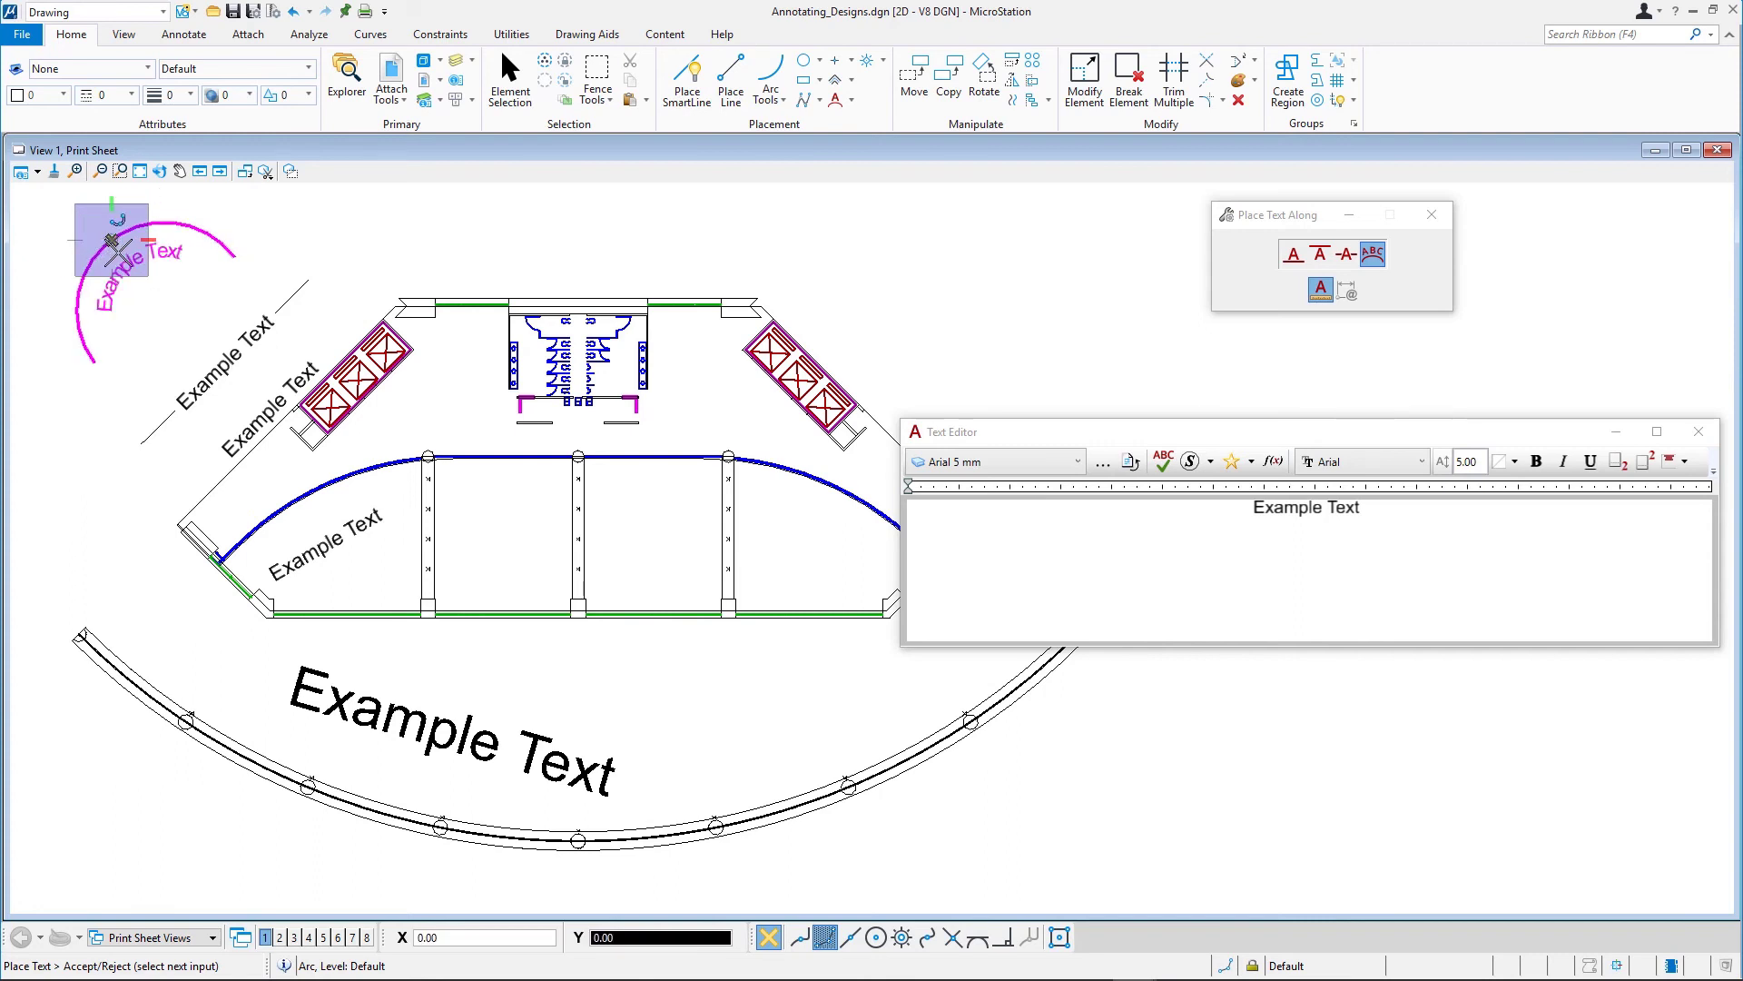
mouse_move(111, 234)
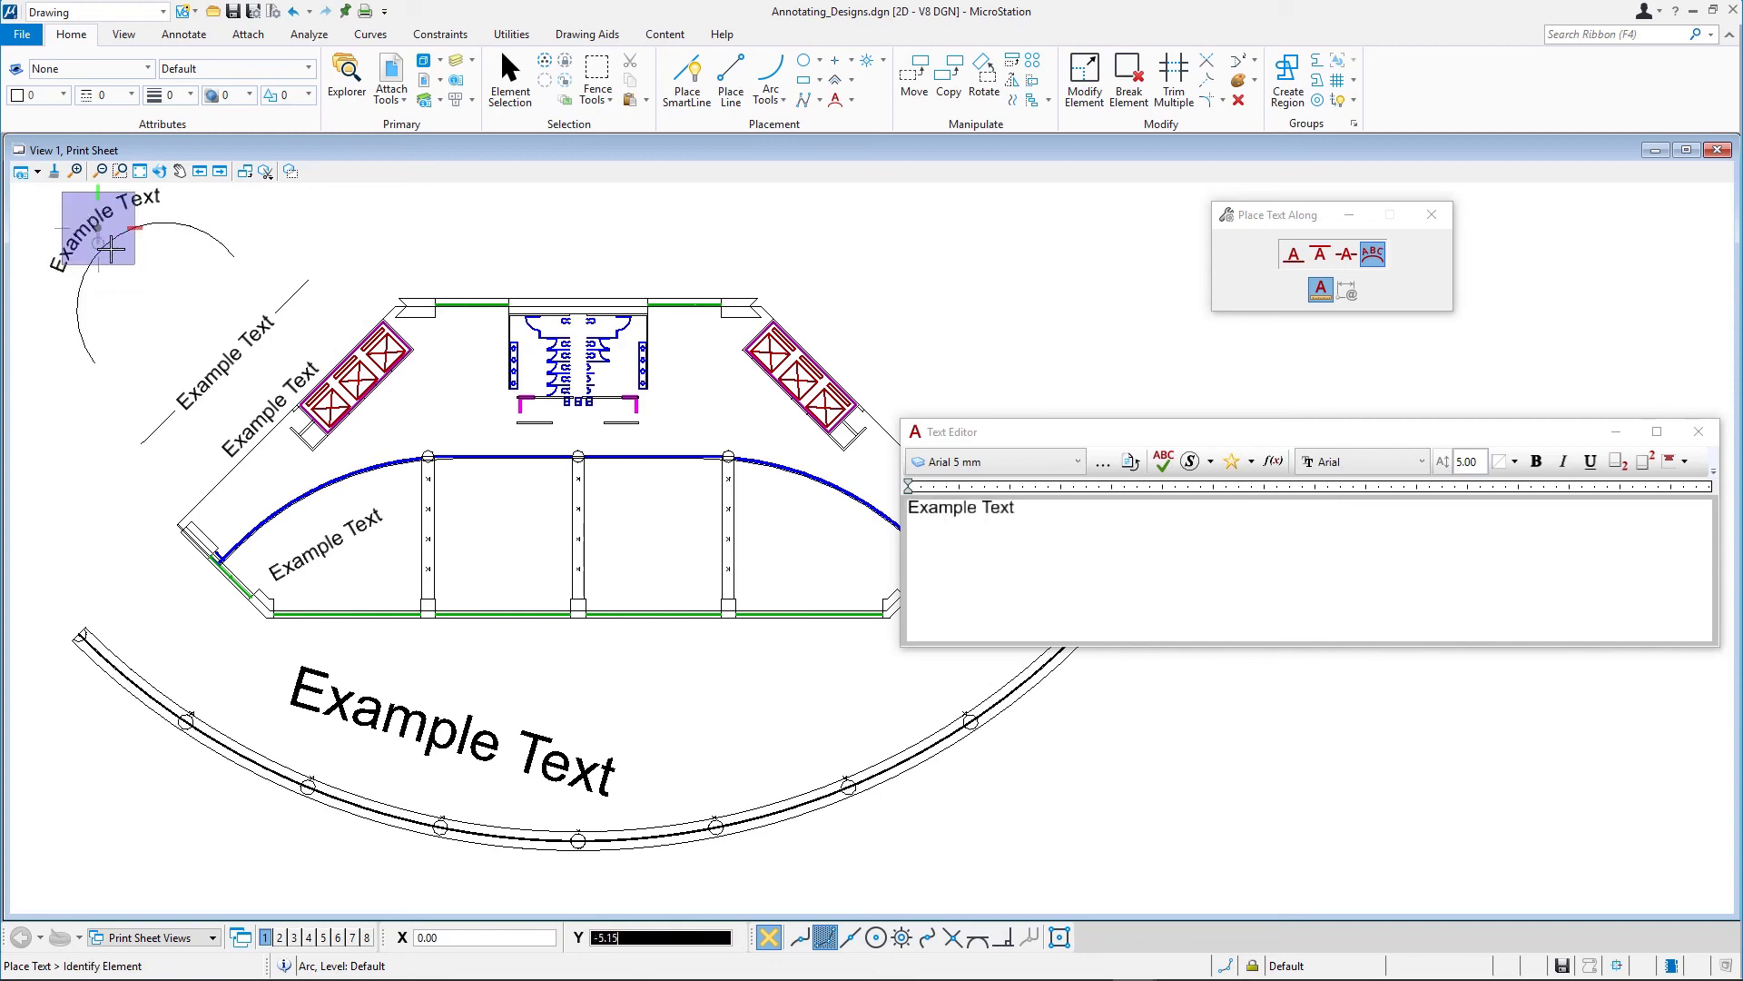
mouse_move(120, 258)
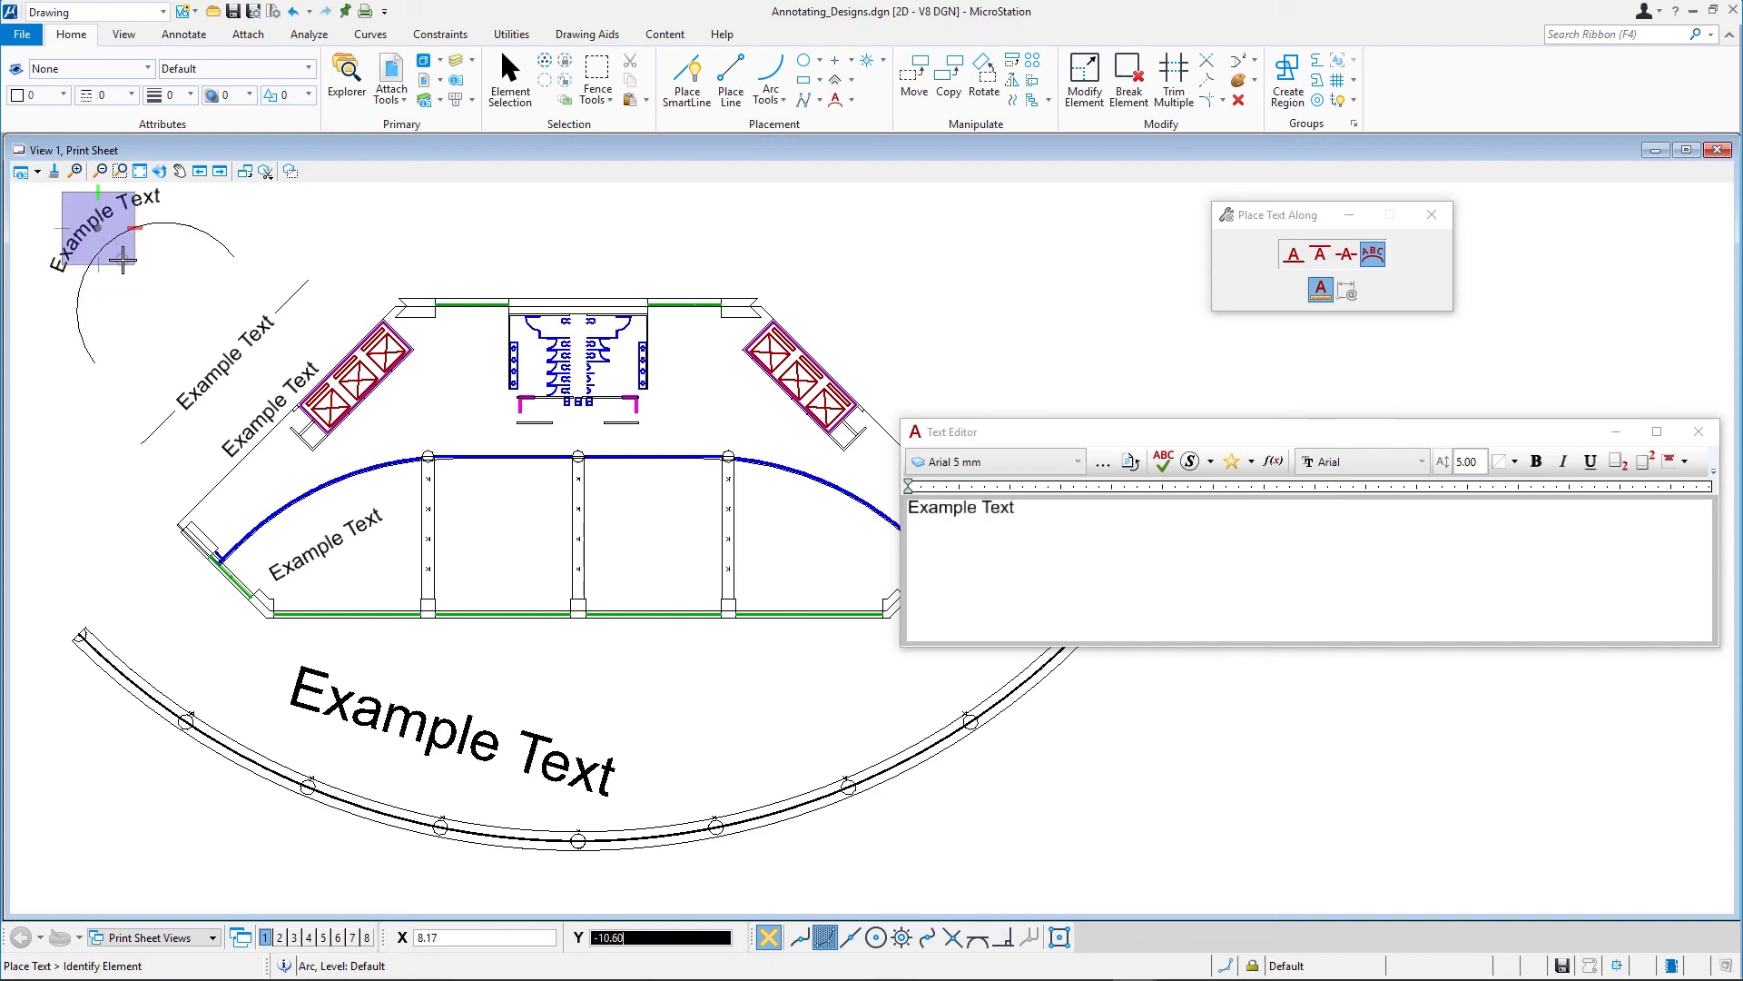